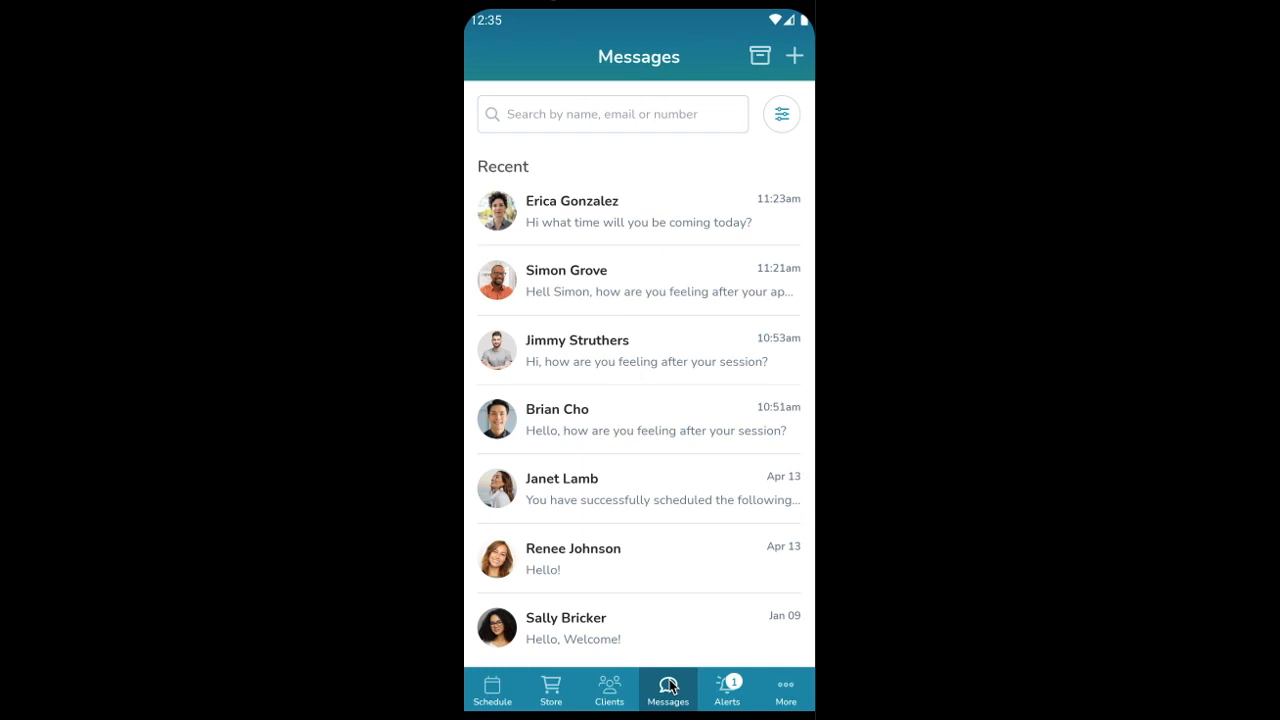
mouse_move(685, 686)
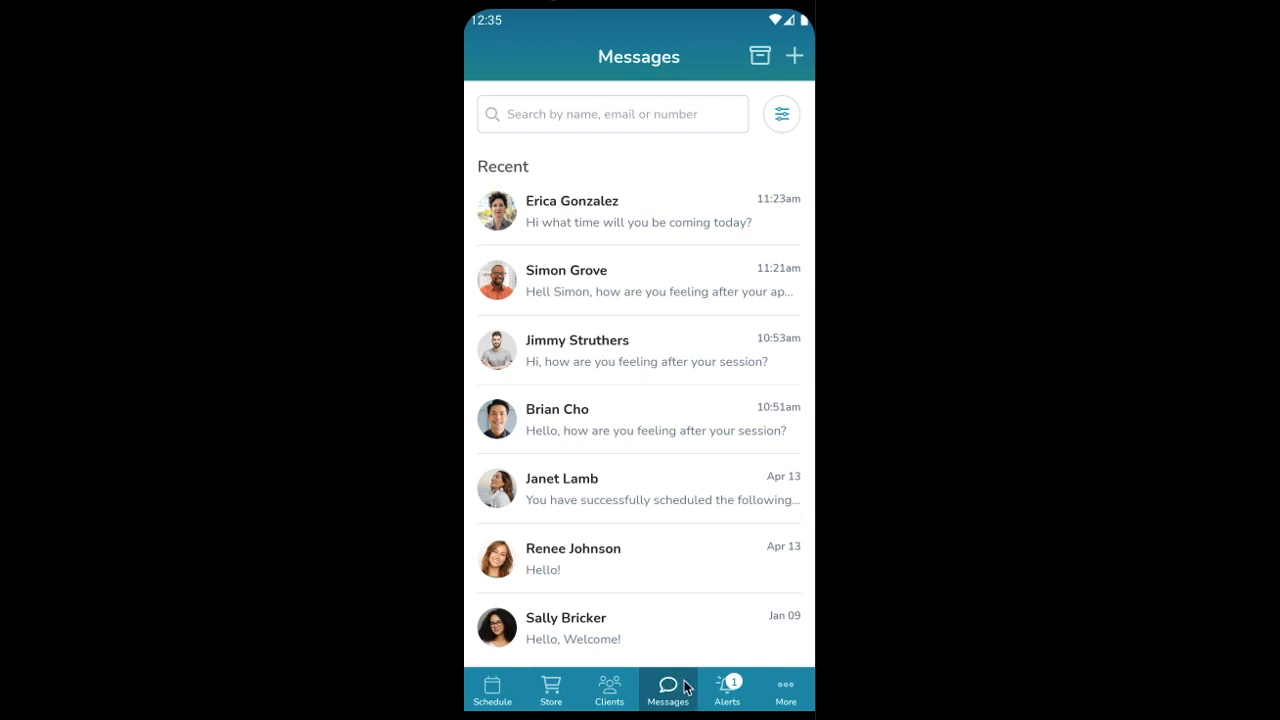
- Start a new conversation and search the client field for Marty Friedman
left_click(678, 477)
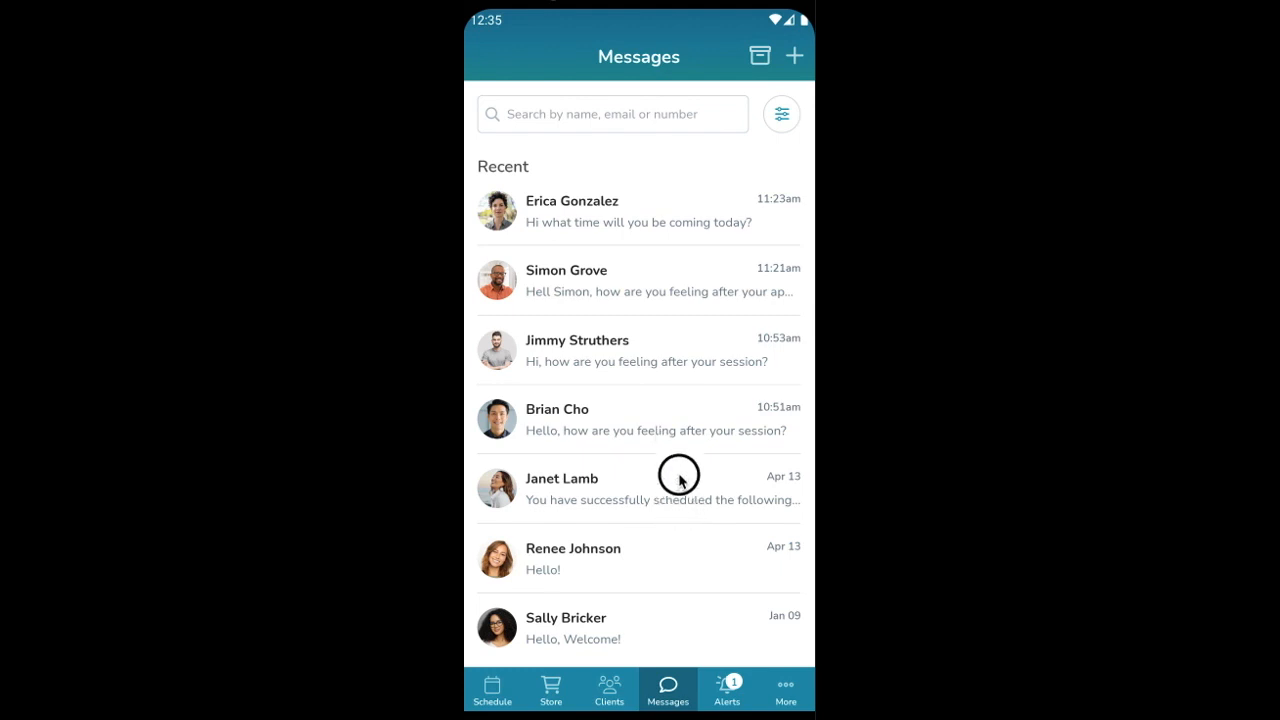
mouse_move(685, 355)
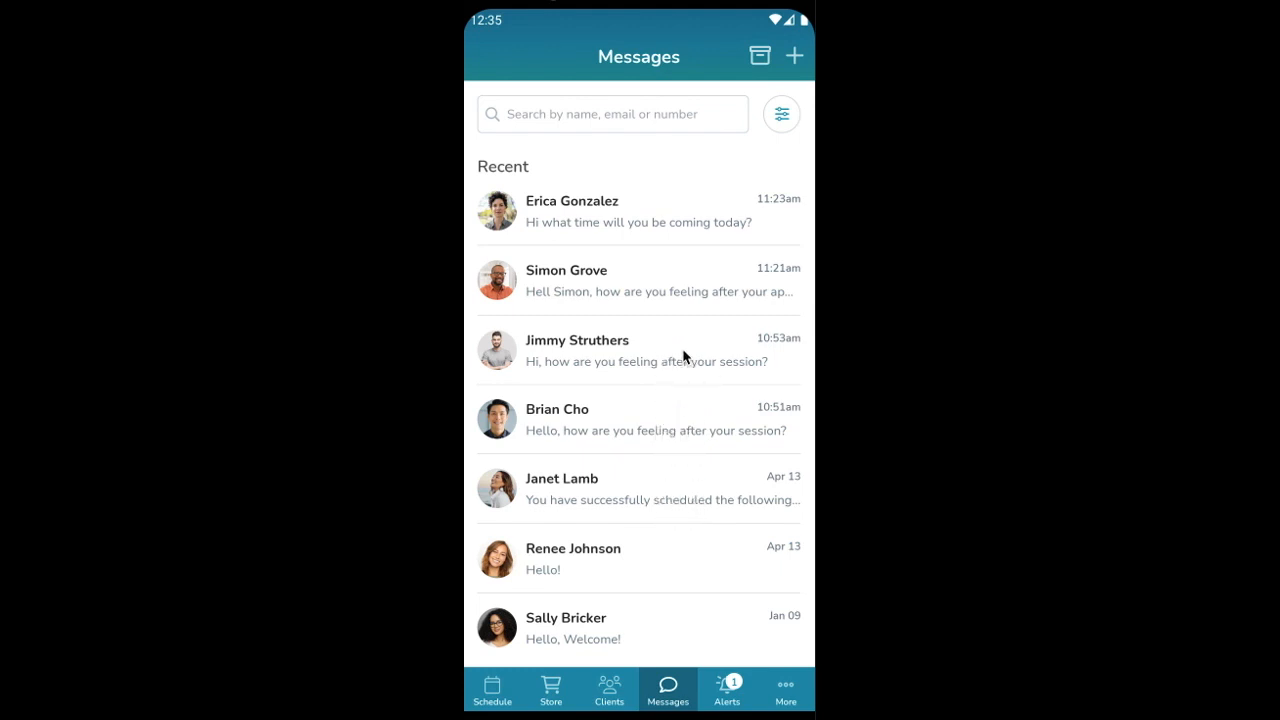
mouse_move(620, 620)
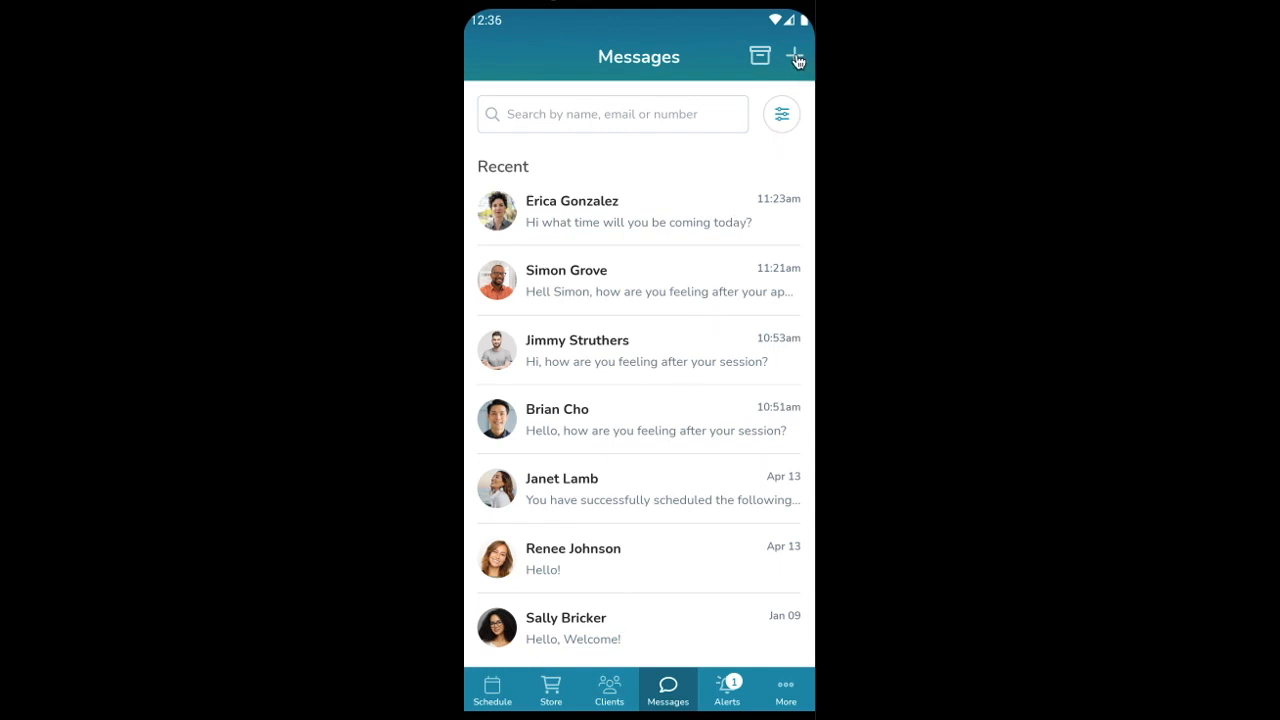
left_click(795, 56)
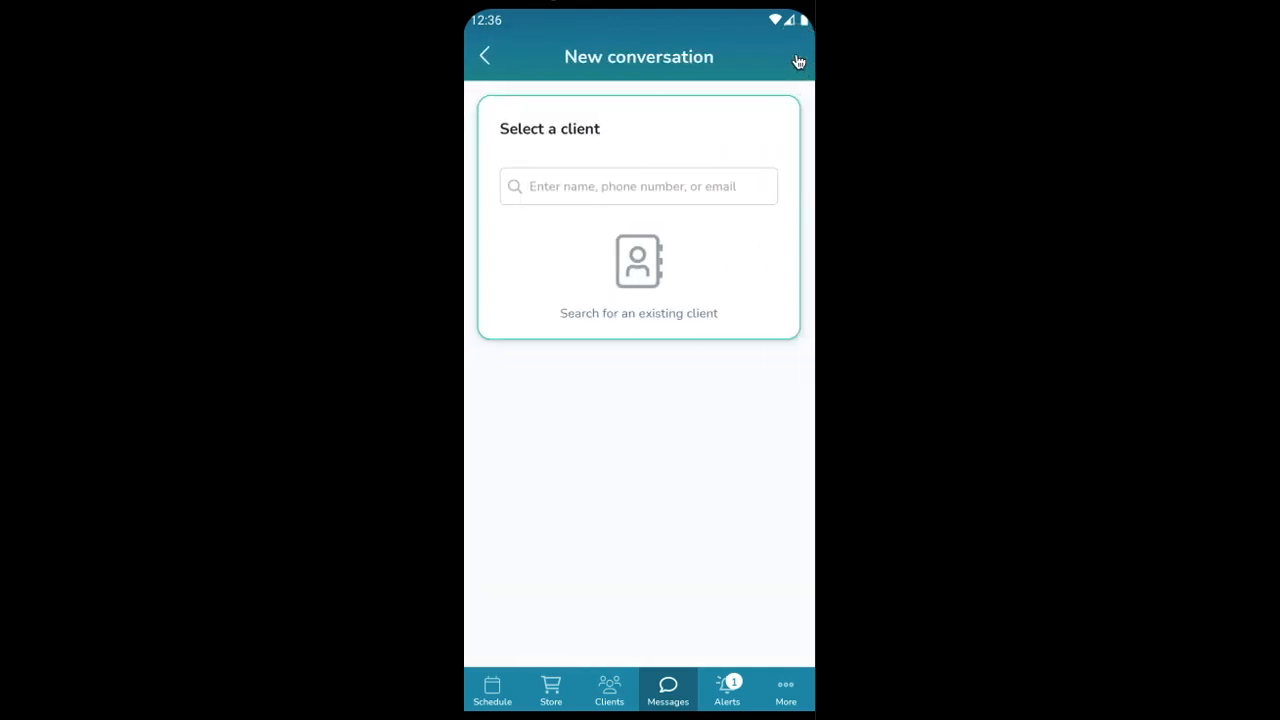
left_click(638, 186)
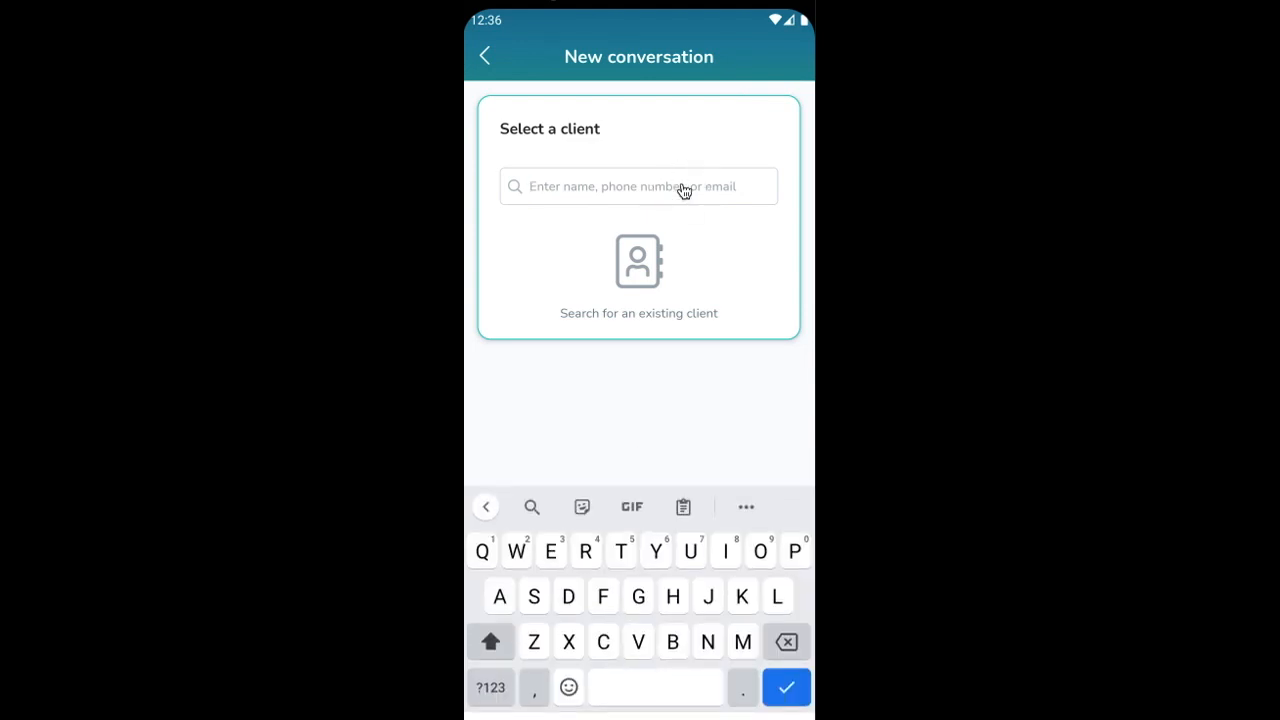
type("m")
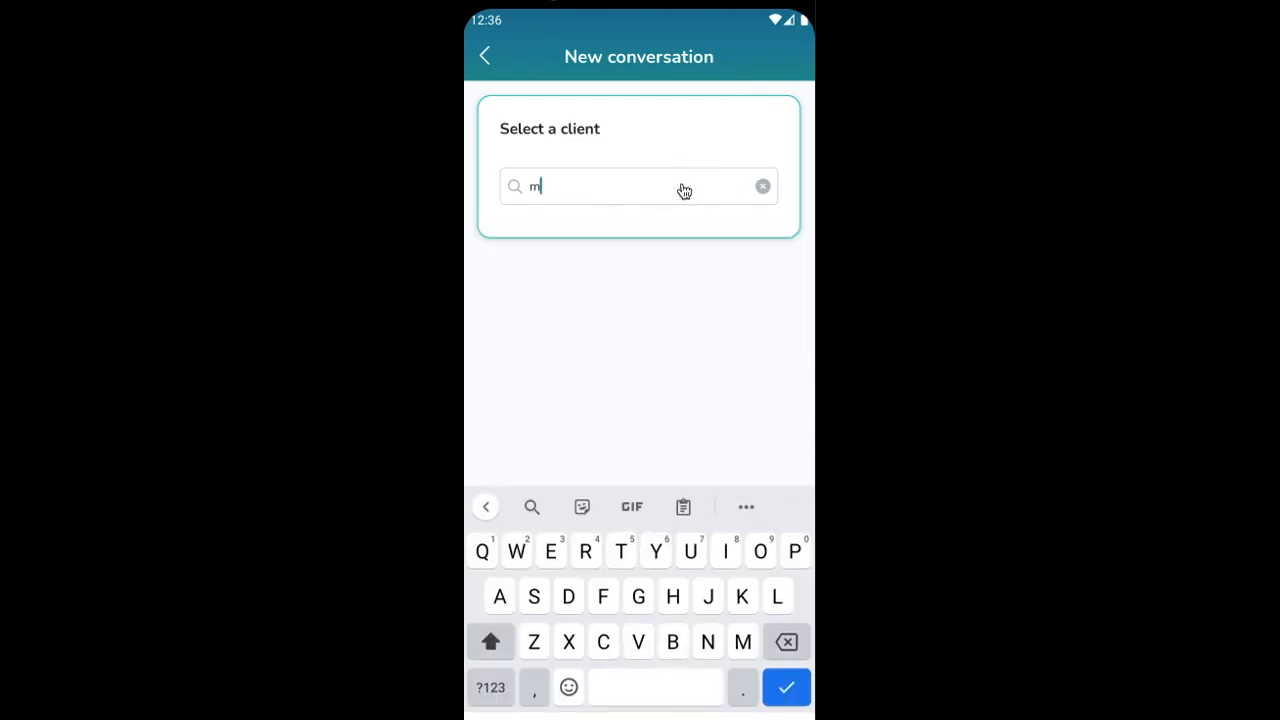
type("a")
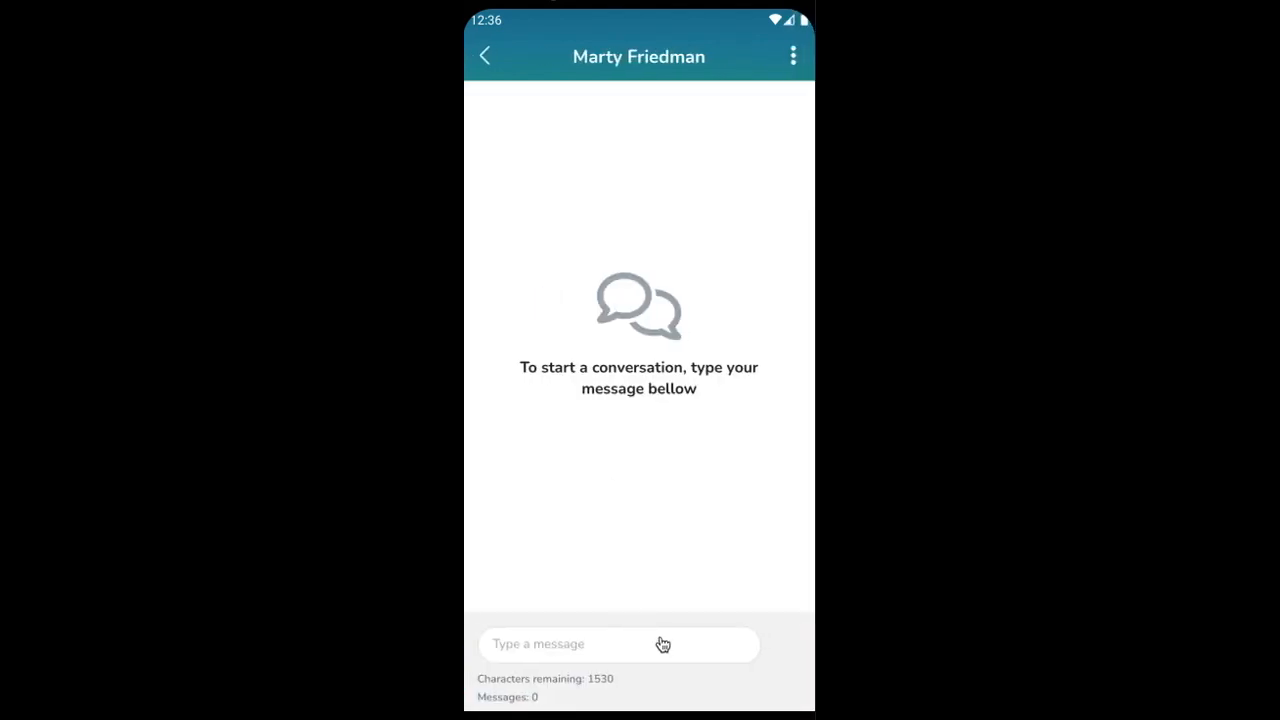
left_click(618, 643)
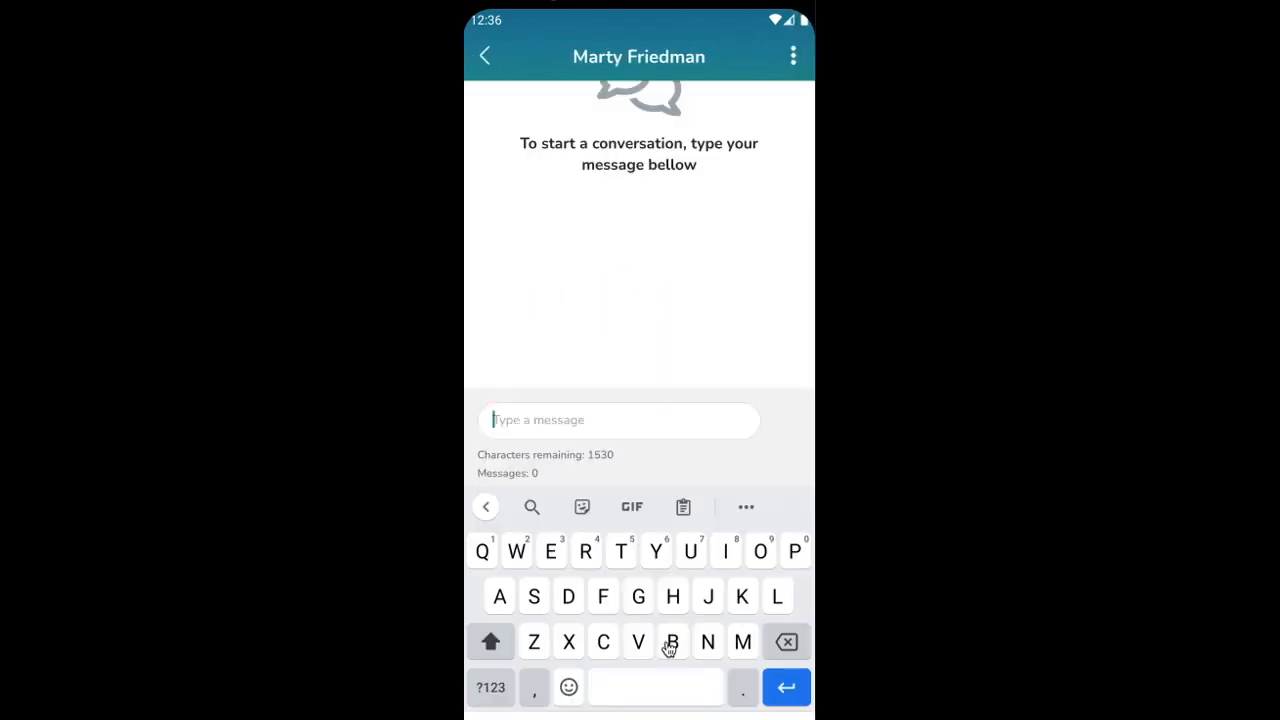
type("Hello, ho")
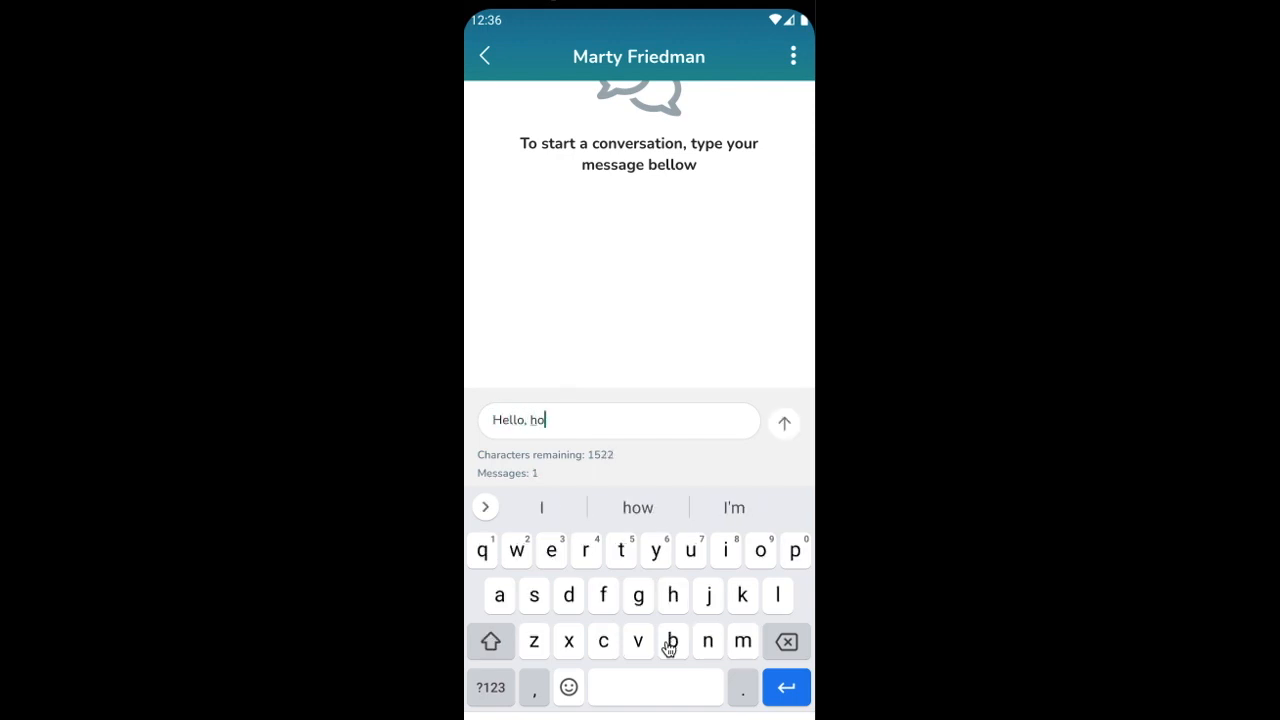
type("w are you feeling today?")
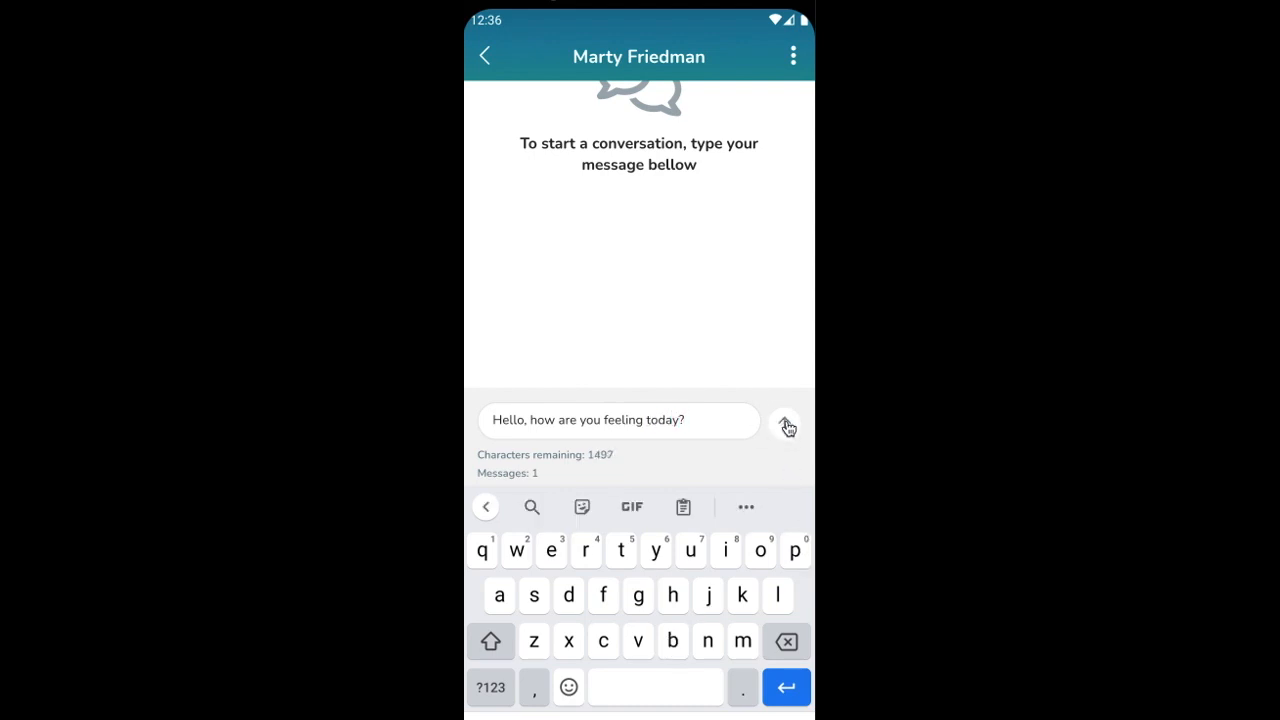
left_click(786, 421)
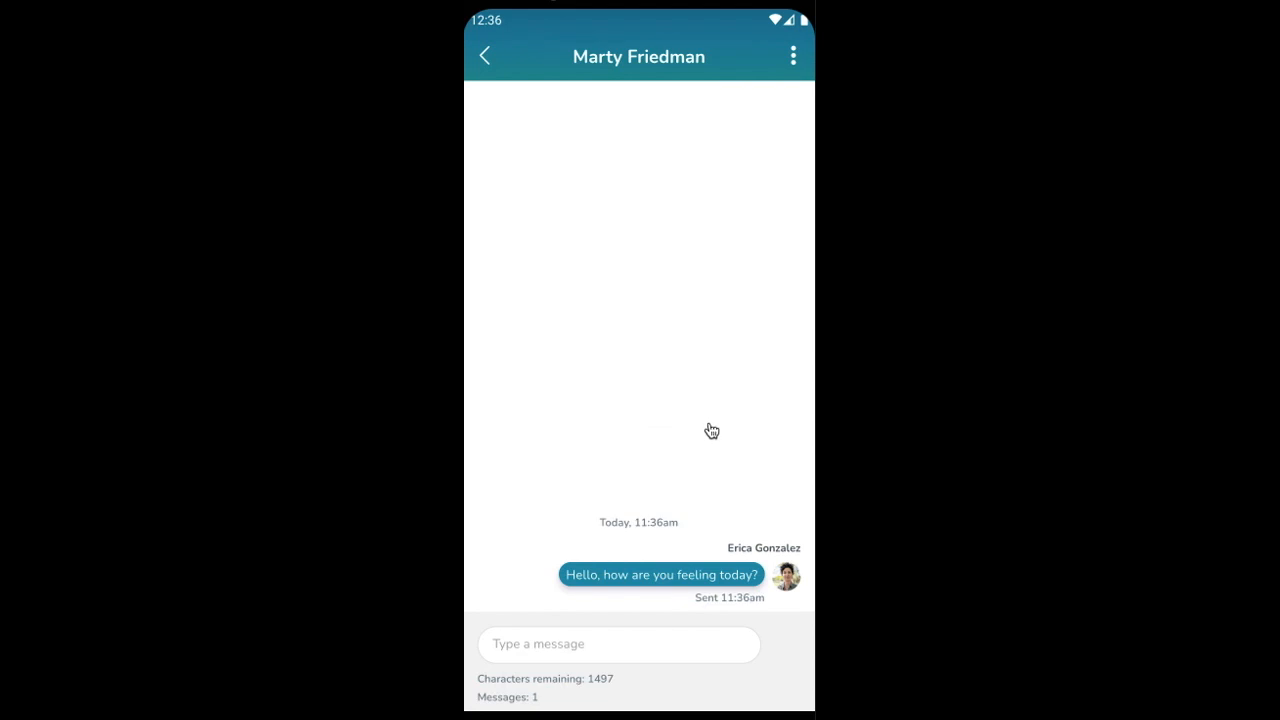
mouse_move(738, 544)
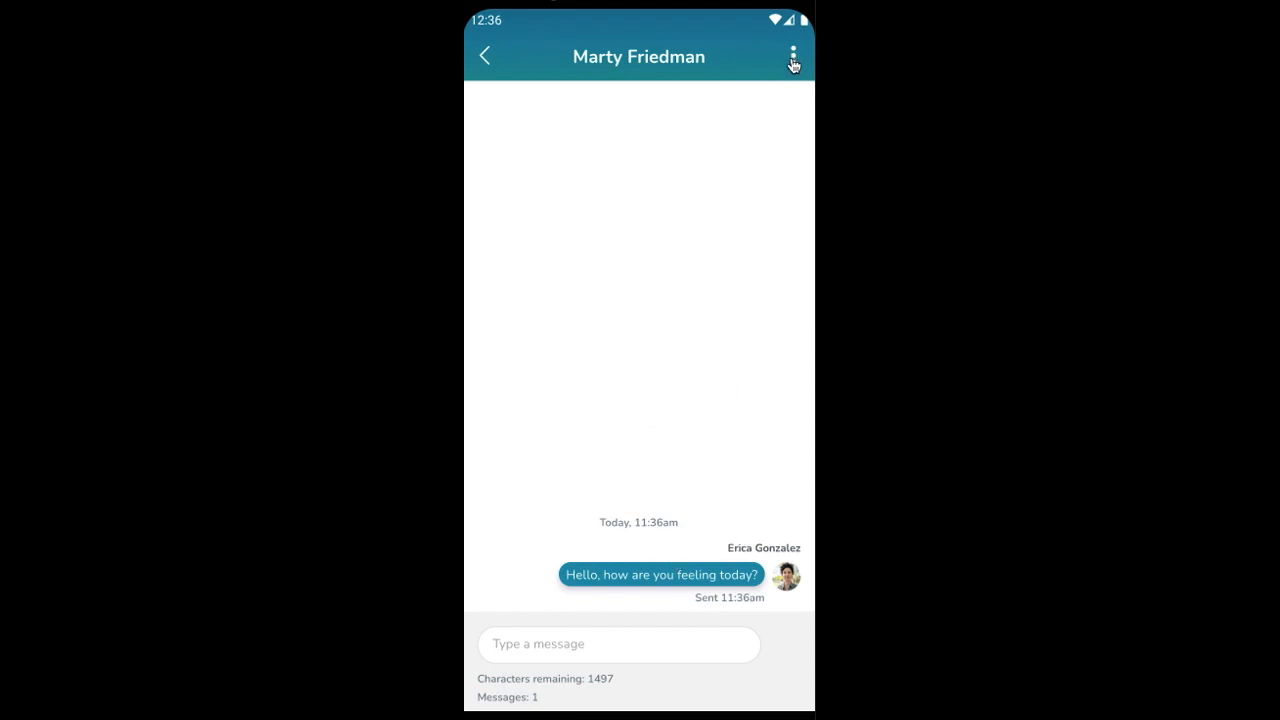
left_click(792, 55)
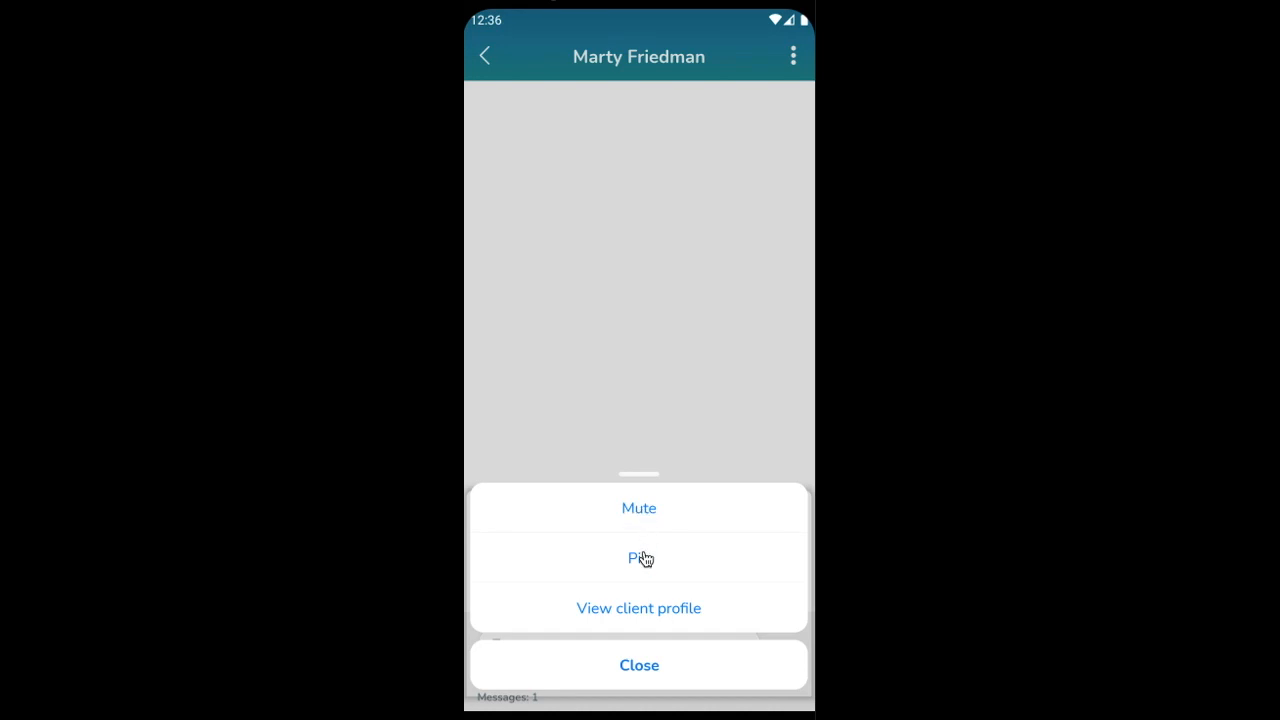
mouse_move(639, 620)
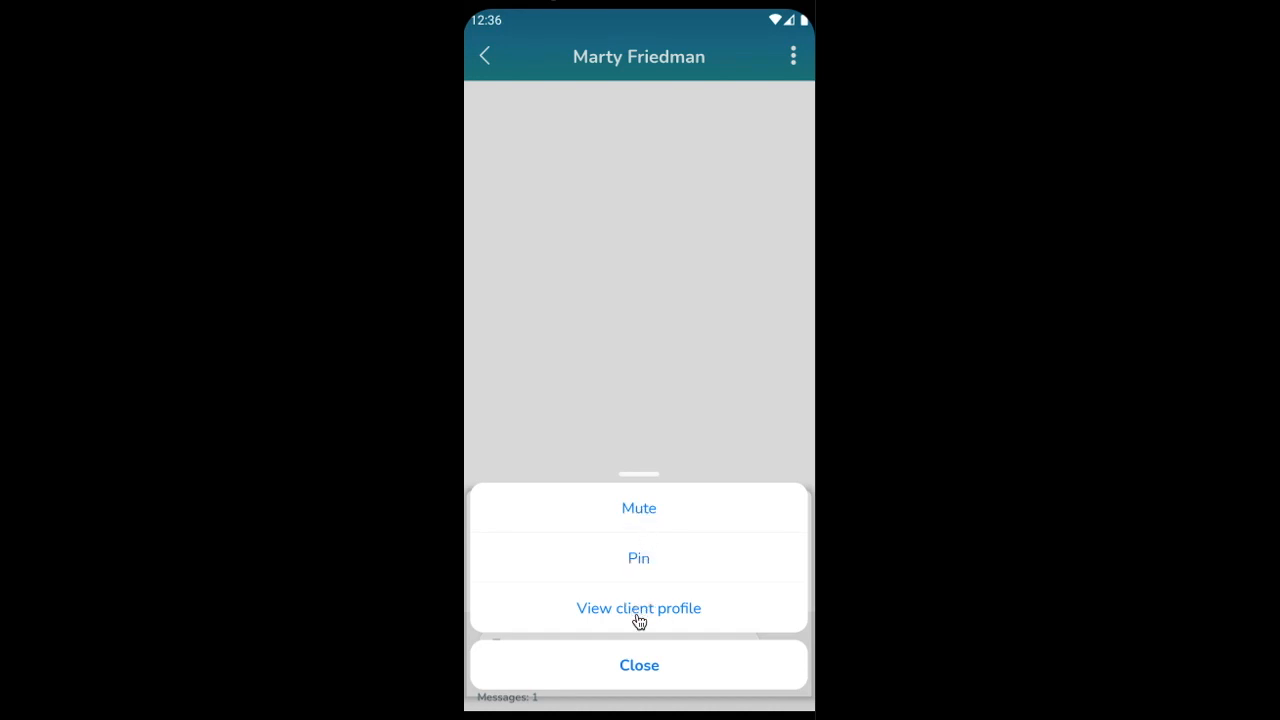
left_click(639, 665)
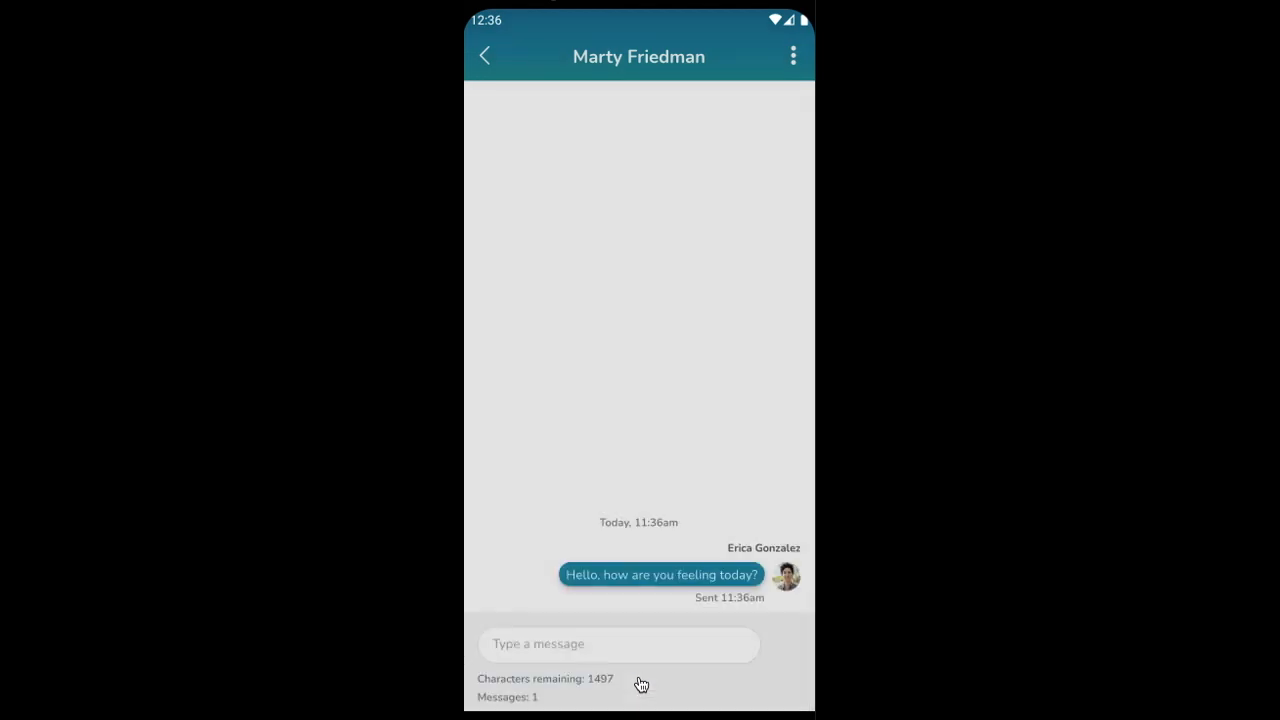
left_click(485, 56)
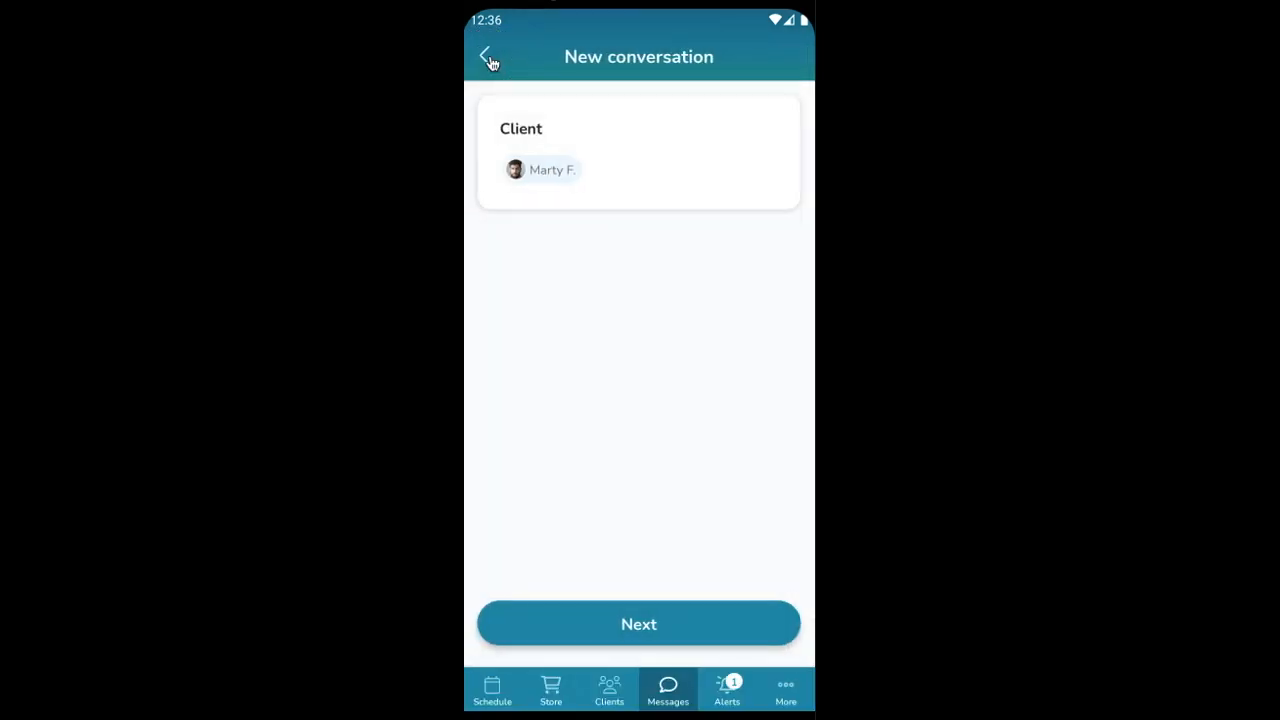
left_click(487, 56)
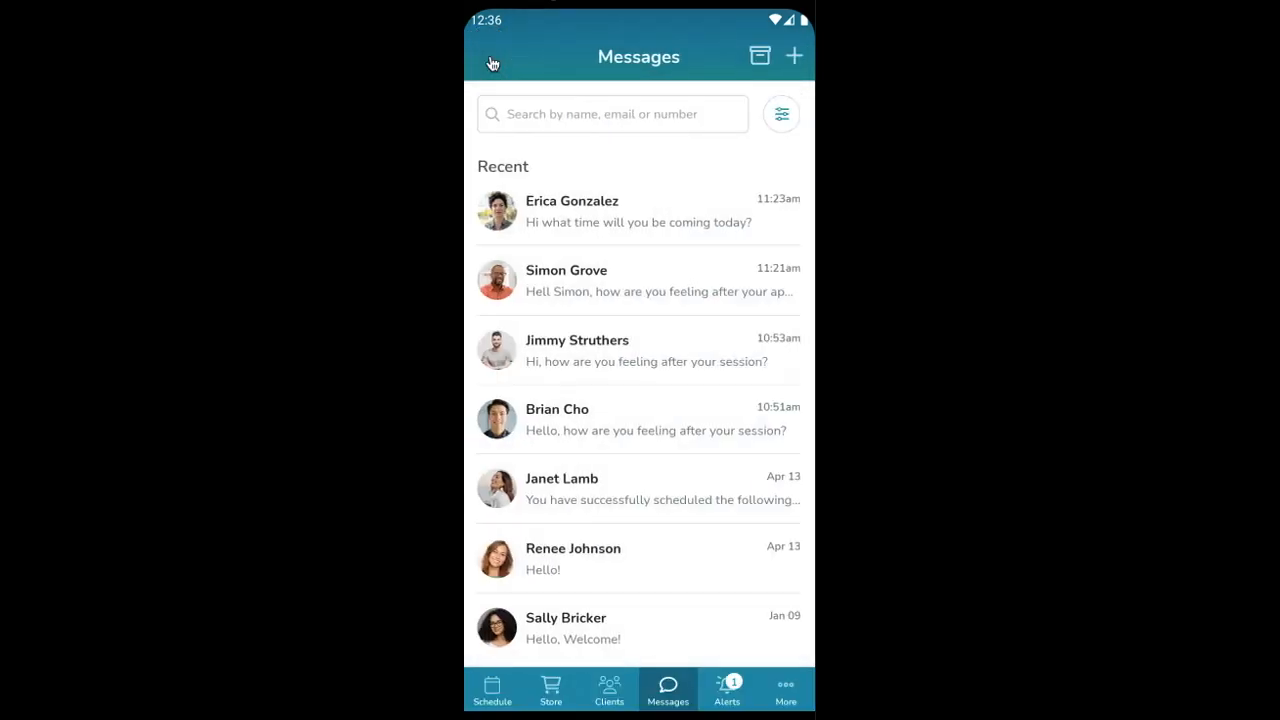
mouse_move(680, 293)
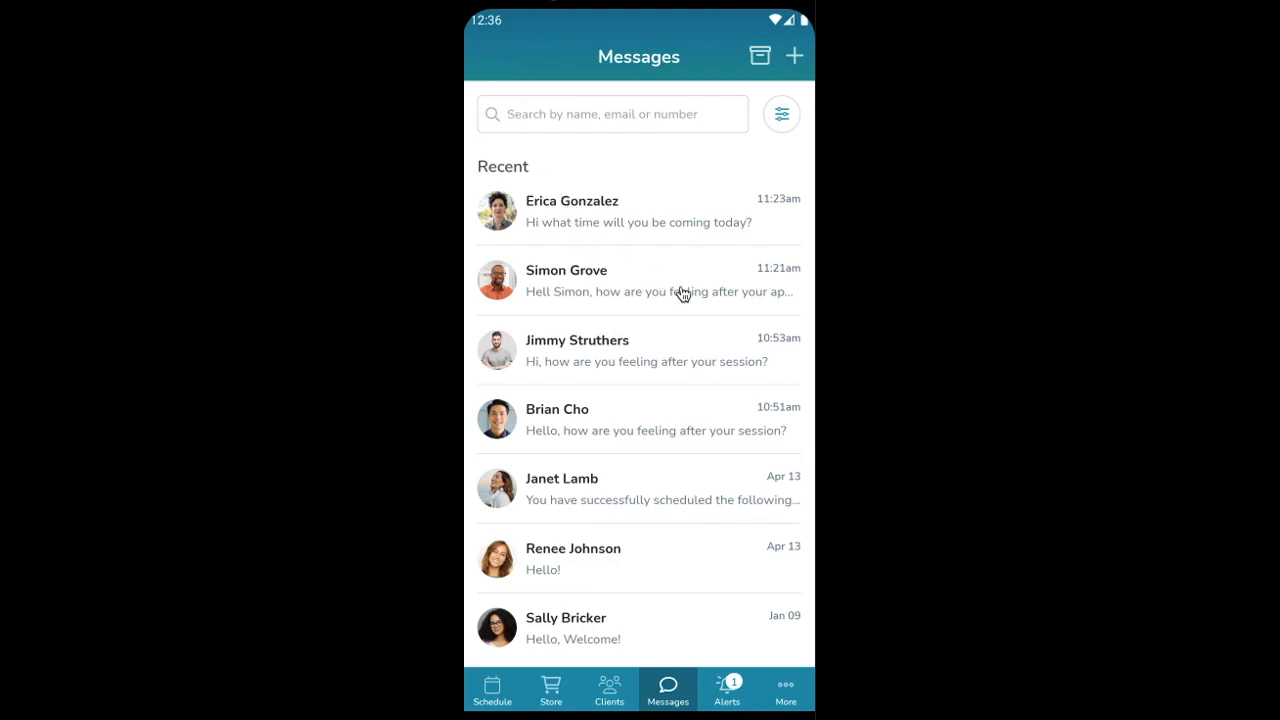
mouse_move(729, 314)
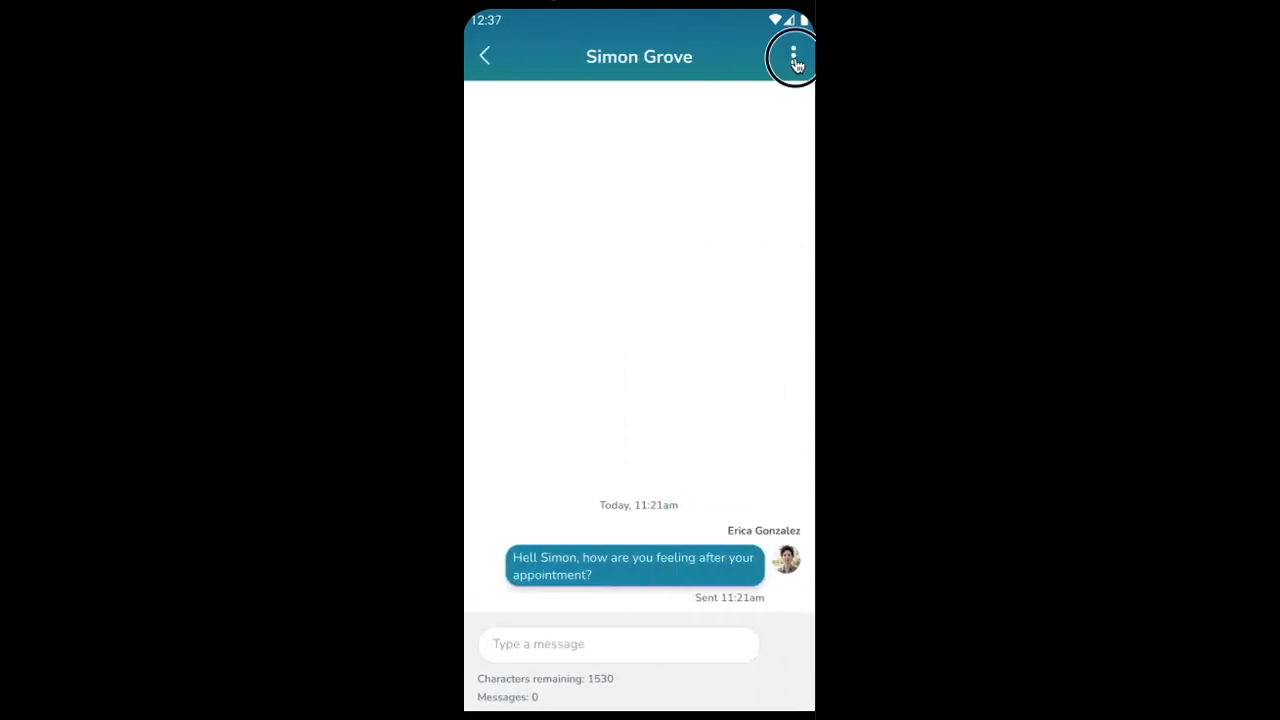
left_click(792, 56)
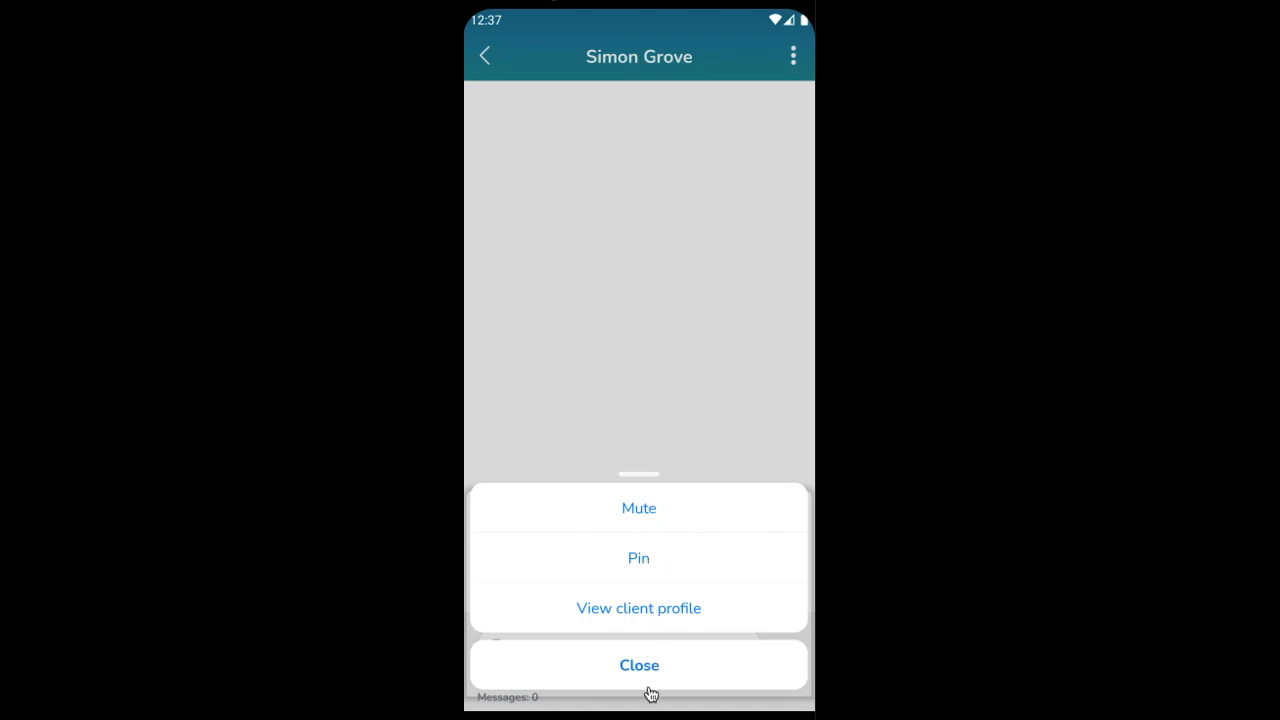
left_click(639, 665)
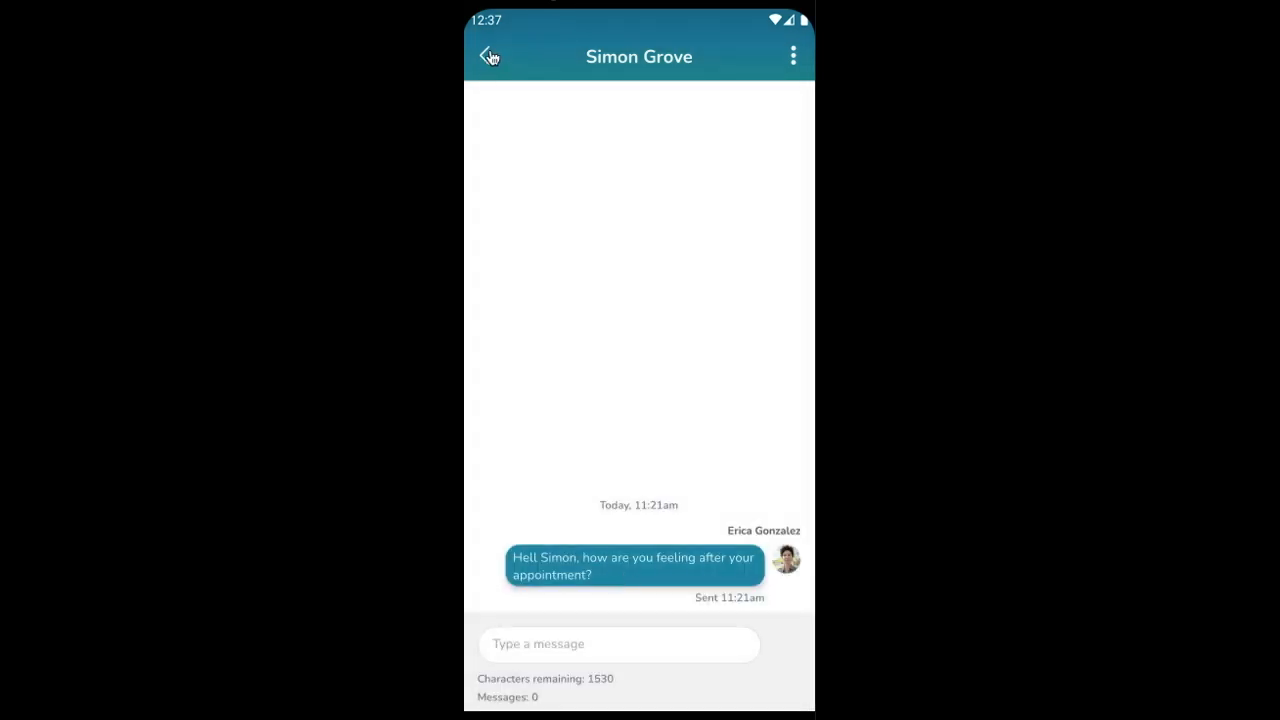
left_click(489, 56)
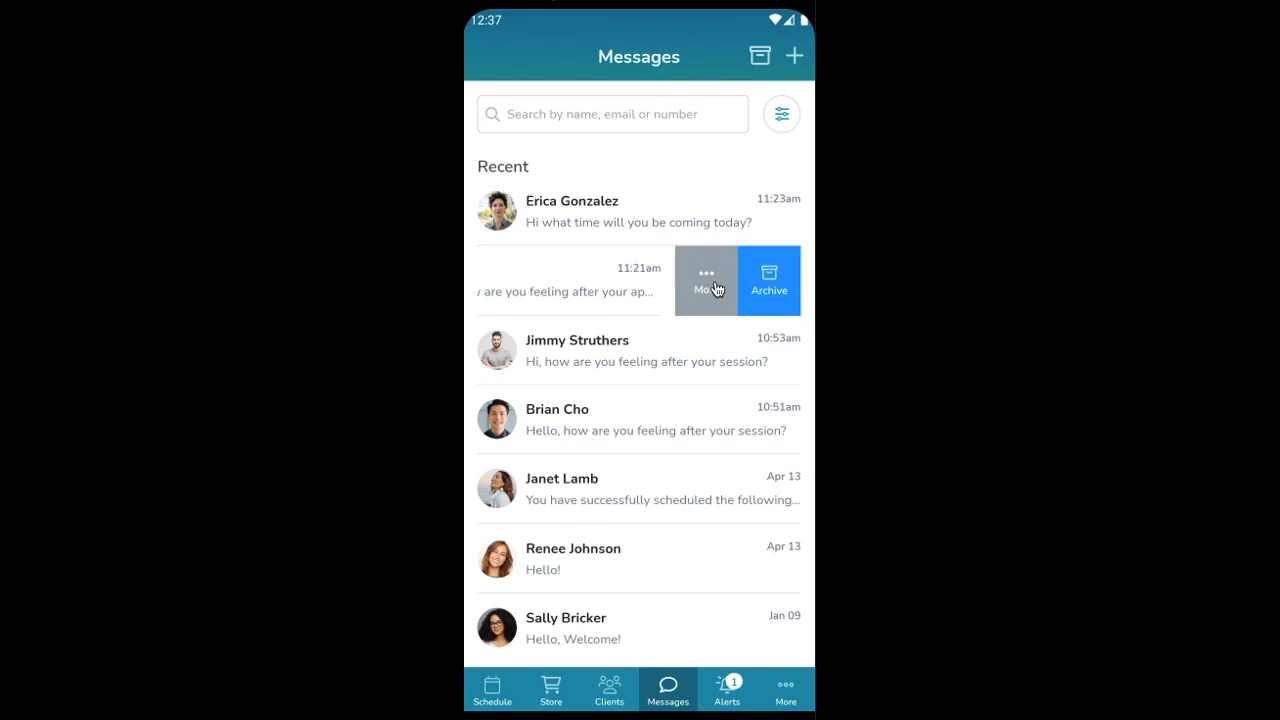
left_click(705, 280)
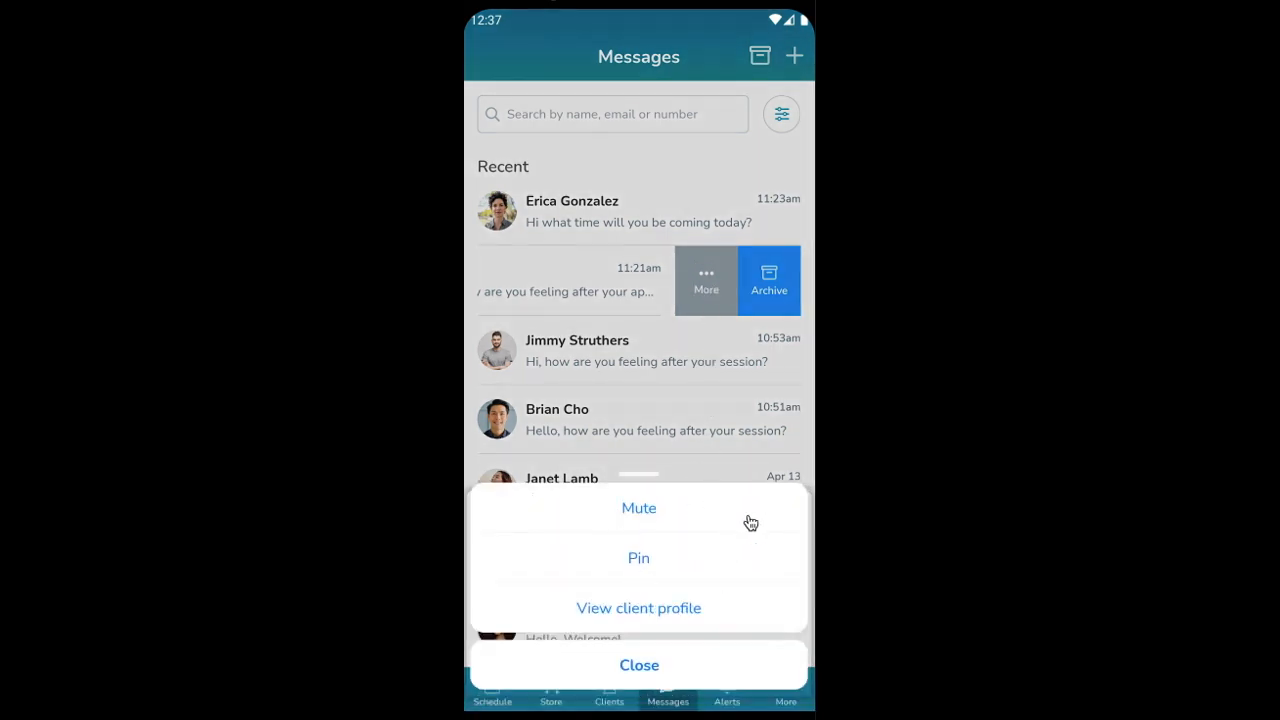
mouse_move(670, 620)
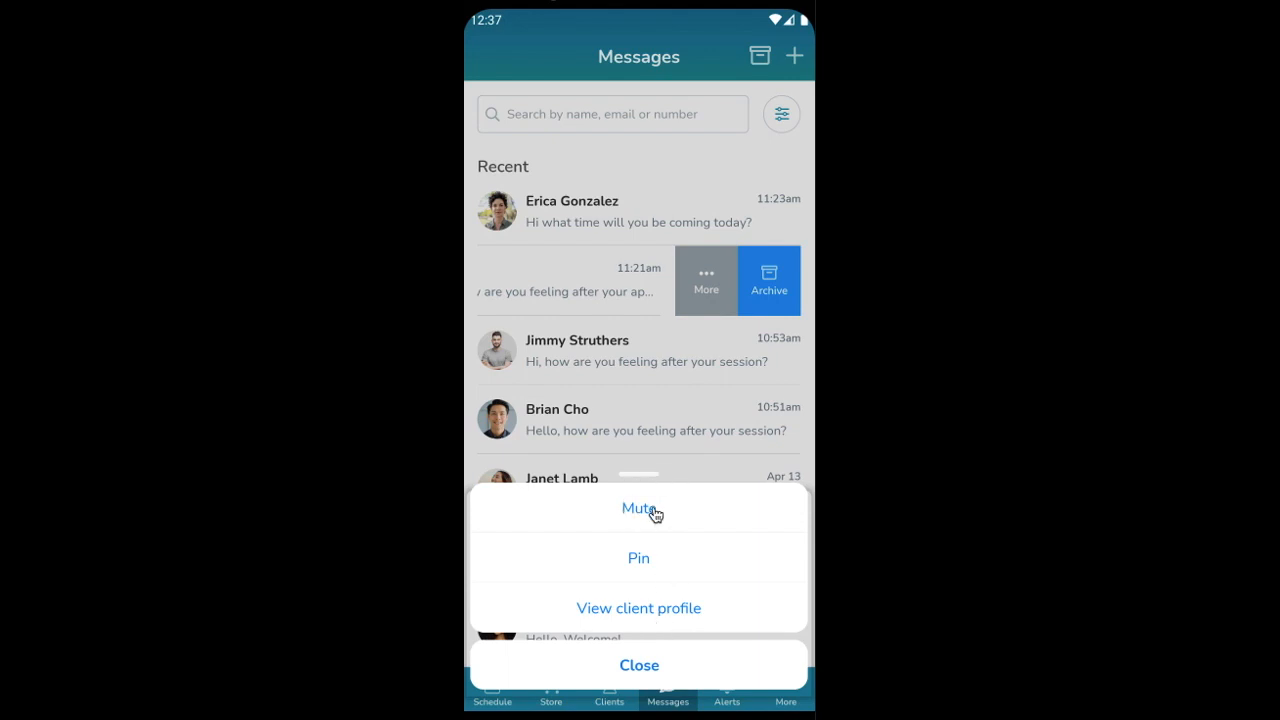
left_click(638, 508)
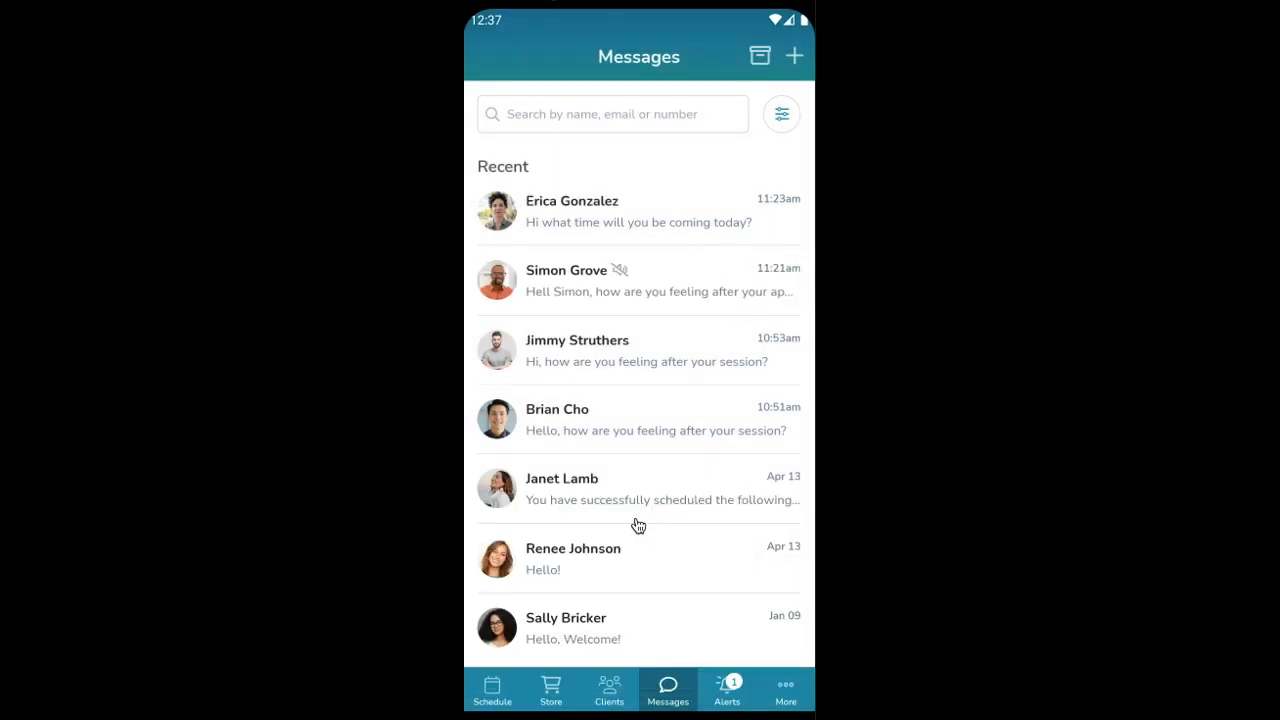
mouse_move(620, 278)
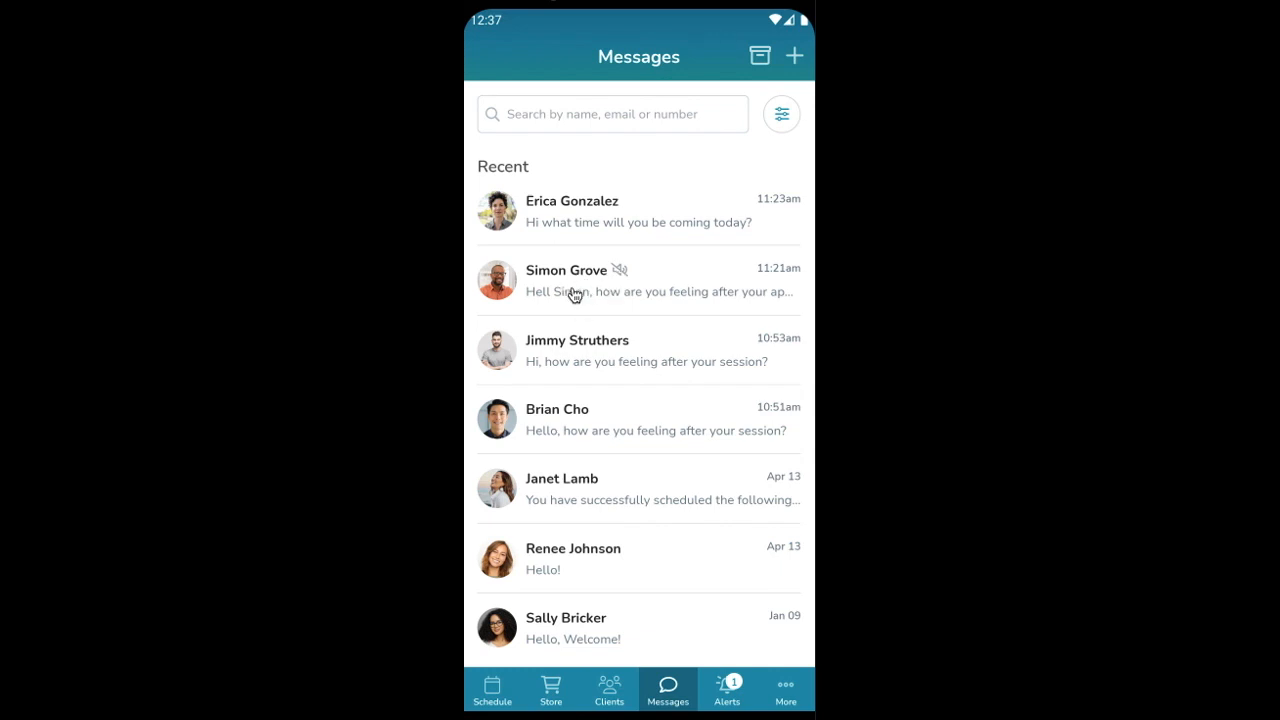
mouse_move(585, 297)
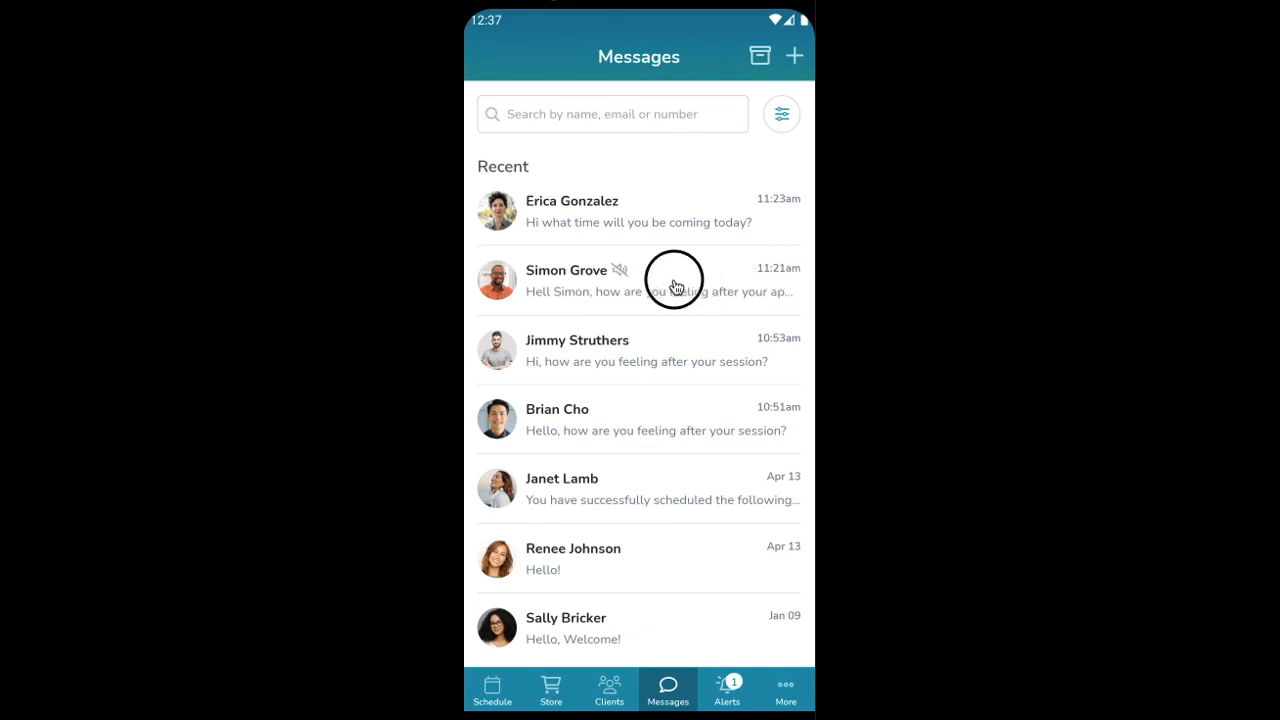
left_click_drag(780, 280, 620, 280)
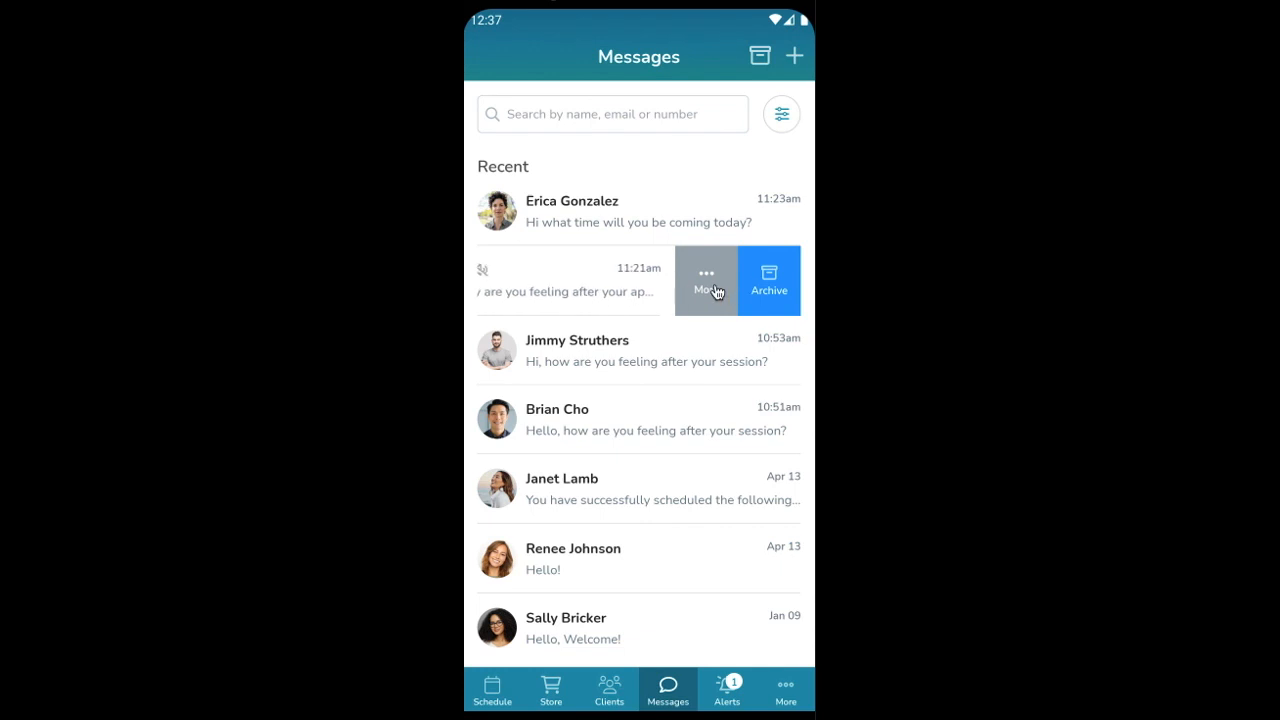
left_click(706, 280)
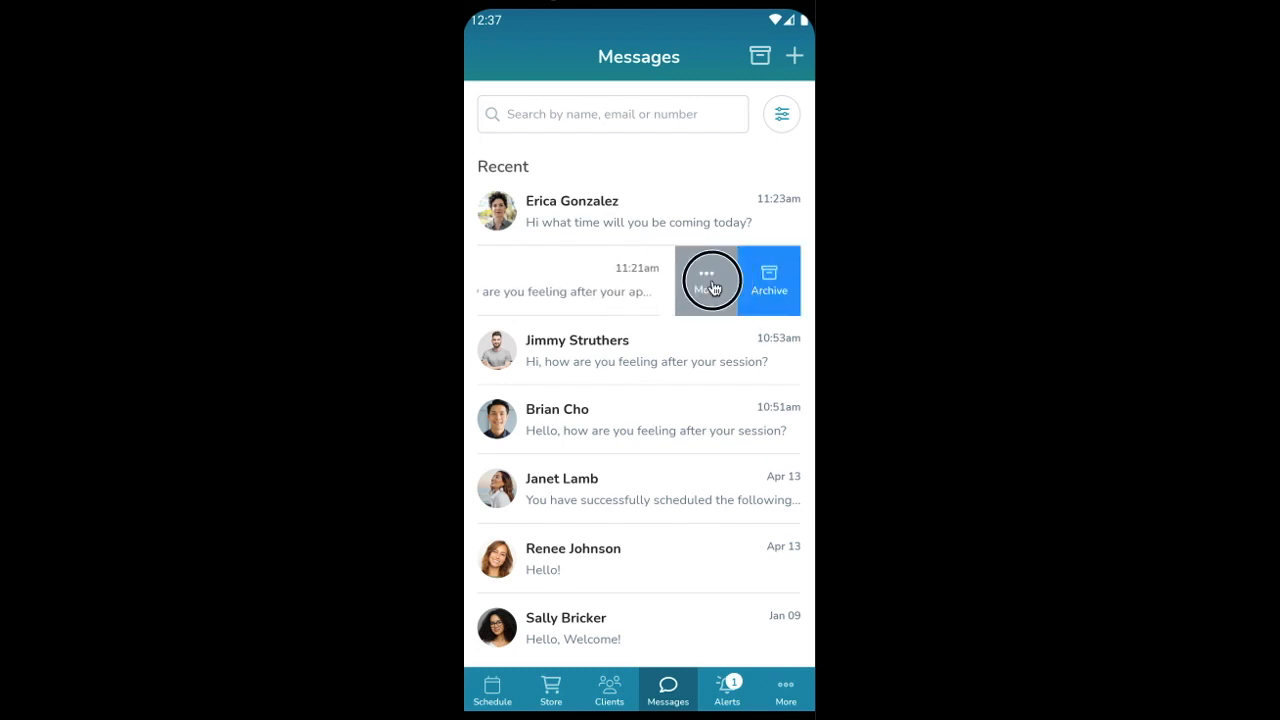
left_click(706, 280)
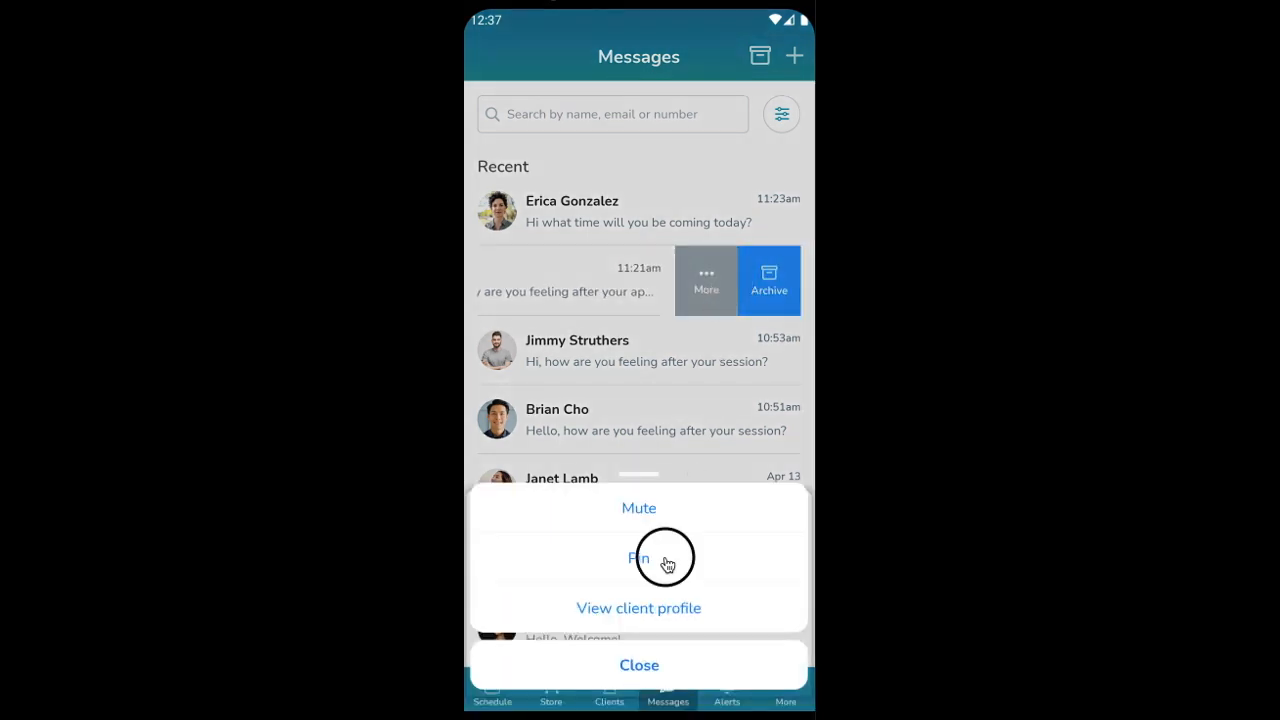
left_click(639, 558)
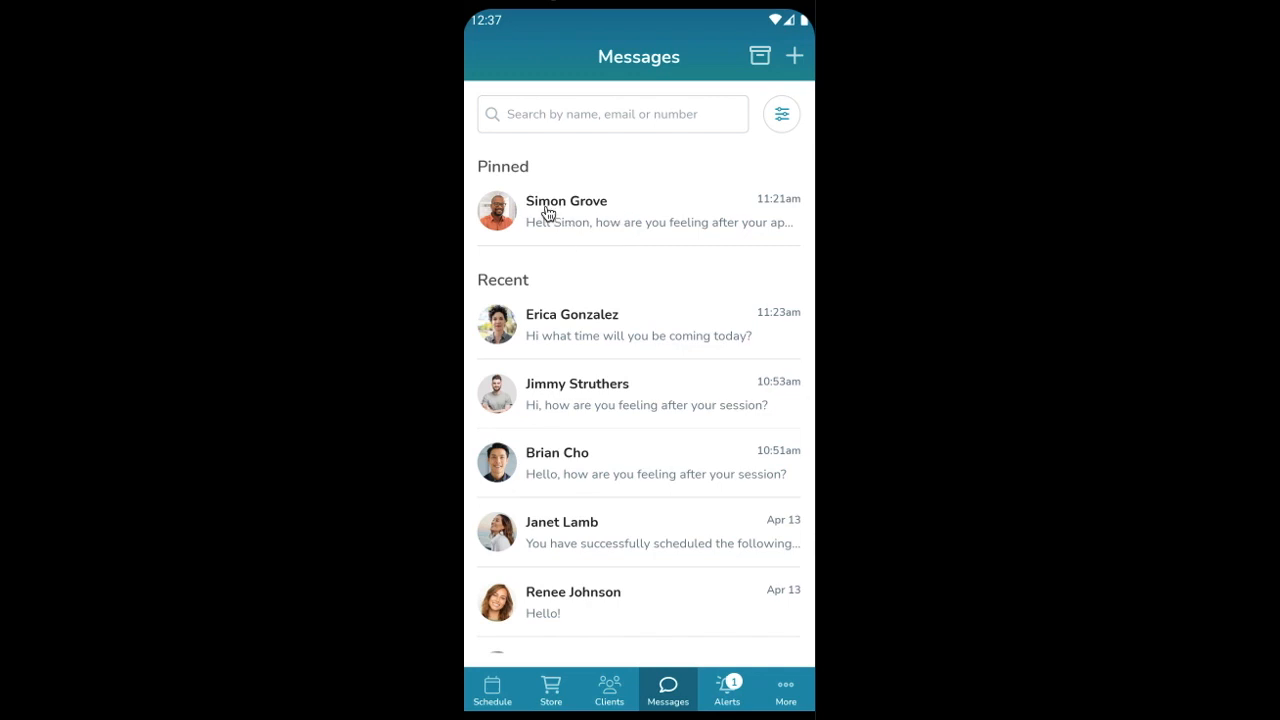
mouse_move(578, 228)
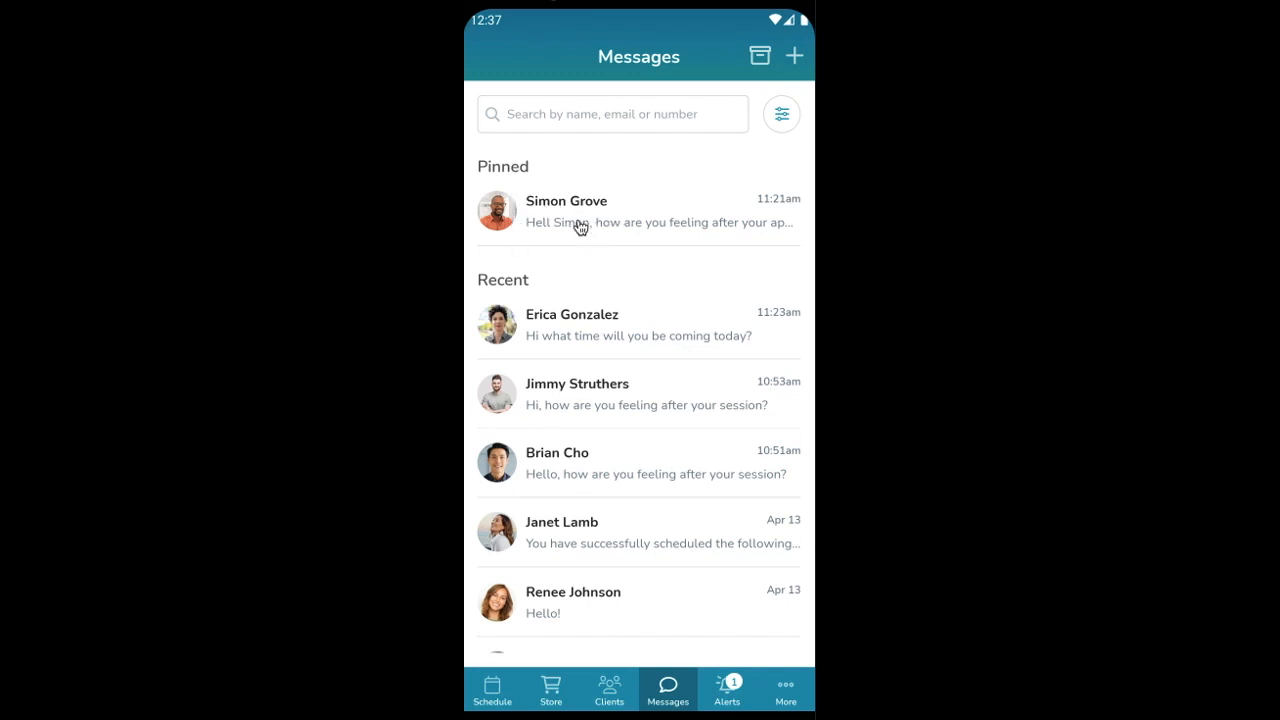
left_click(705, 210)
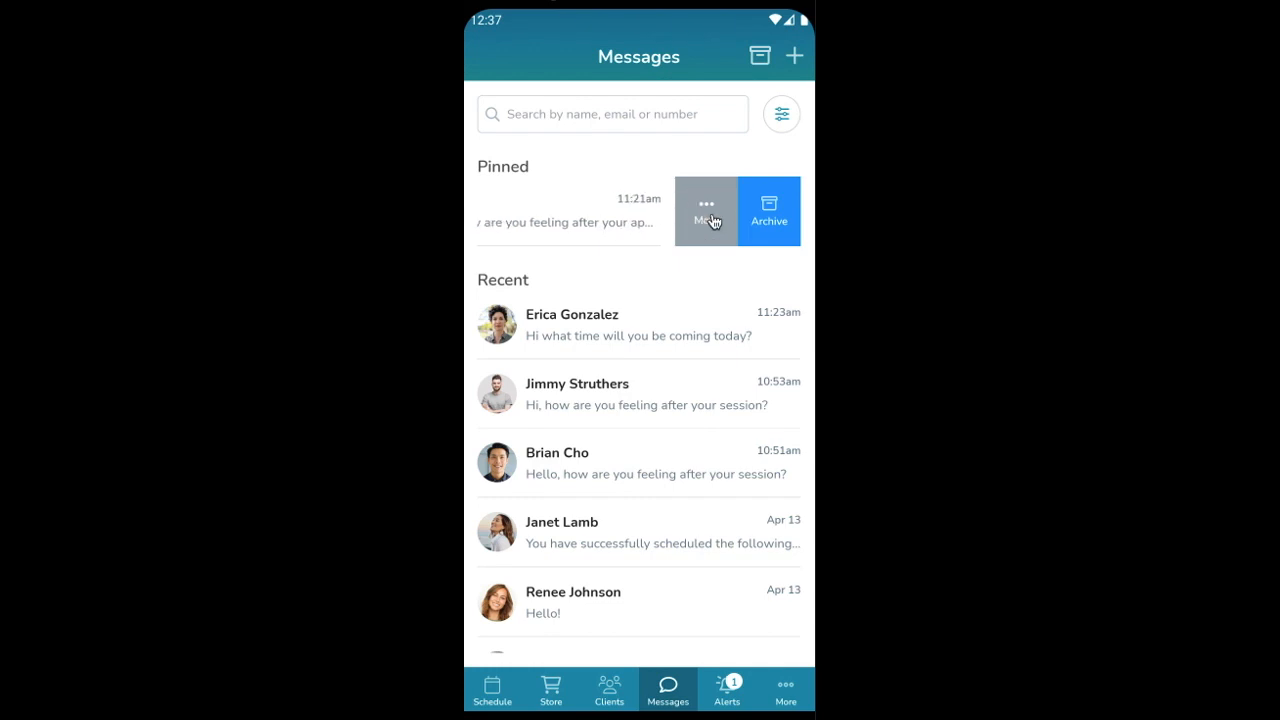
left_click(706, 210)
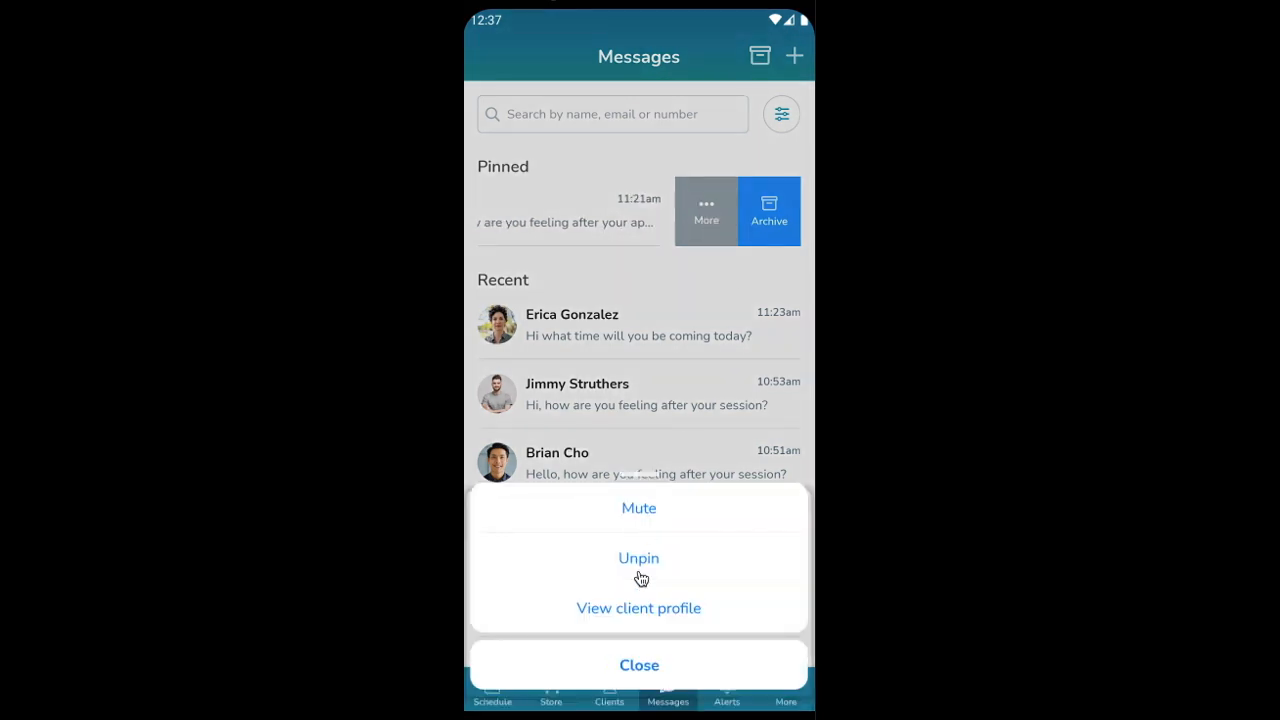
left_click(638, 558)
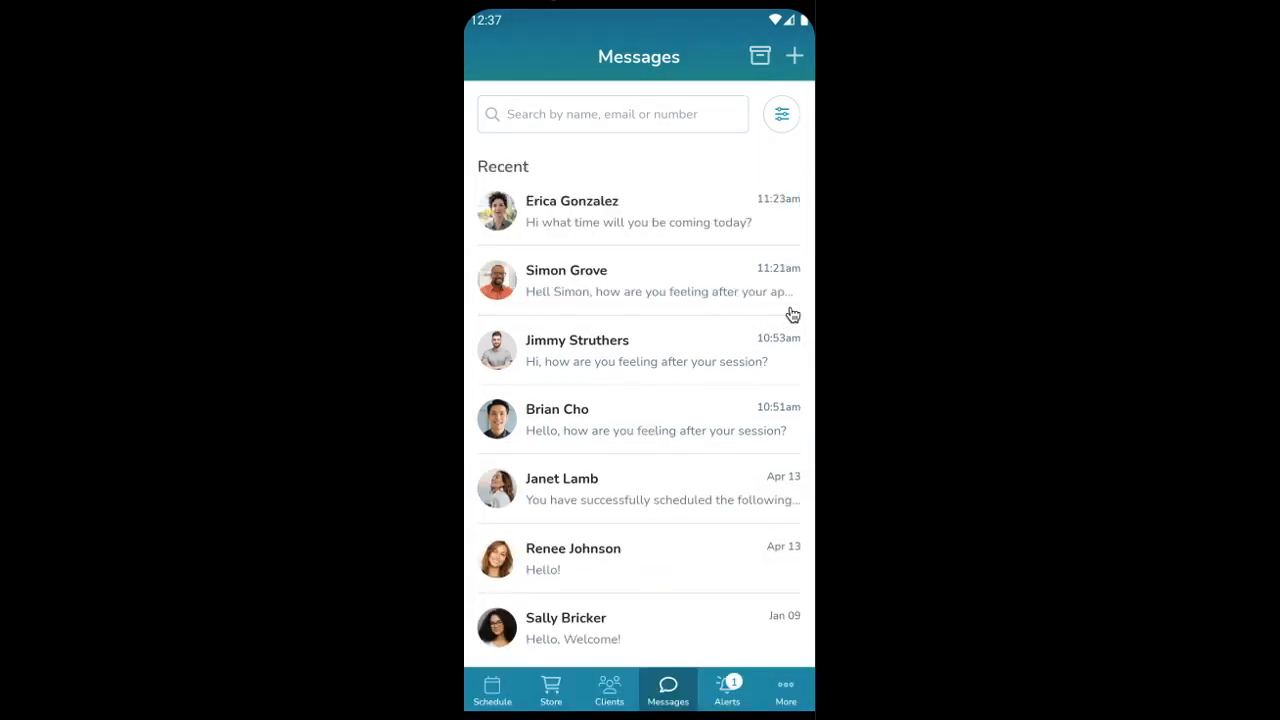
left_click(610, 291)
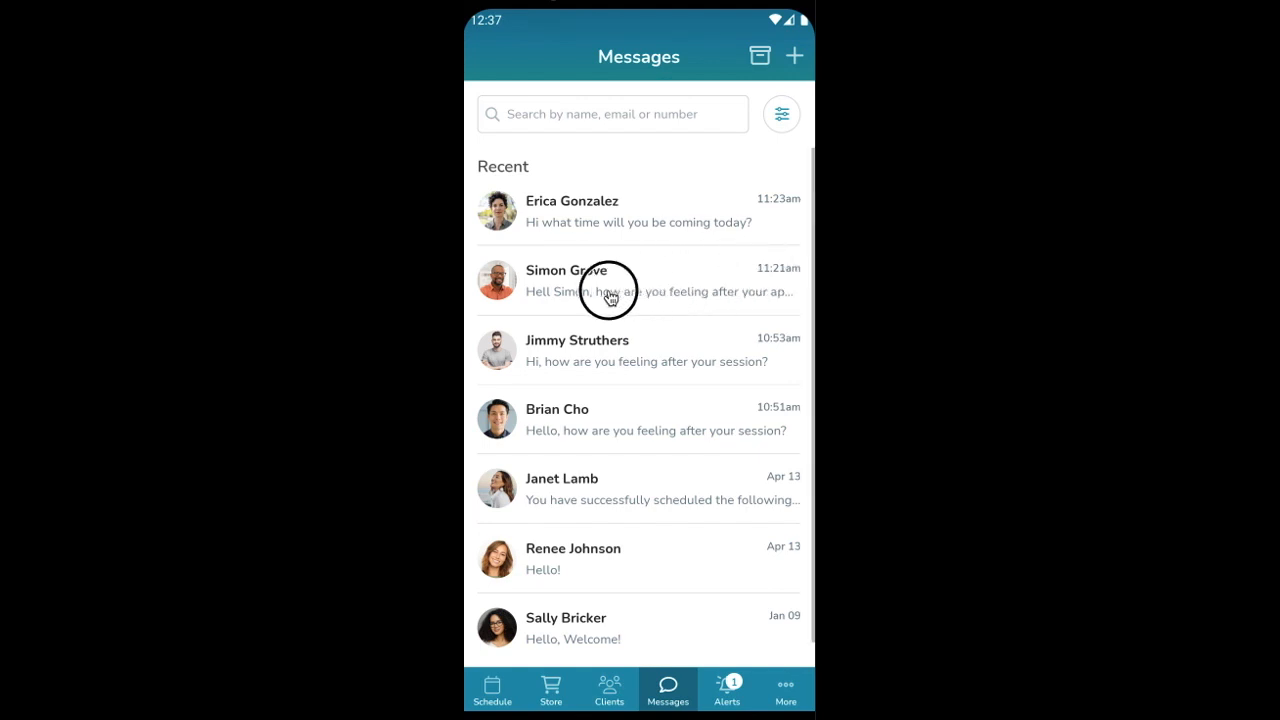
left_click_drag(650, 282, 520, 282)
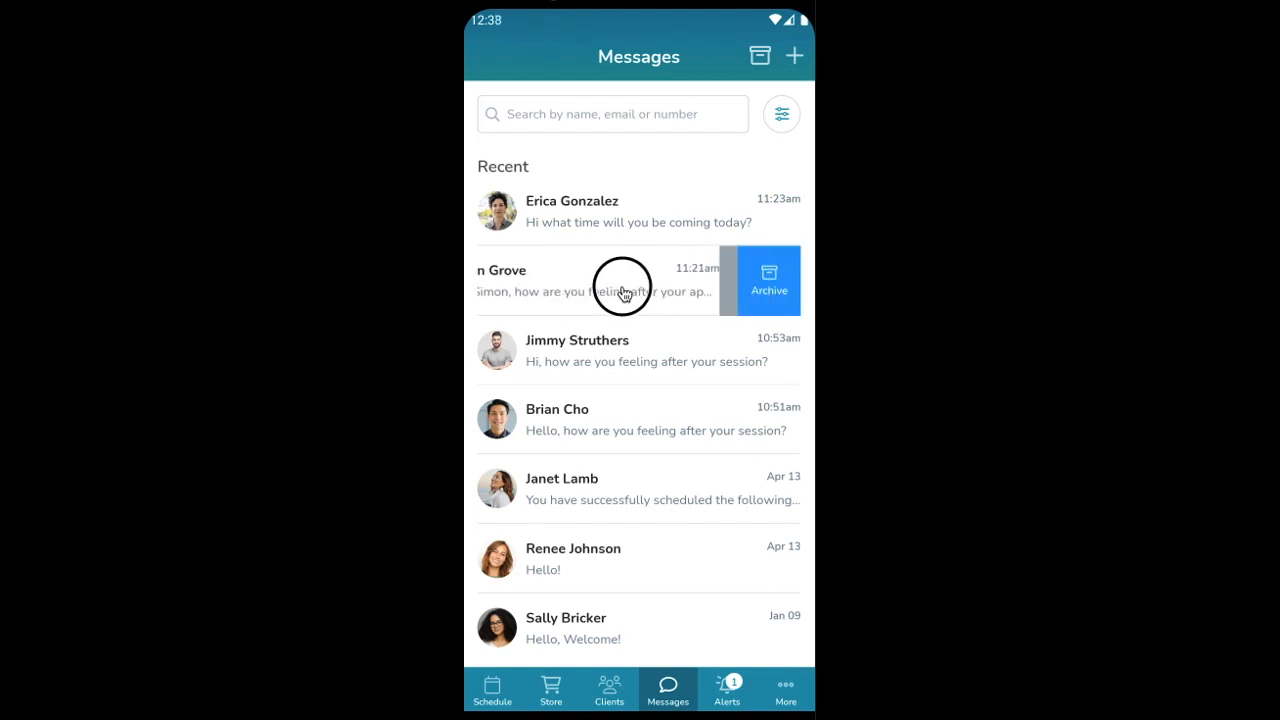
left_click(706, 280)
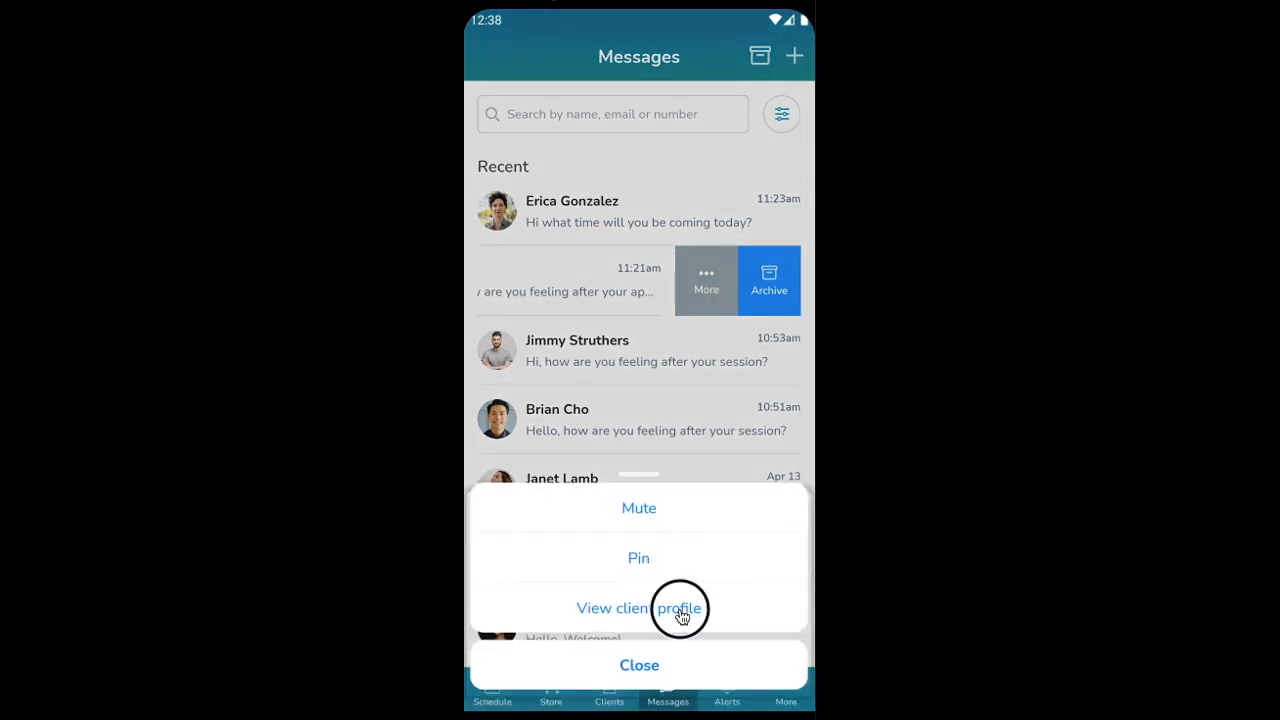
left_click(639, 608)
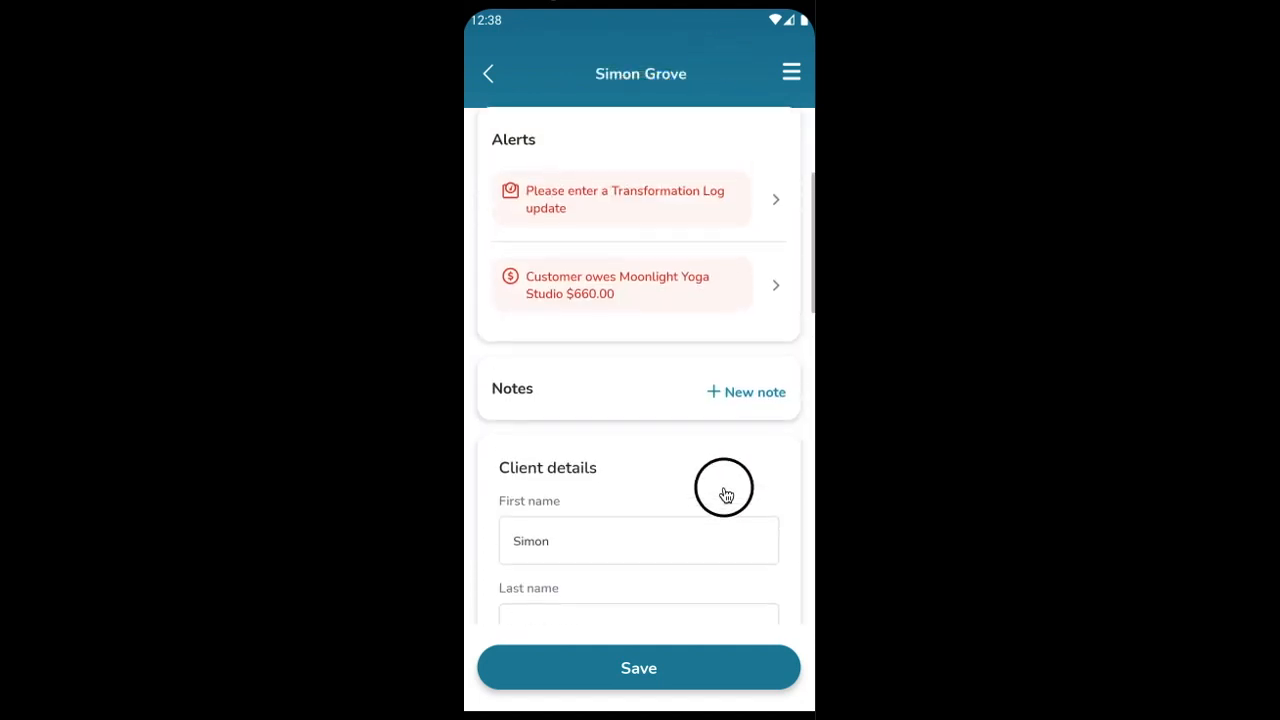
scroll("down", 3)
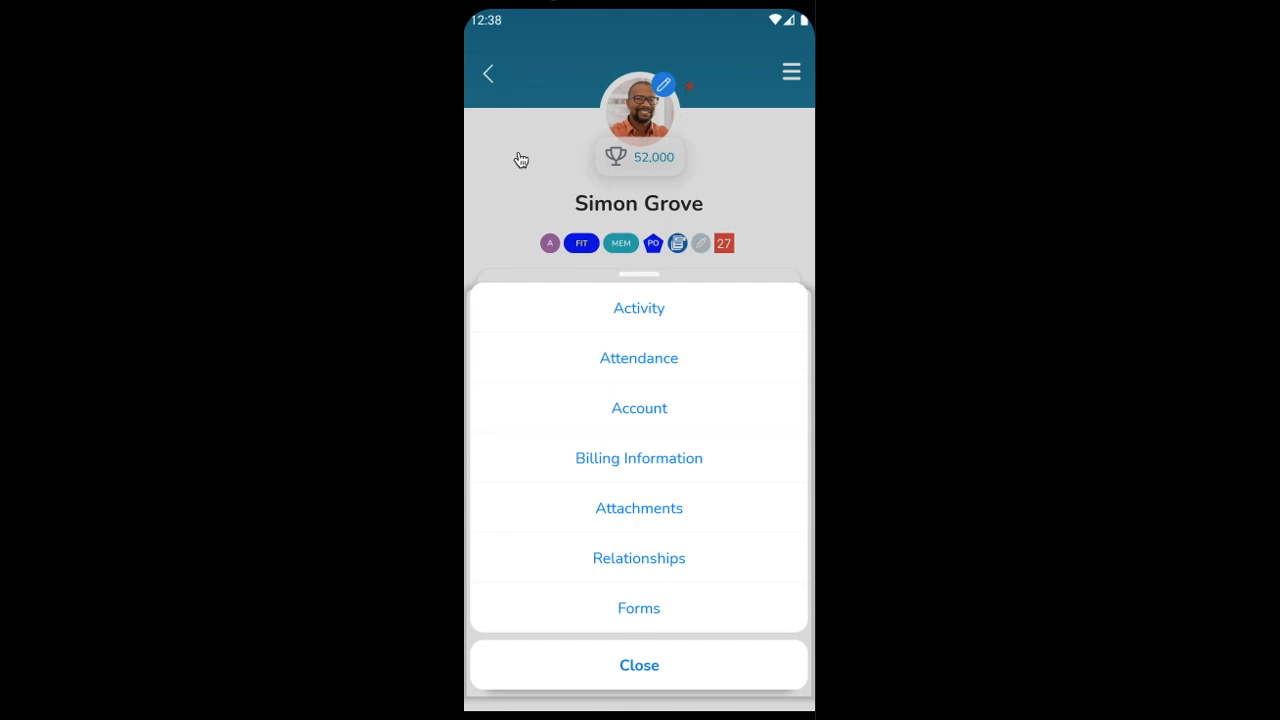
left_click(638, 665)
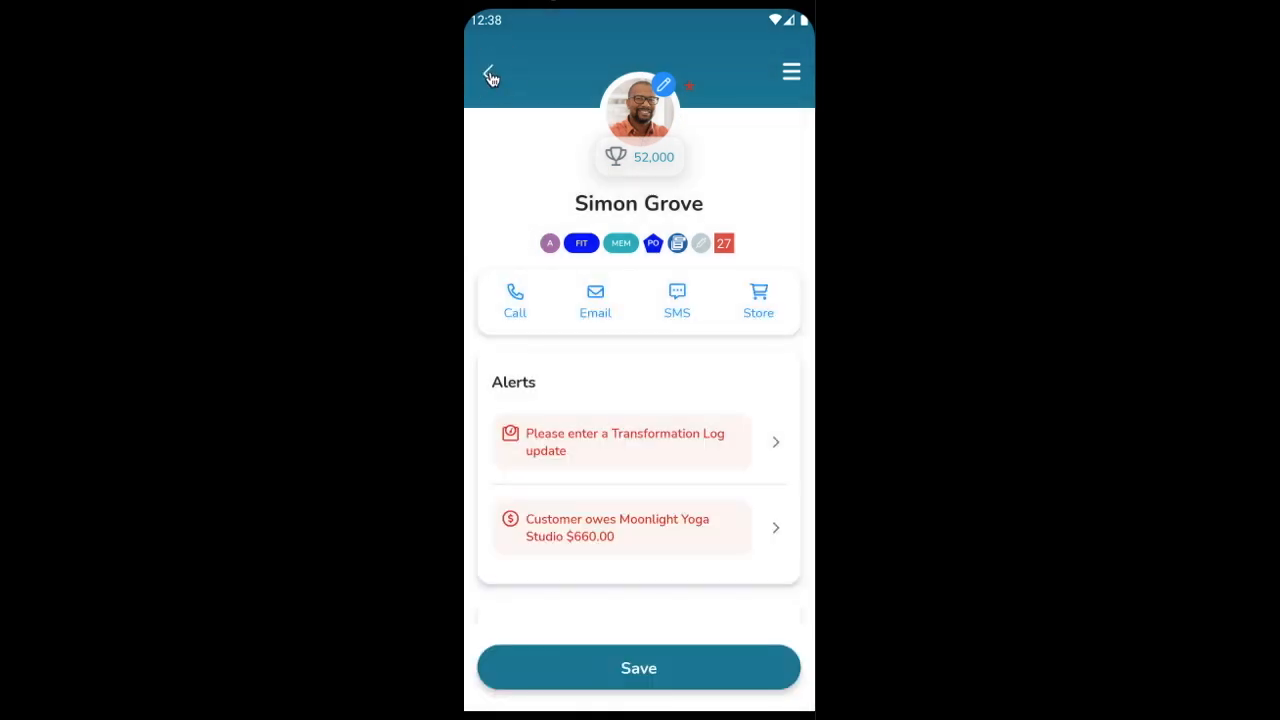
left_click(490, 71)
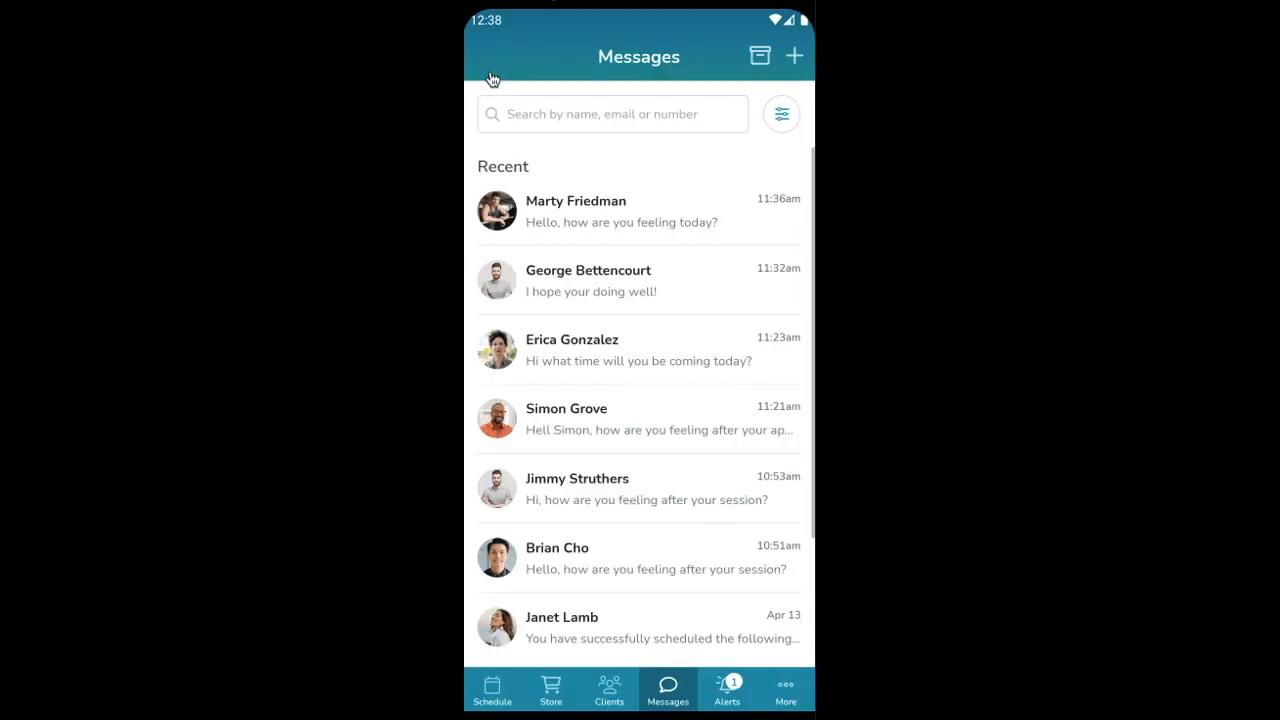
mouse_move(550, 275)
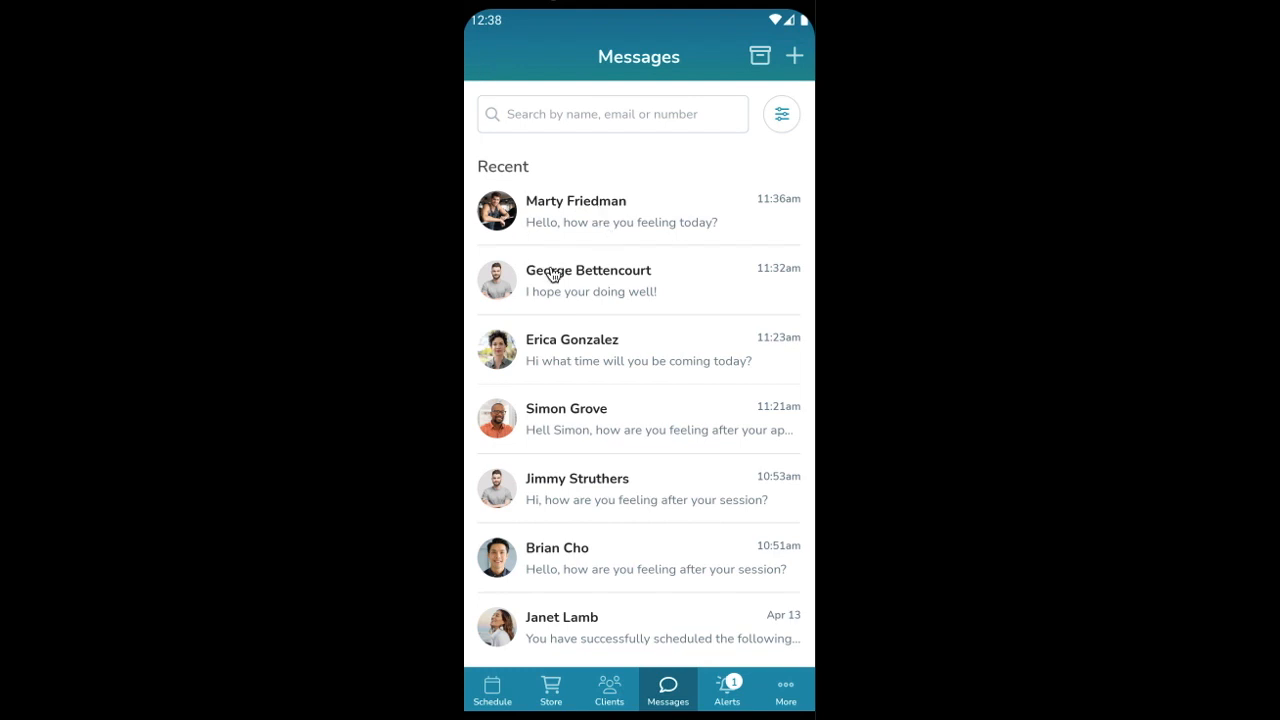
mouse_move(637, 201)
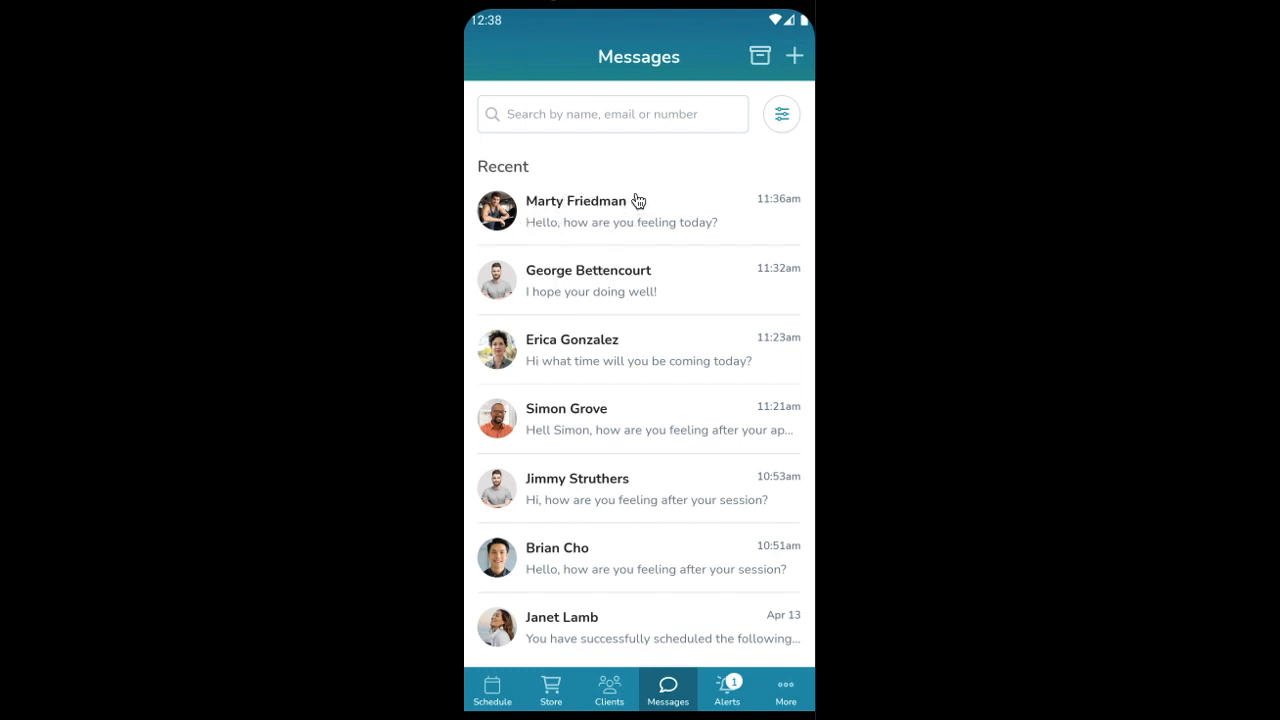
mouse_move(590, 277)
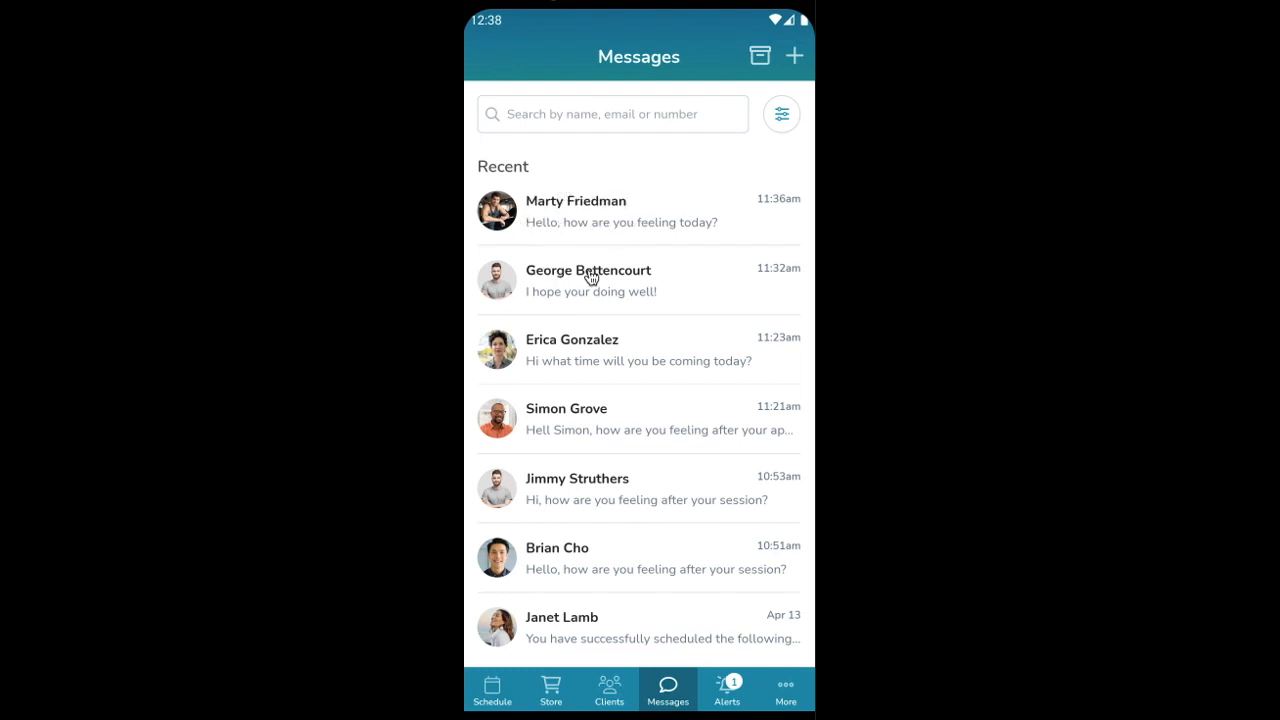
mouse_move(590, 215)
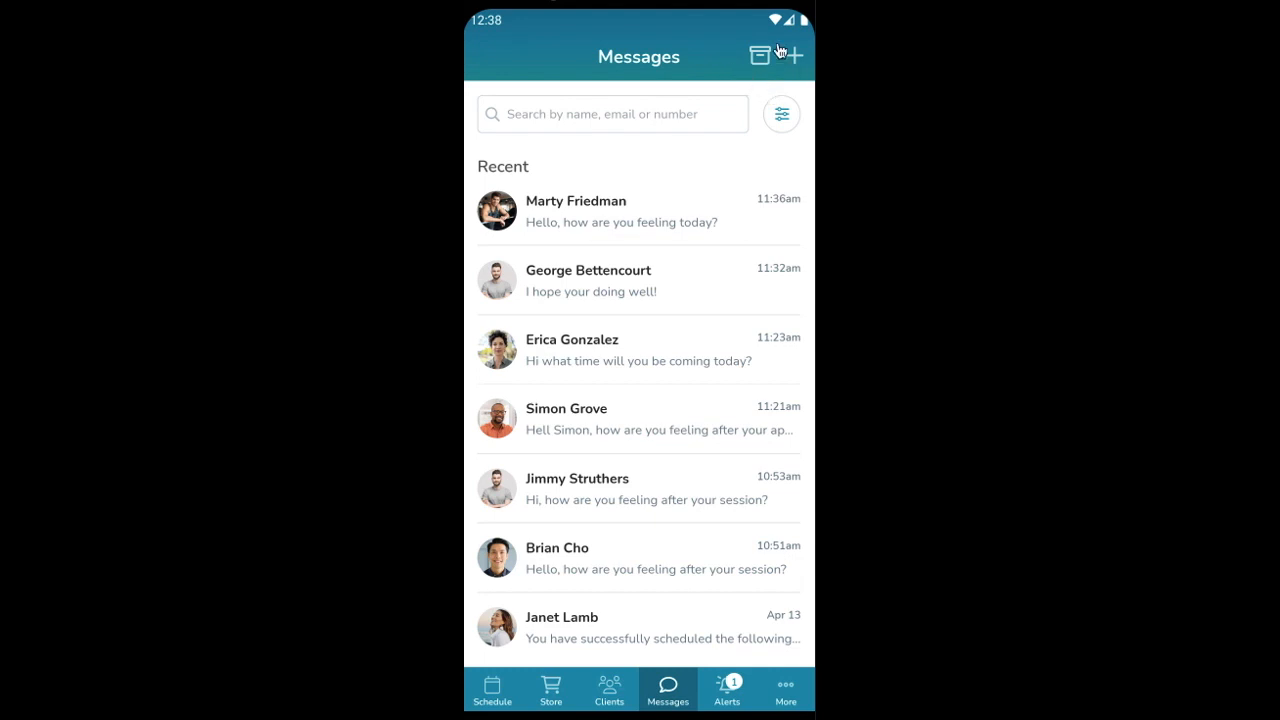
mouse_move(765, 68)
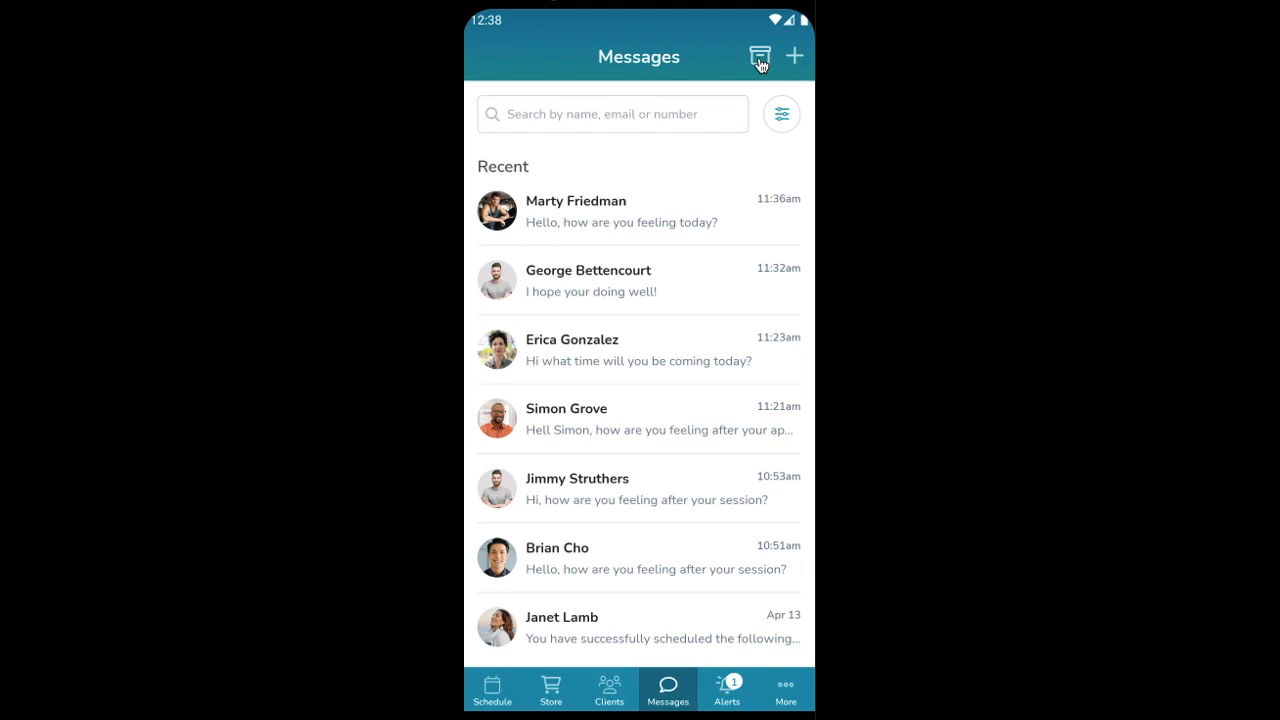
left_click(759, 56)
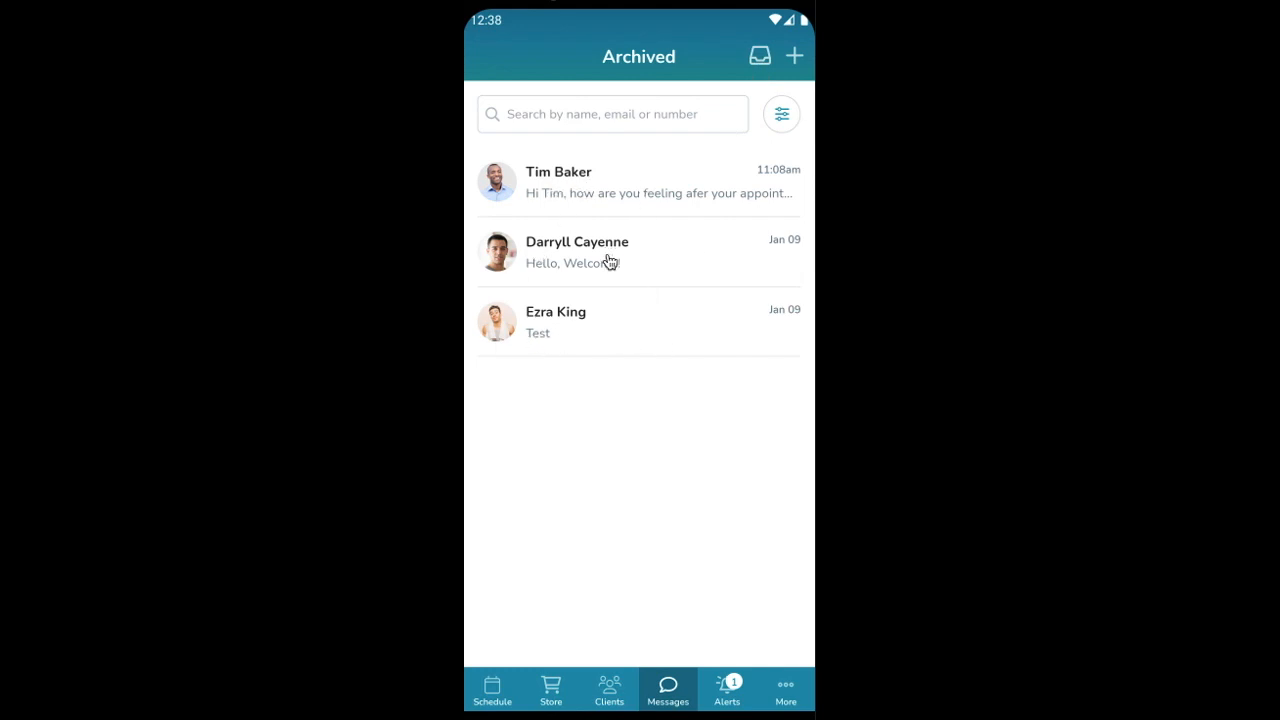
mouse_move(790, 195)
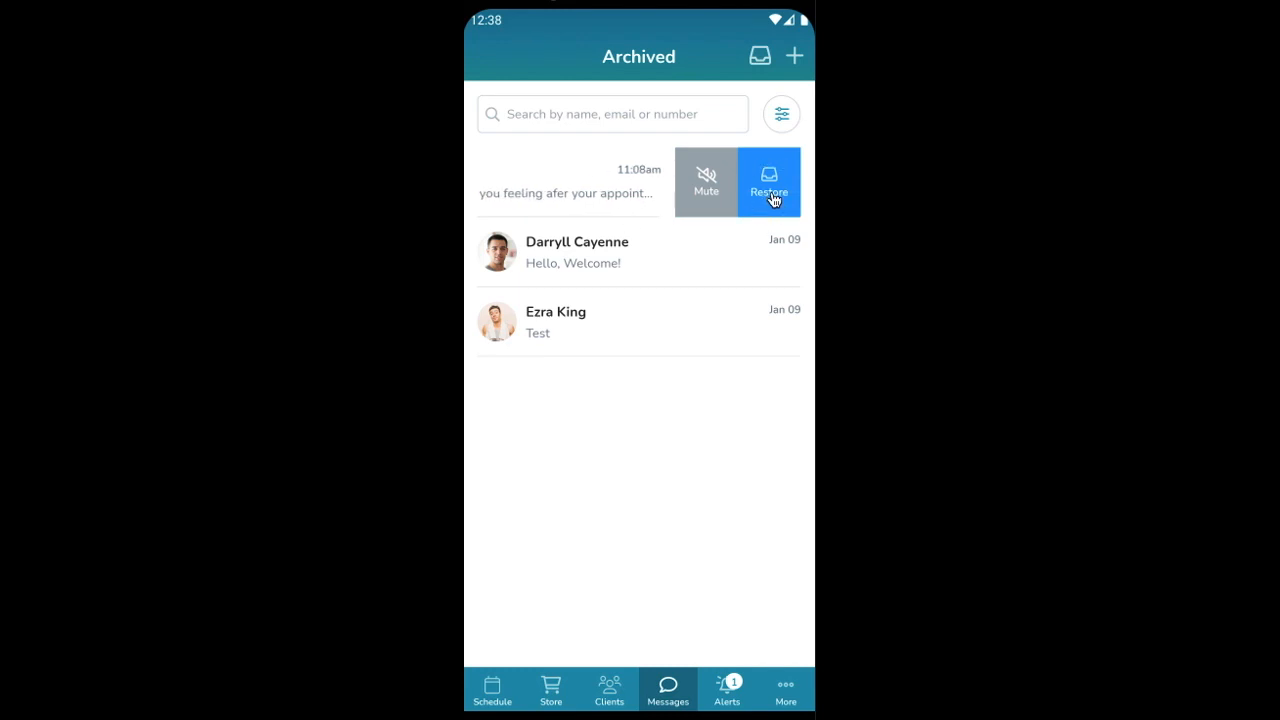
left_click(769, 182)
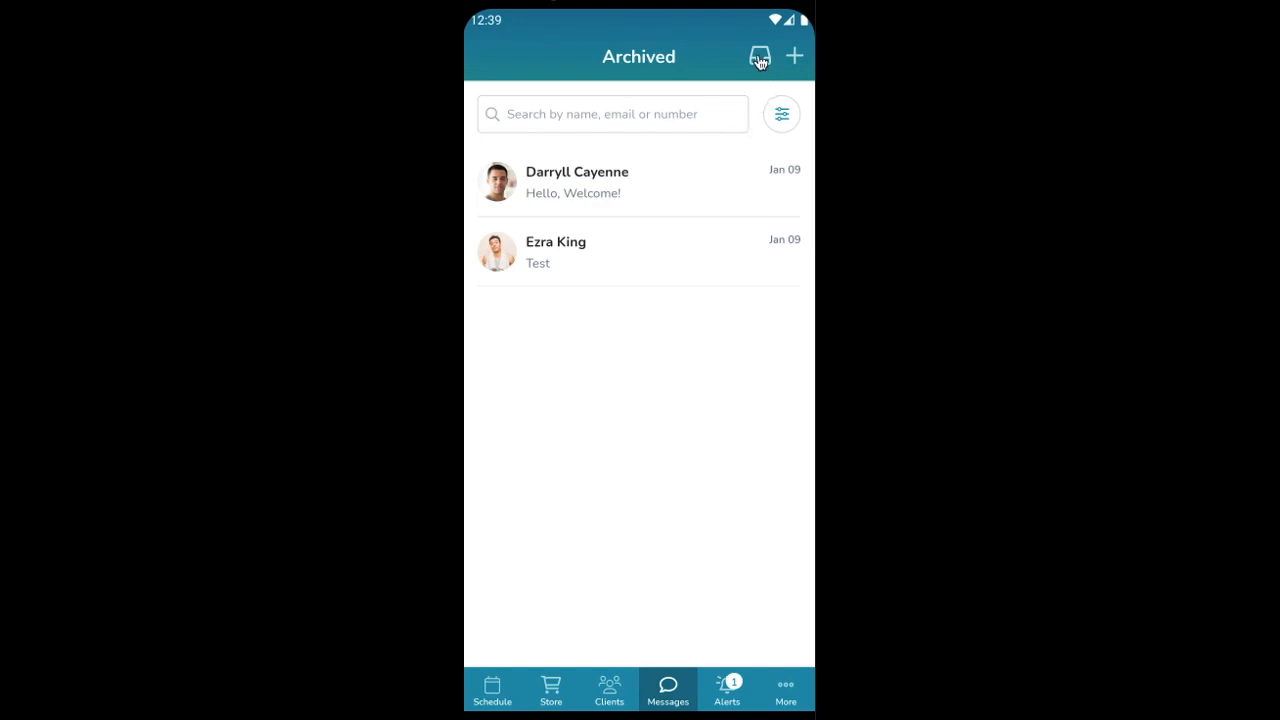
left_click(760, 56)
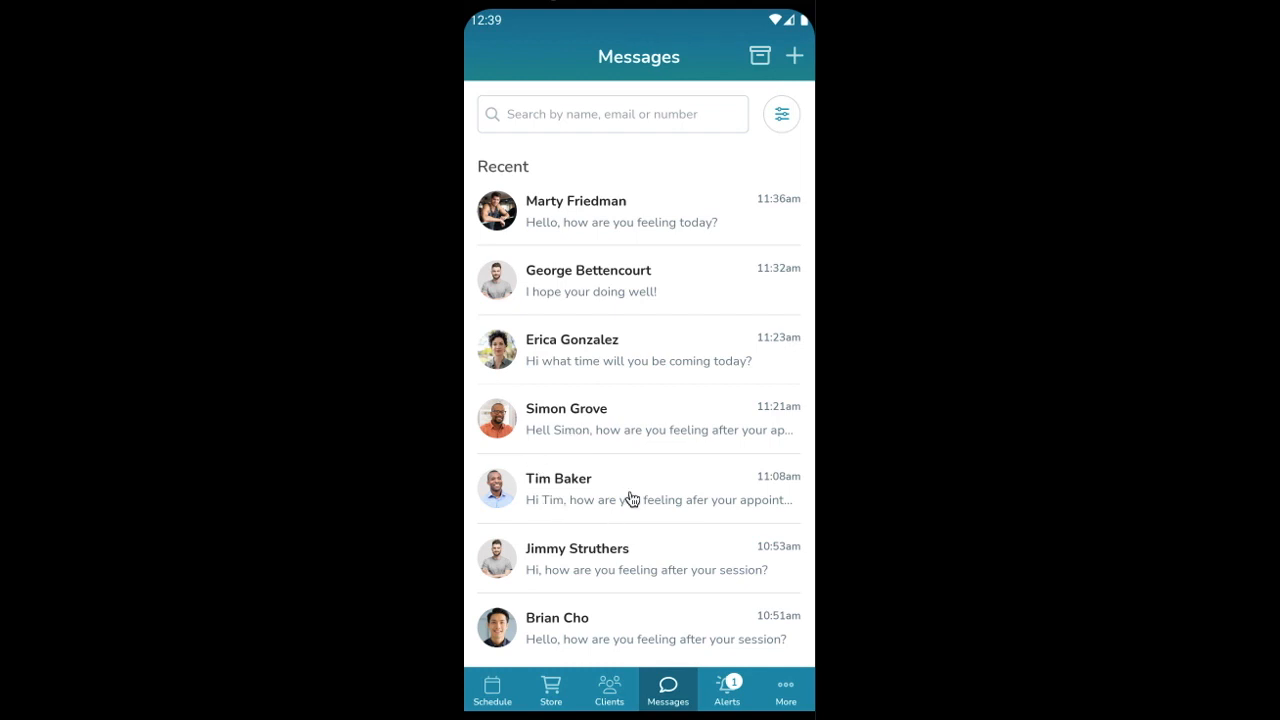
mouse_move(593, 505)
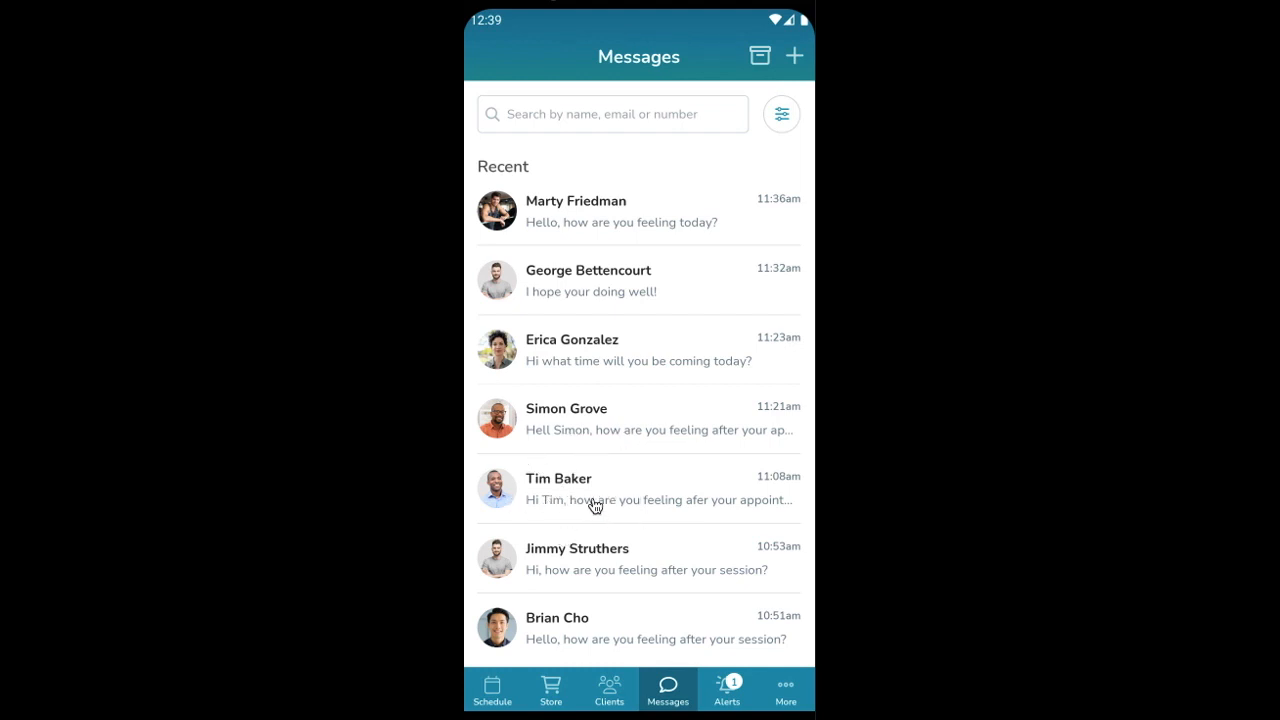
mouse_move(785, 500)
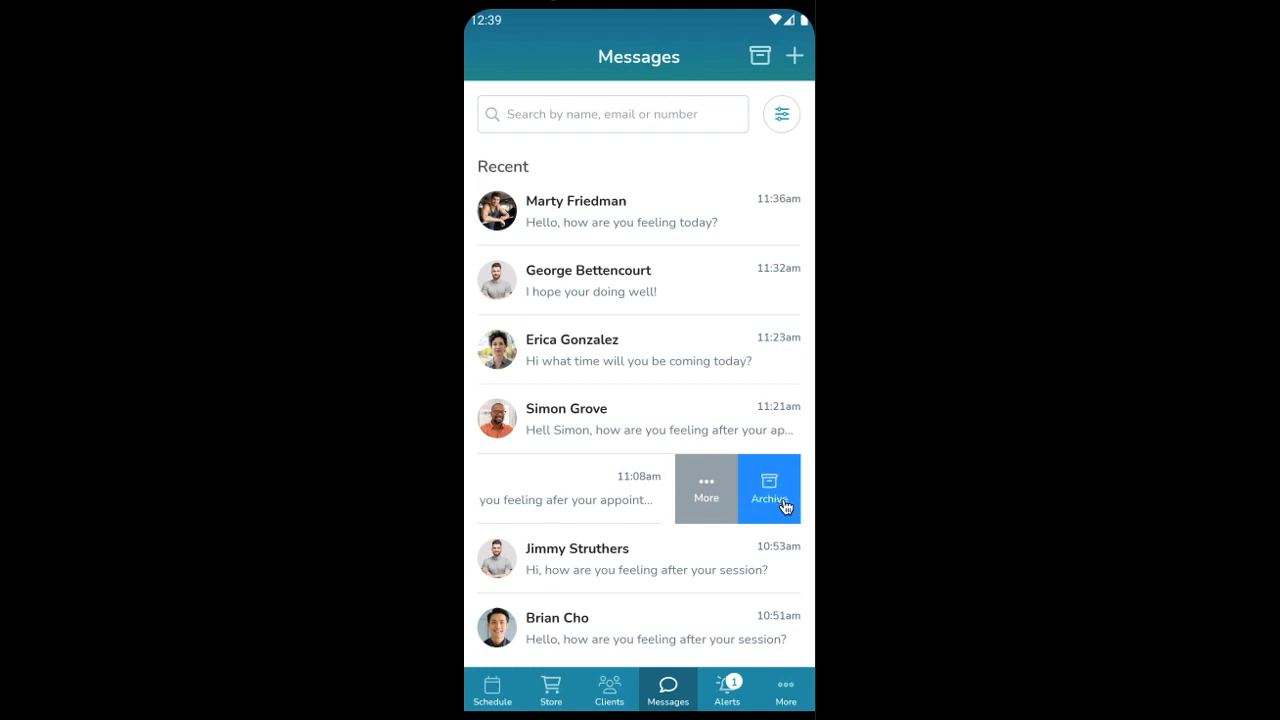
left_click(769, 489)
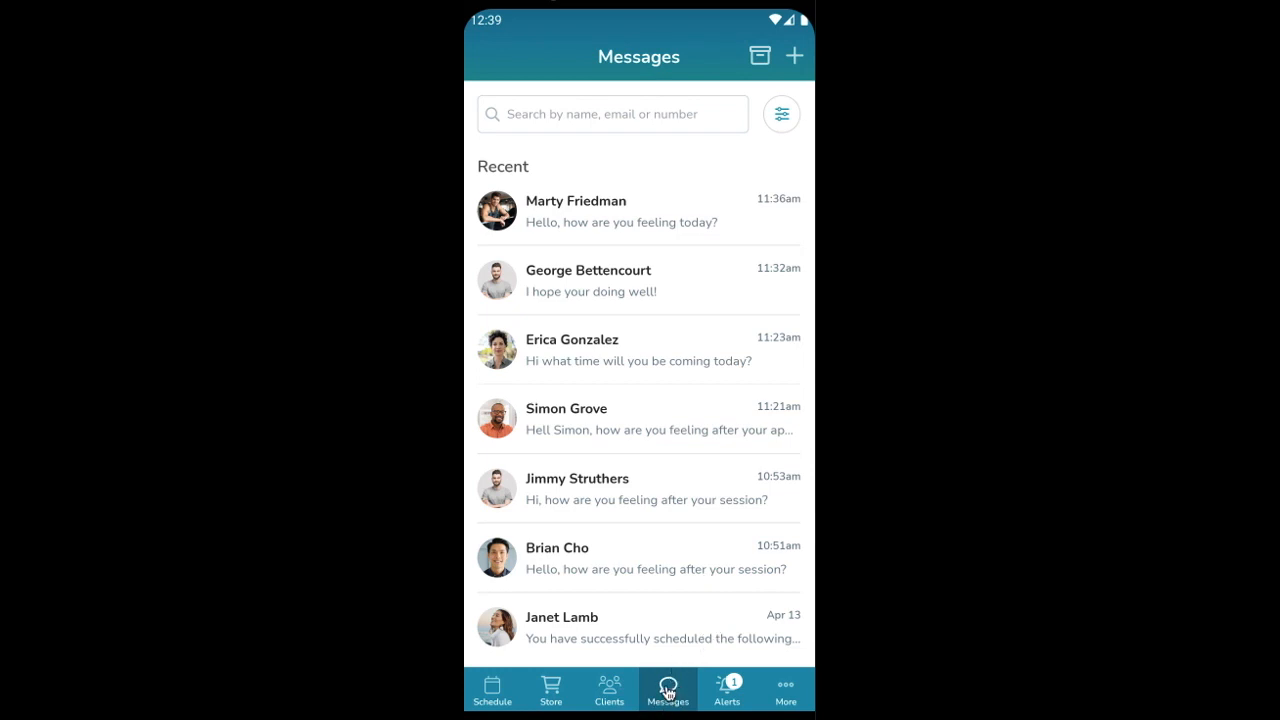
mouse_move(617, 234)
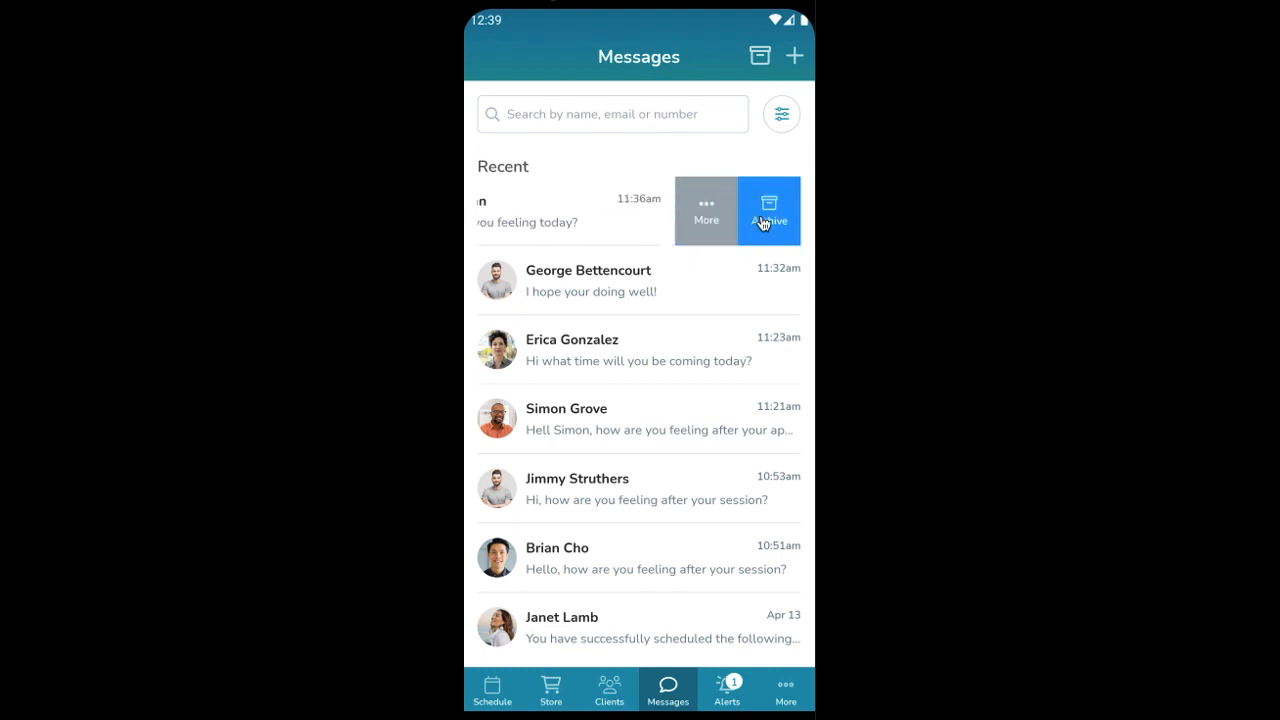
mouse_move(759, 155)
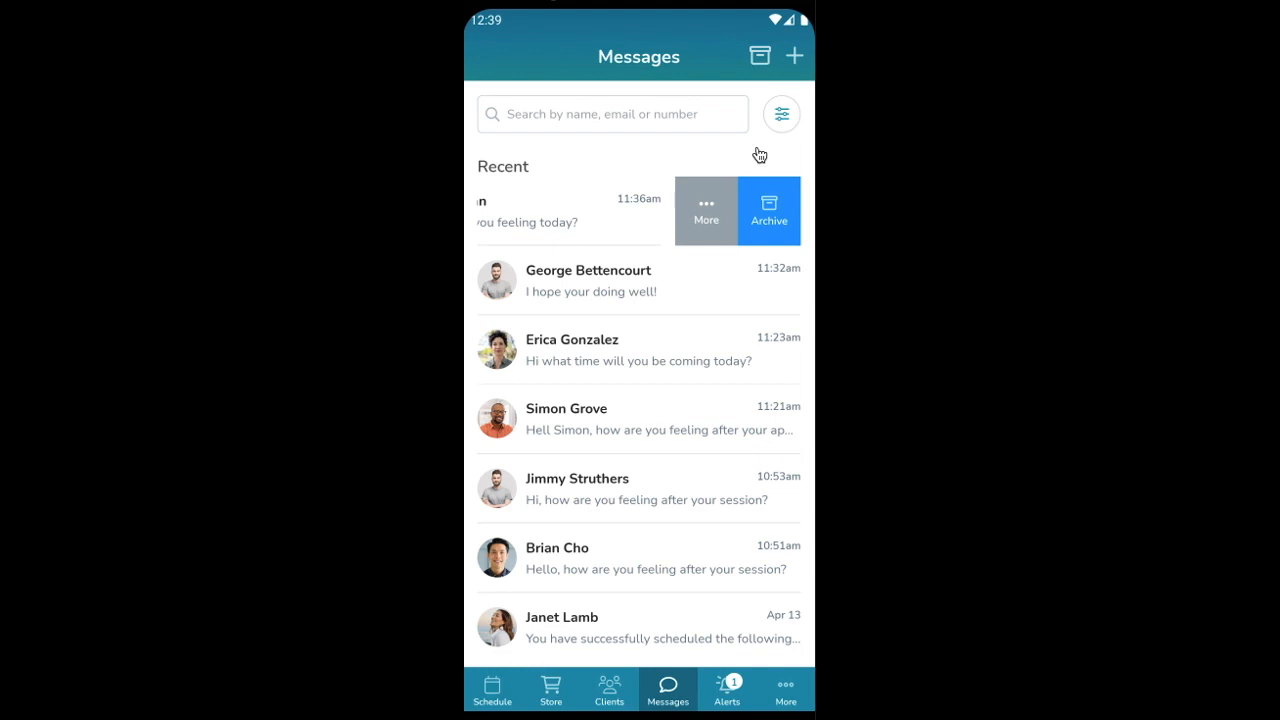
mouse_move(678, 156)
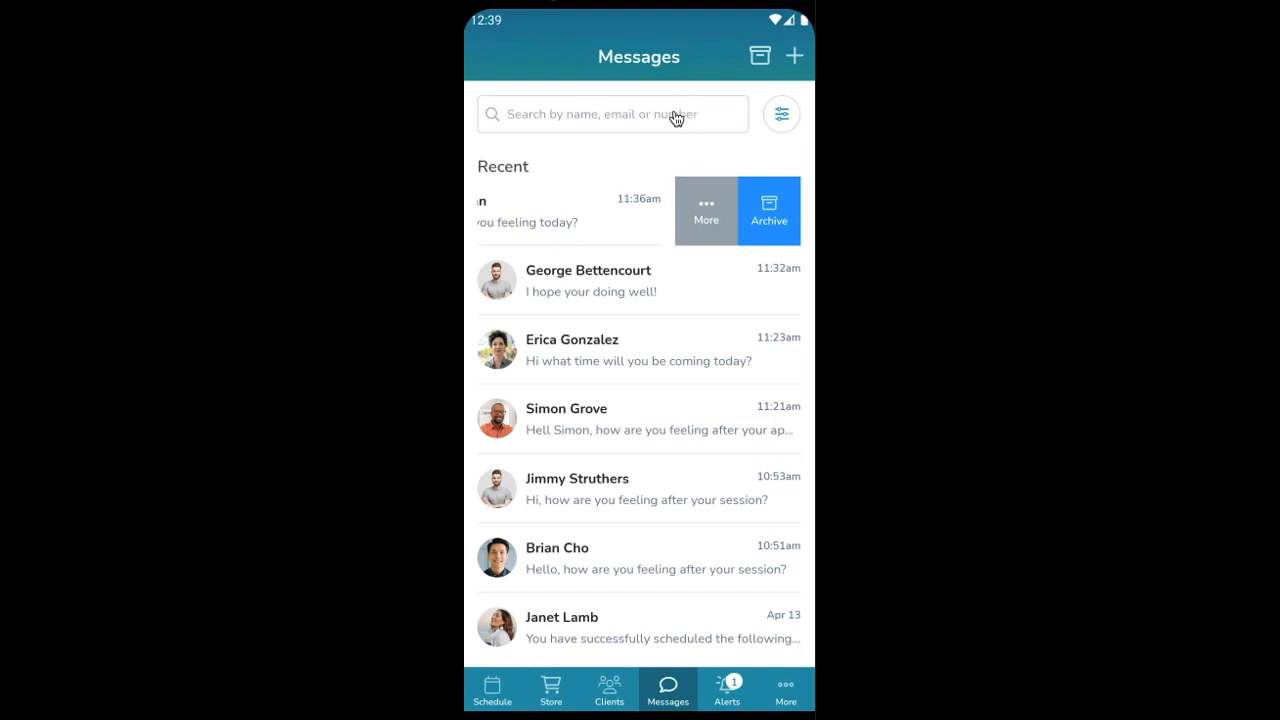
left_click(610, 113)
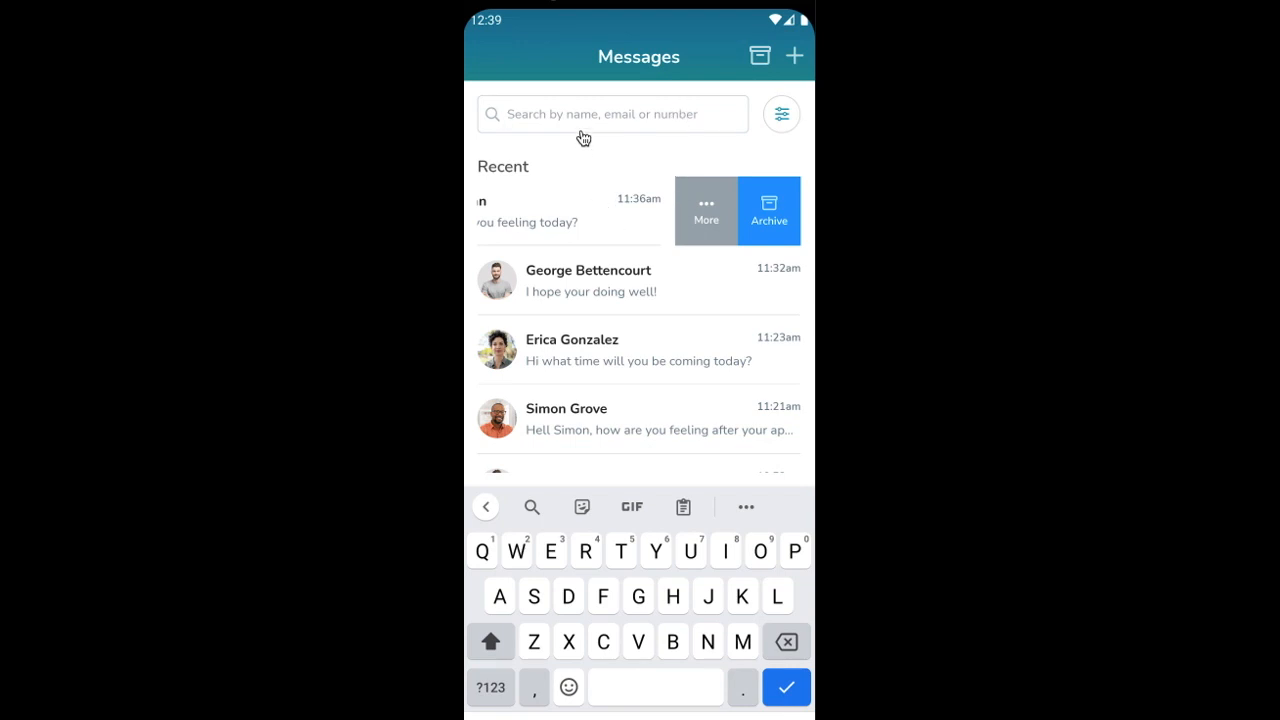
type("ge")
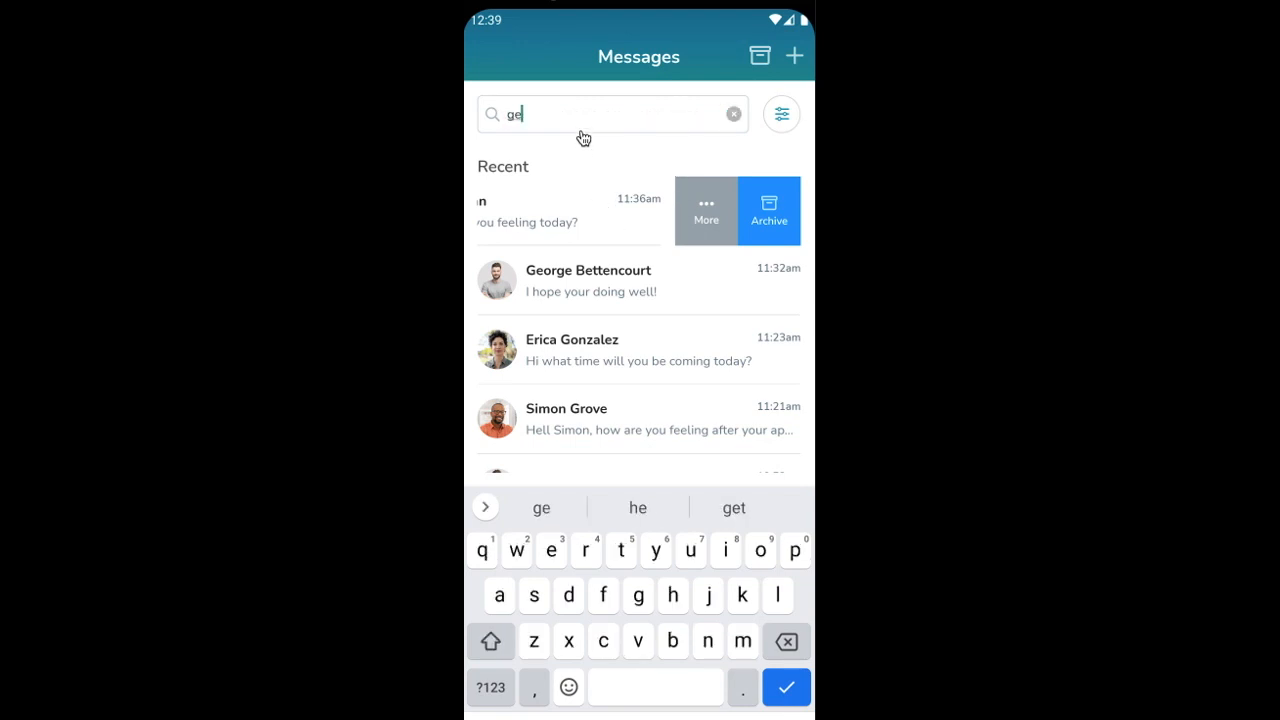
type("o")
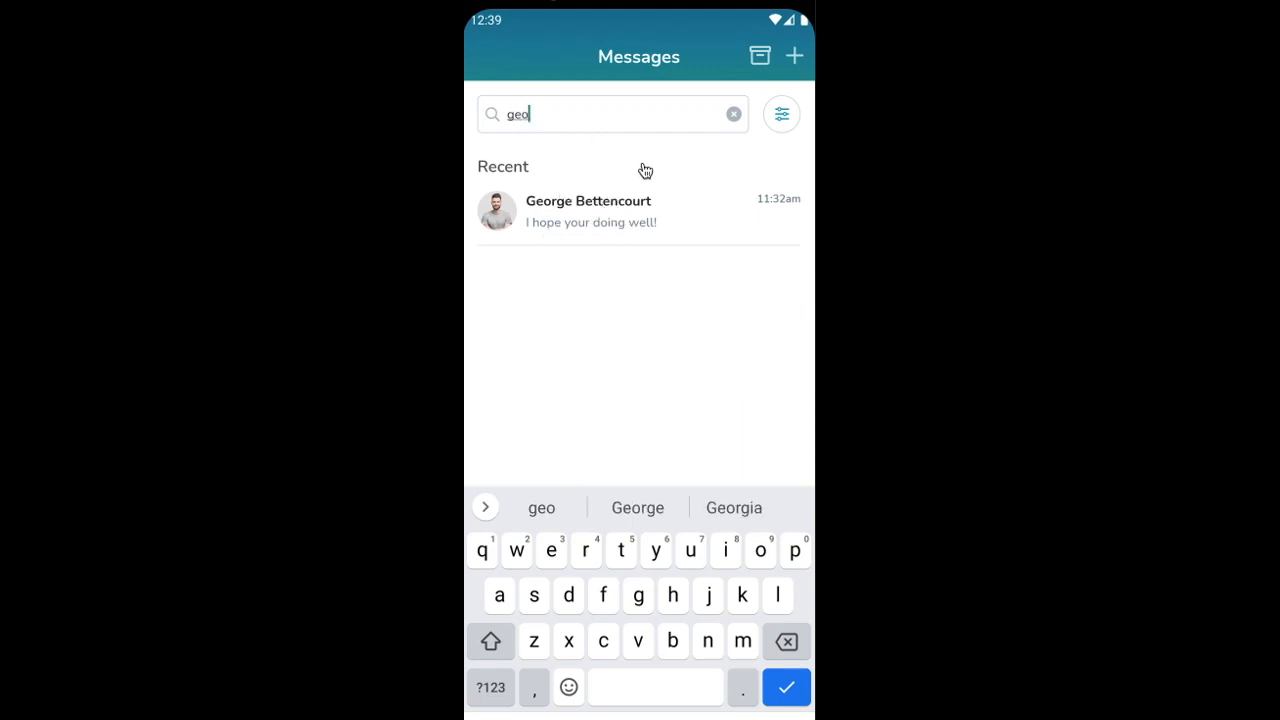
left_click(733, 113)
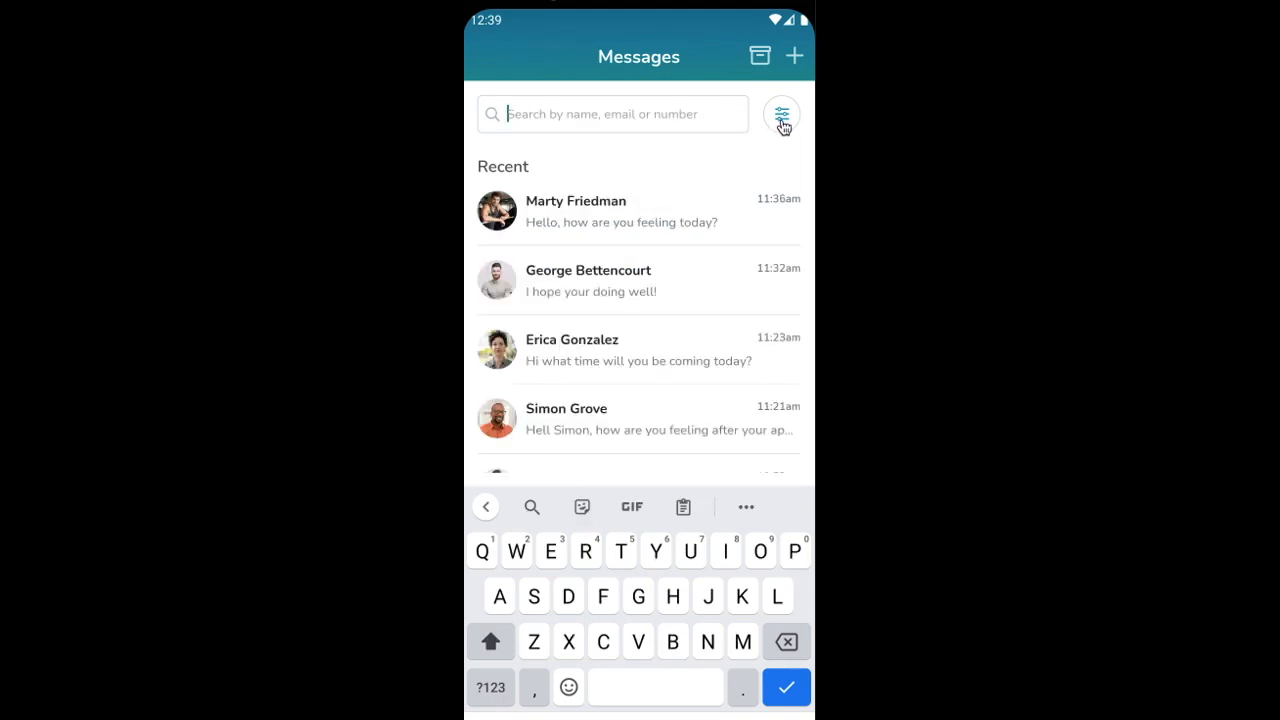
- Open the message filter sheet and review Status options, keeping All selected
left_click(781, 114)
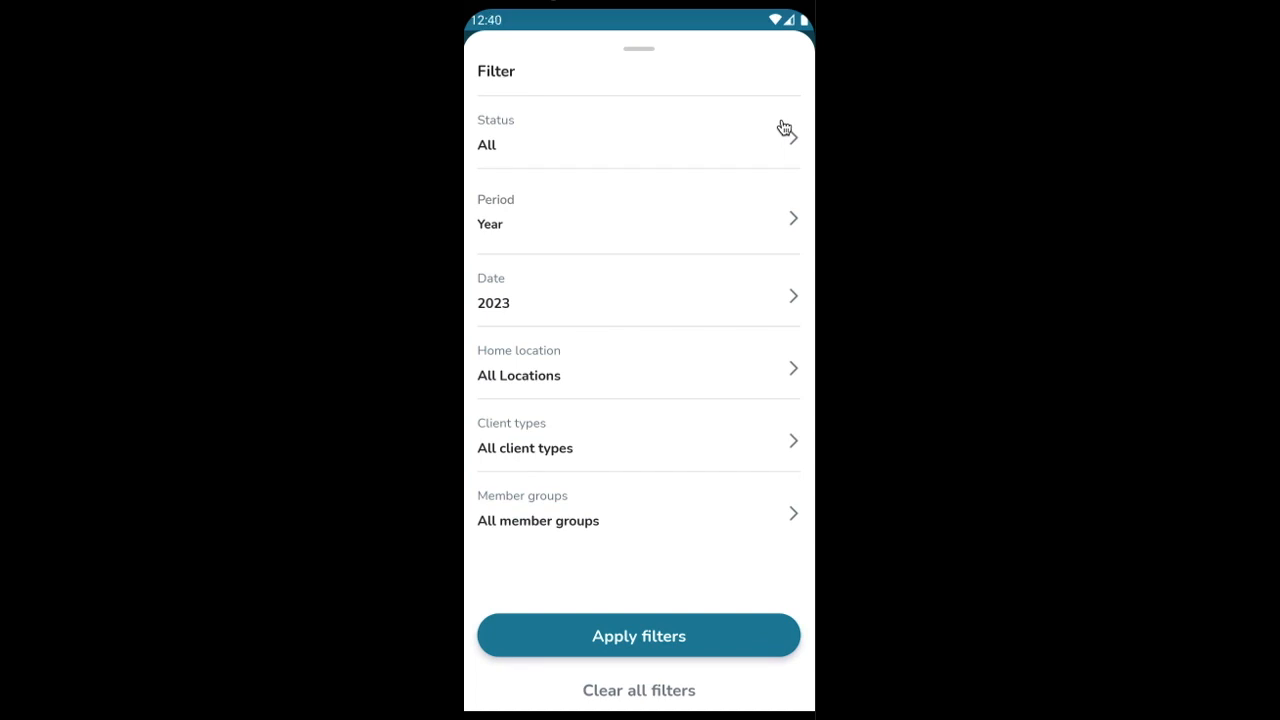
mouse_move(485, 153)
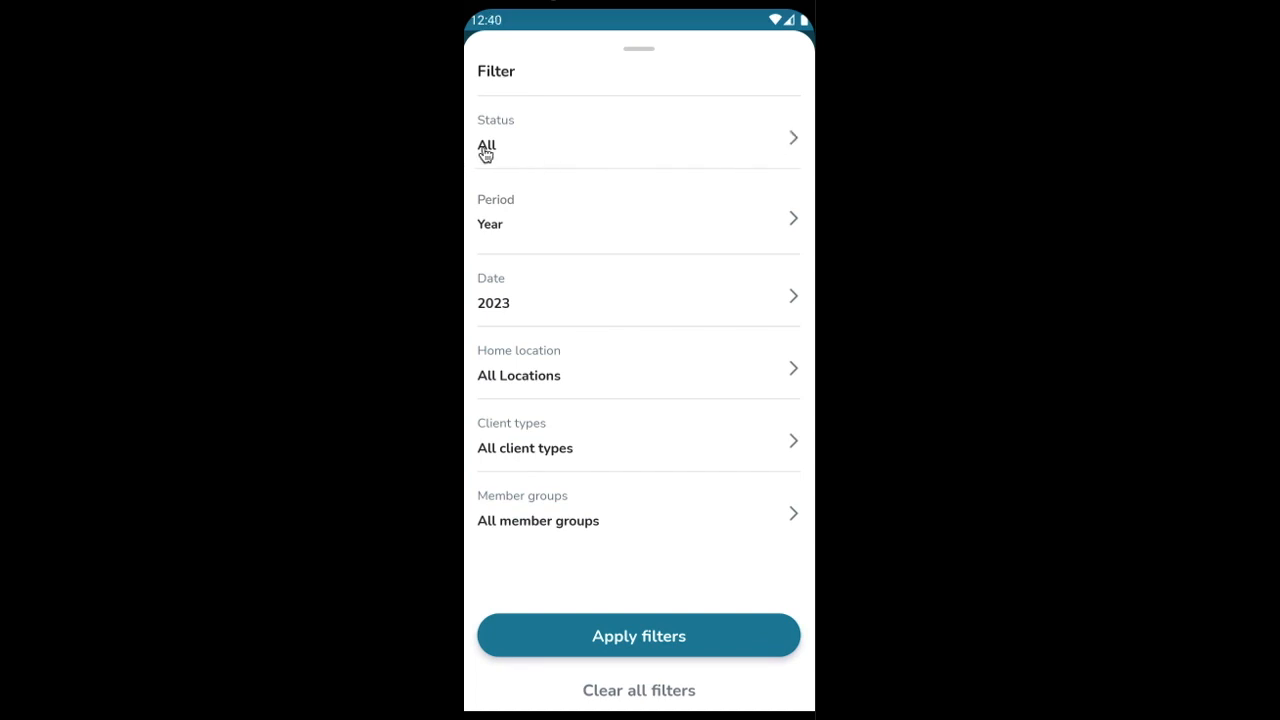
mouse_move(491, 156)
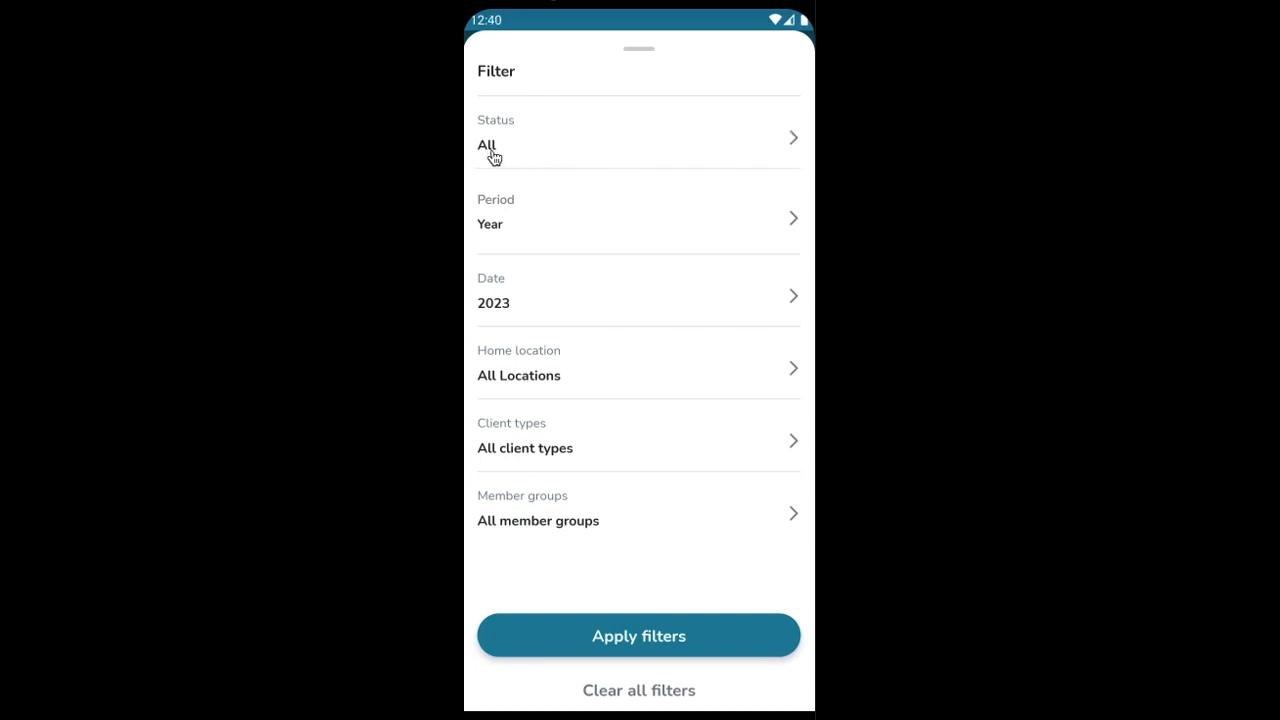
left_click(638, 137)
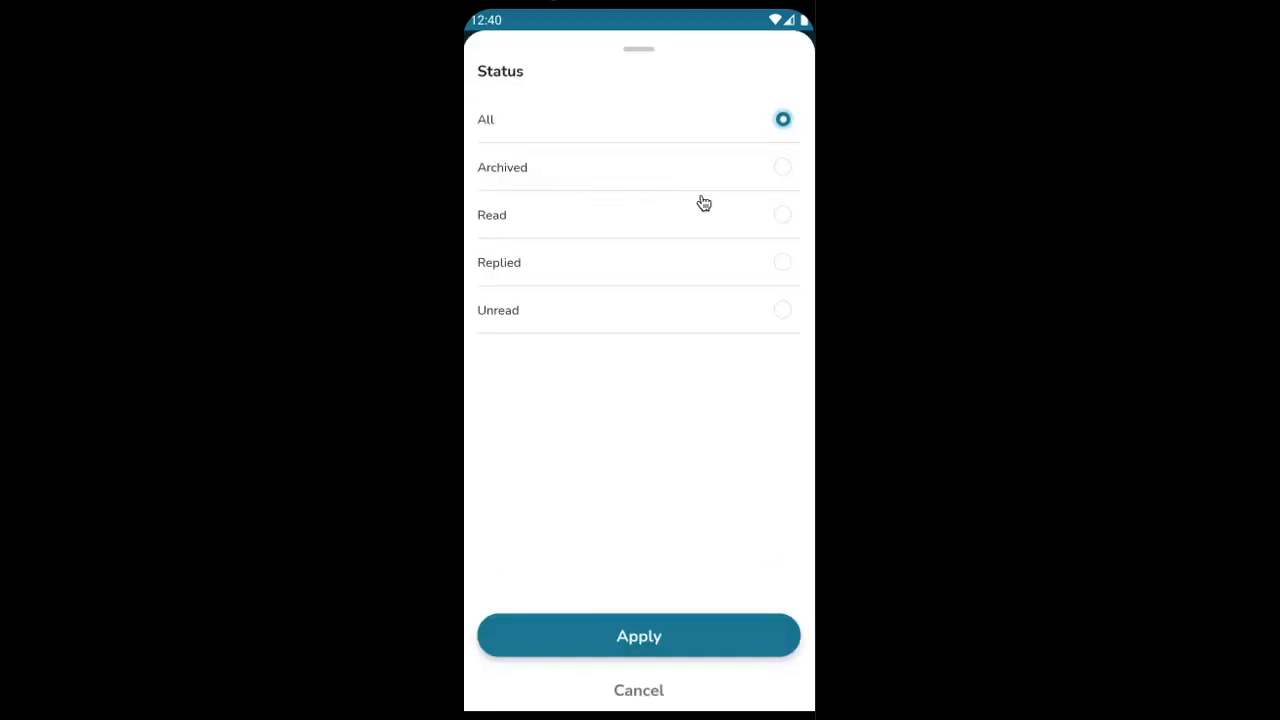
mouse_move(762, 313)
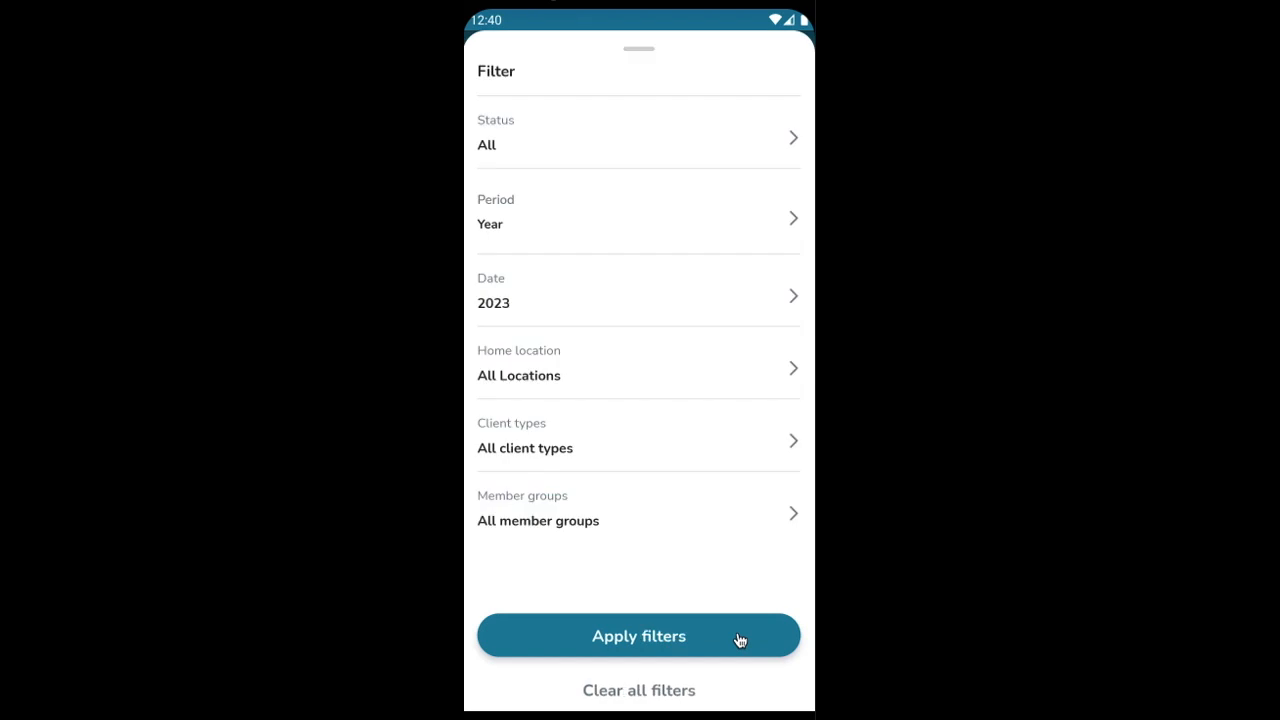
mouse_move(747, 241)
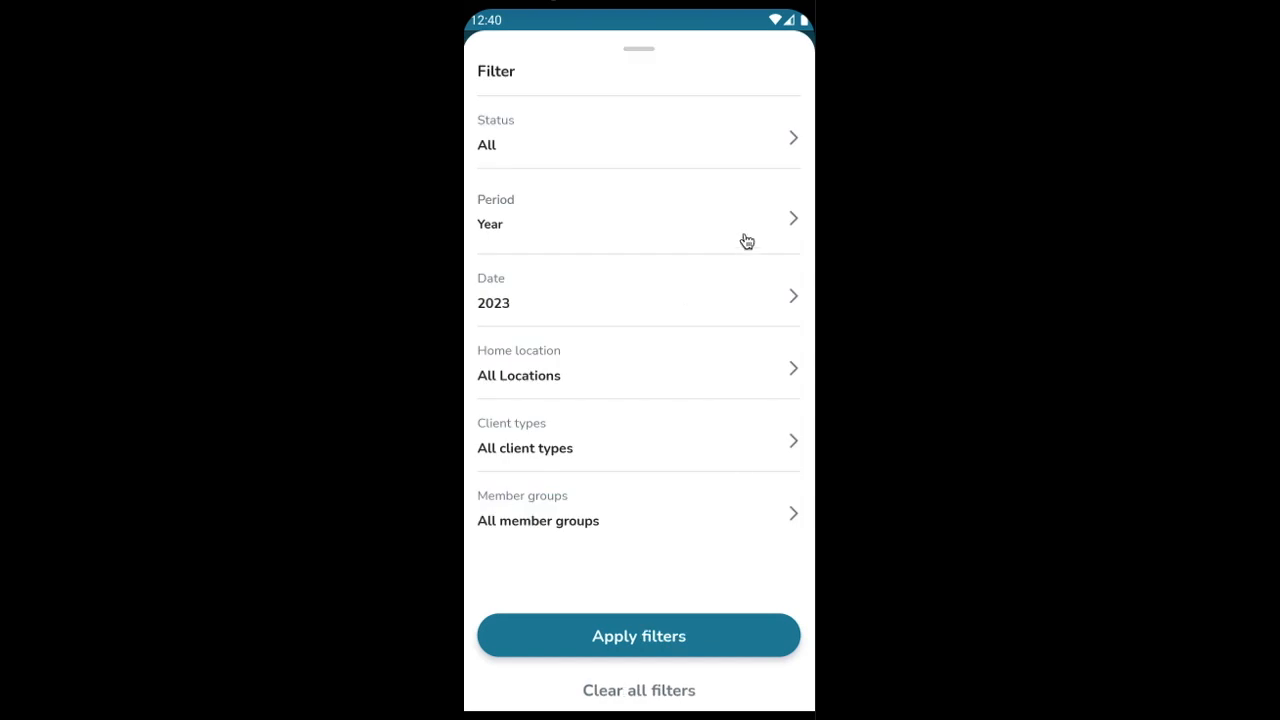
left_click(639, 218)
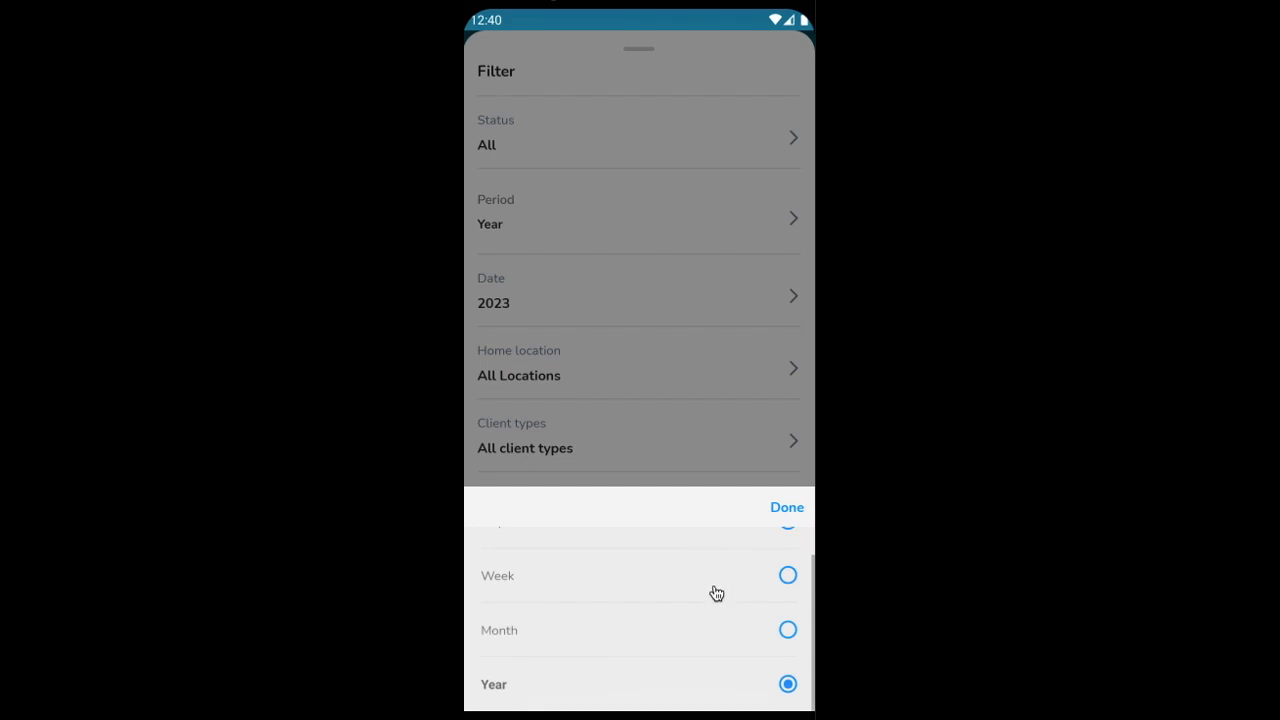
mouse_move(793, 640)
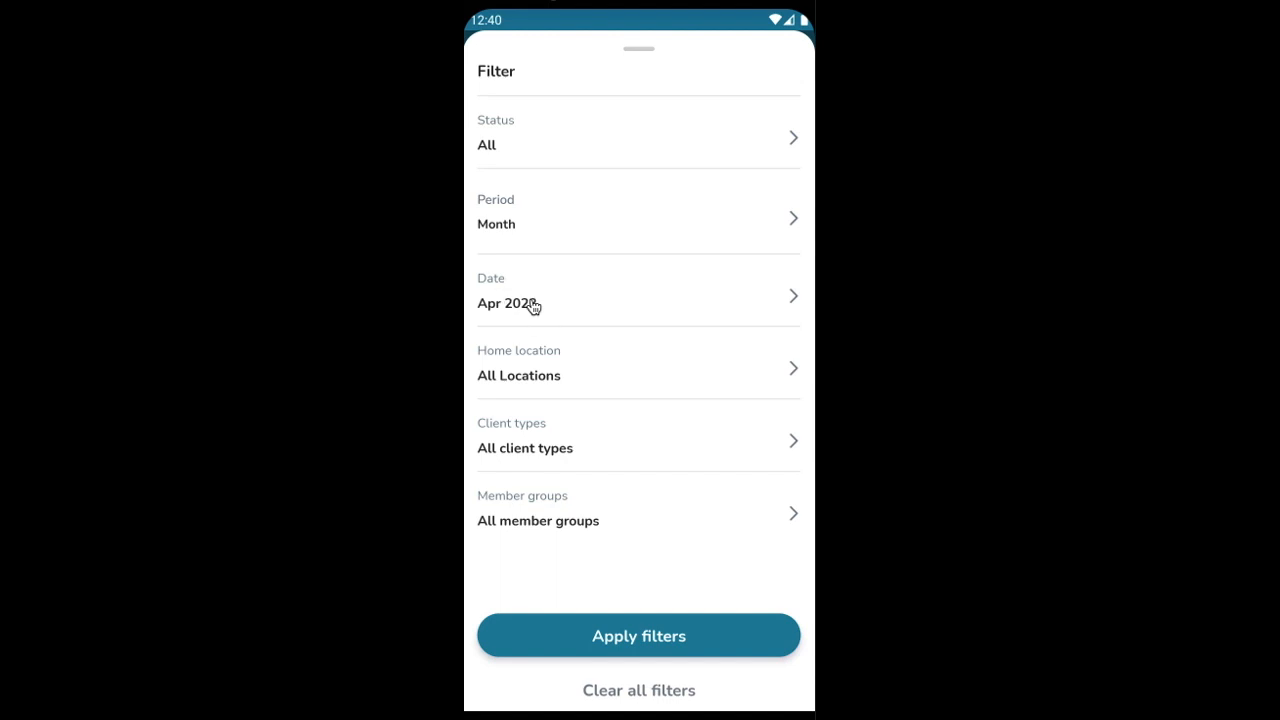
- Set the filter date wheel to March and confirm it
left_click(505, 304)
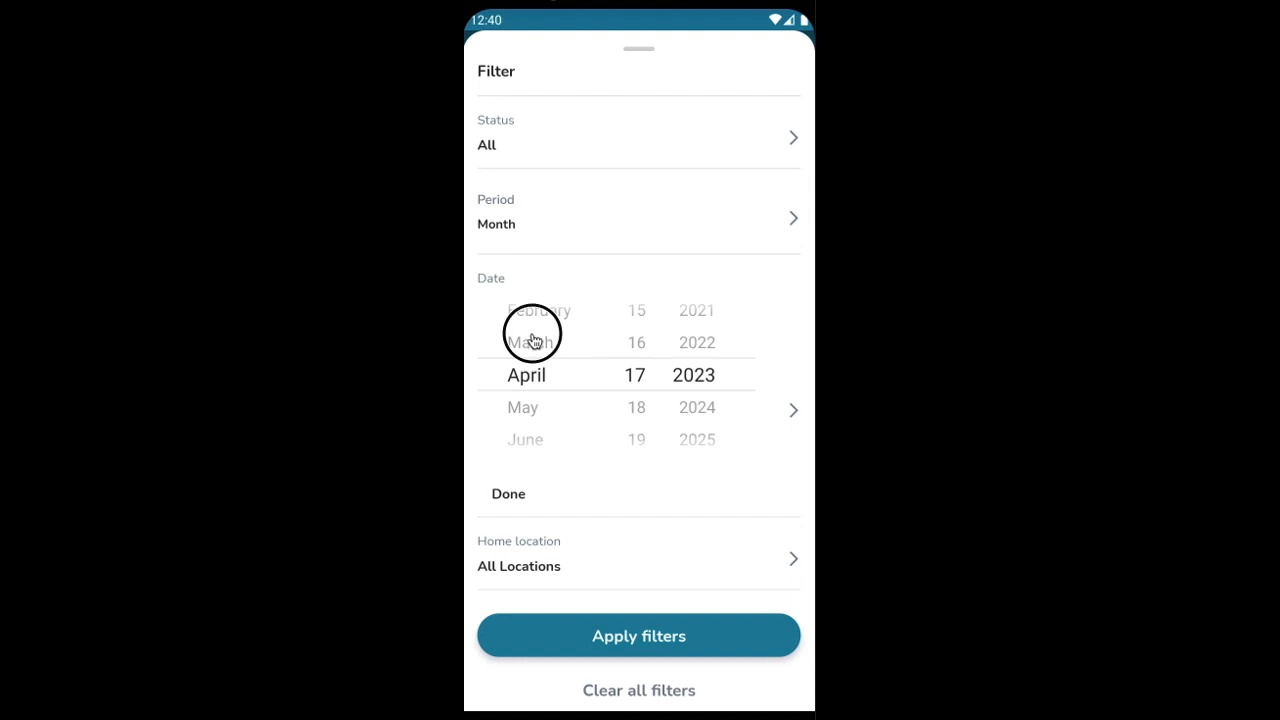
scroll("down", 3)
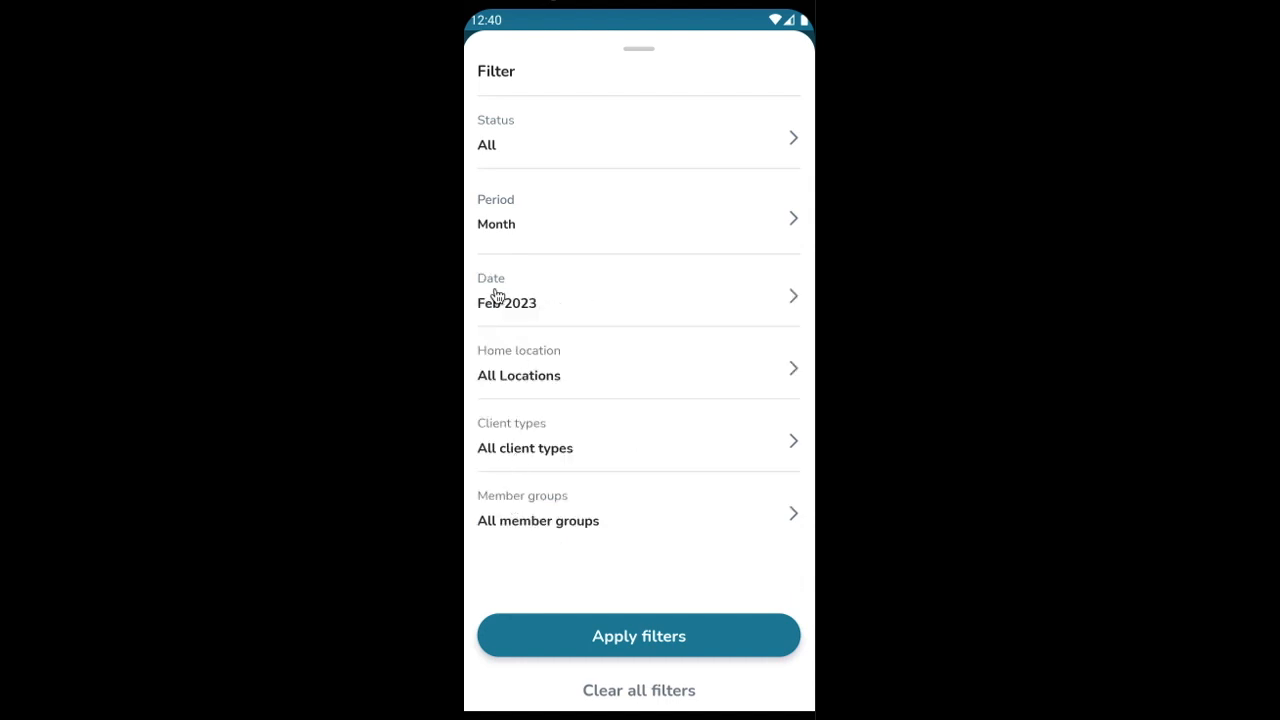
mouse_move(551, 223)
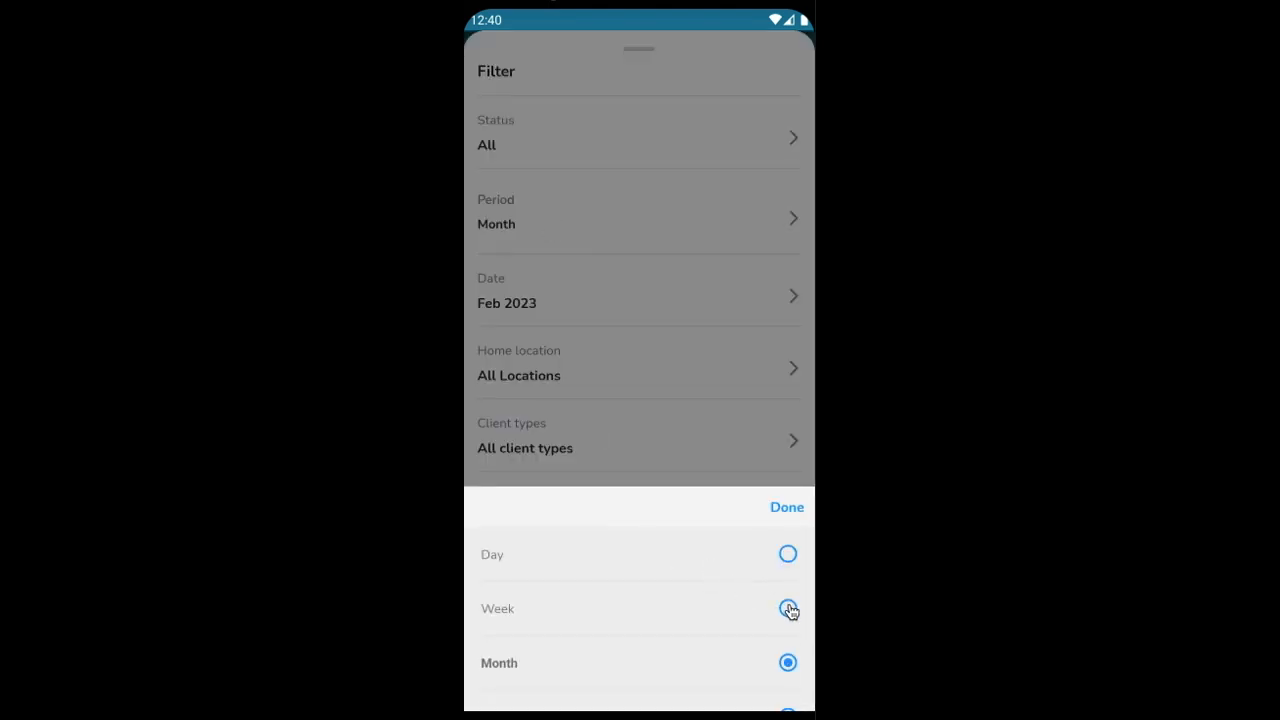
left_click(788, 609)
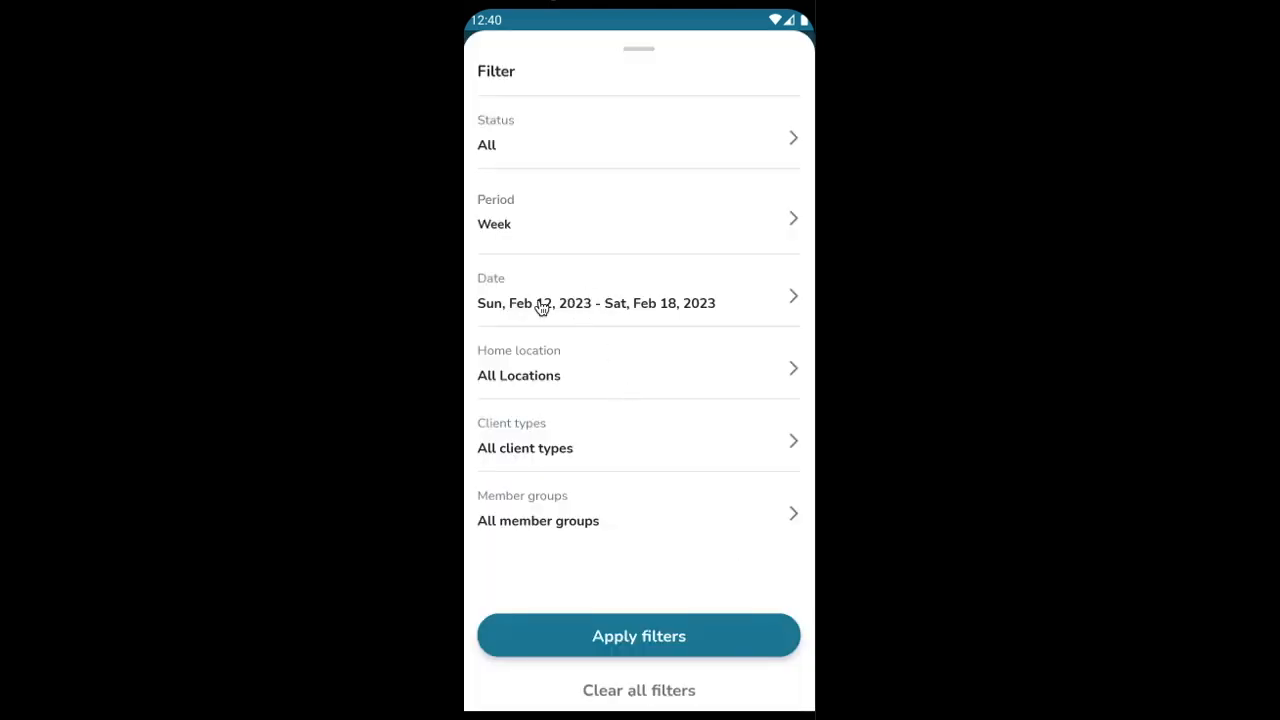
left_click(595, 303)
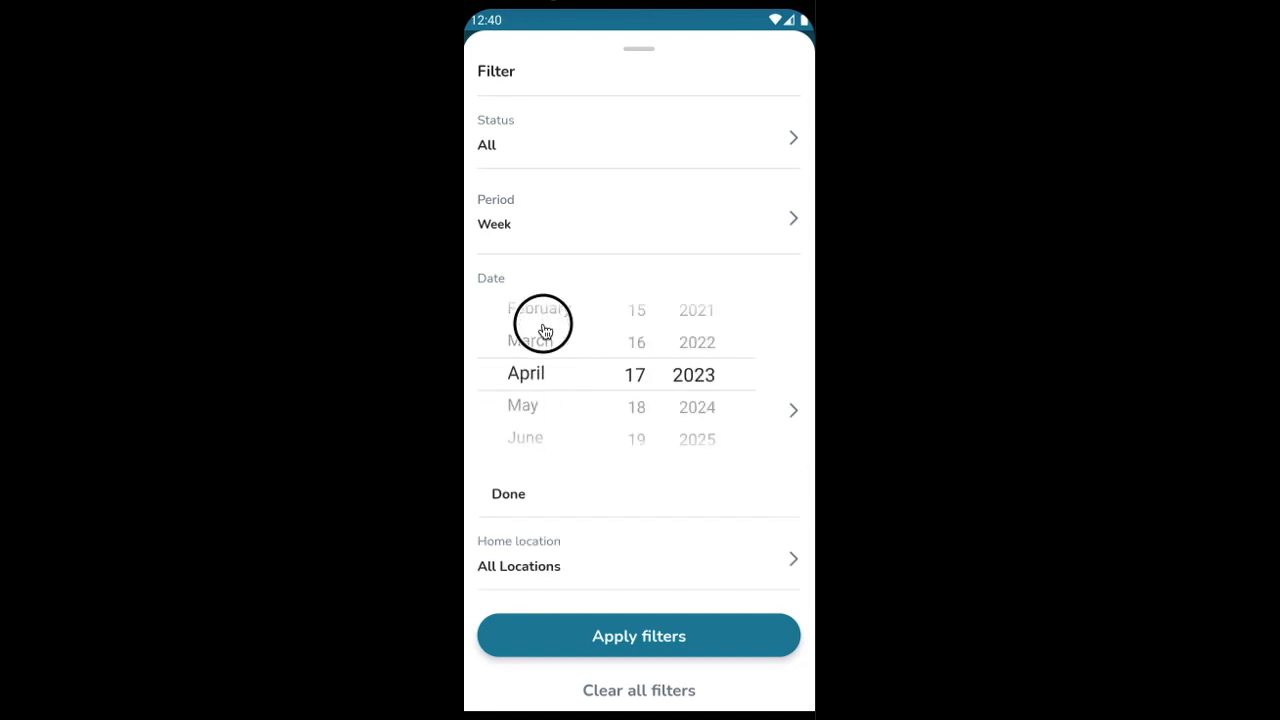
scroll("down", 3)
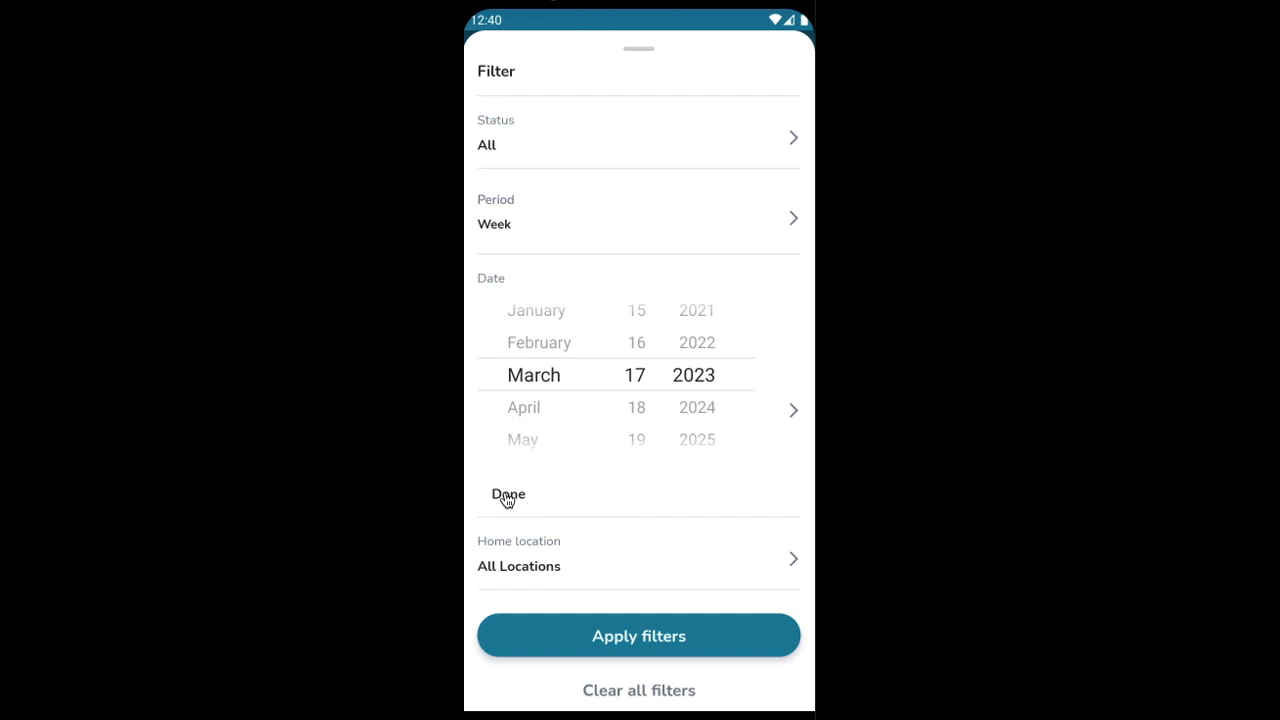
left_click(508, 494)
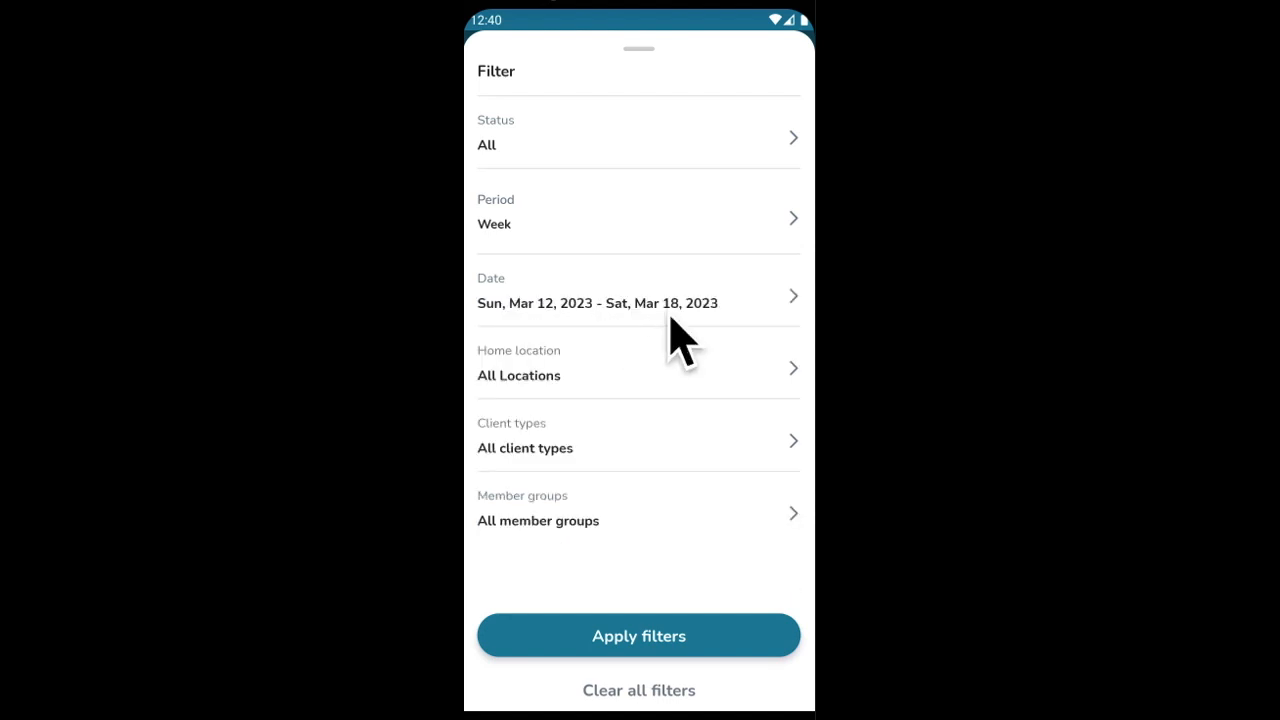
mouse_move(808, 221)
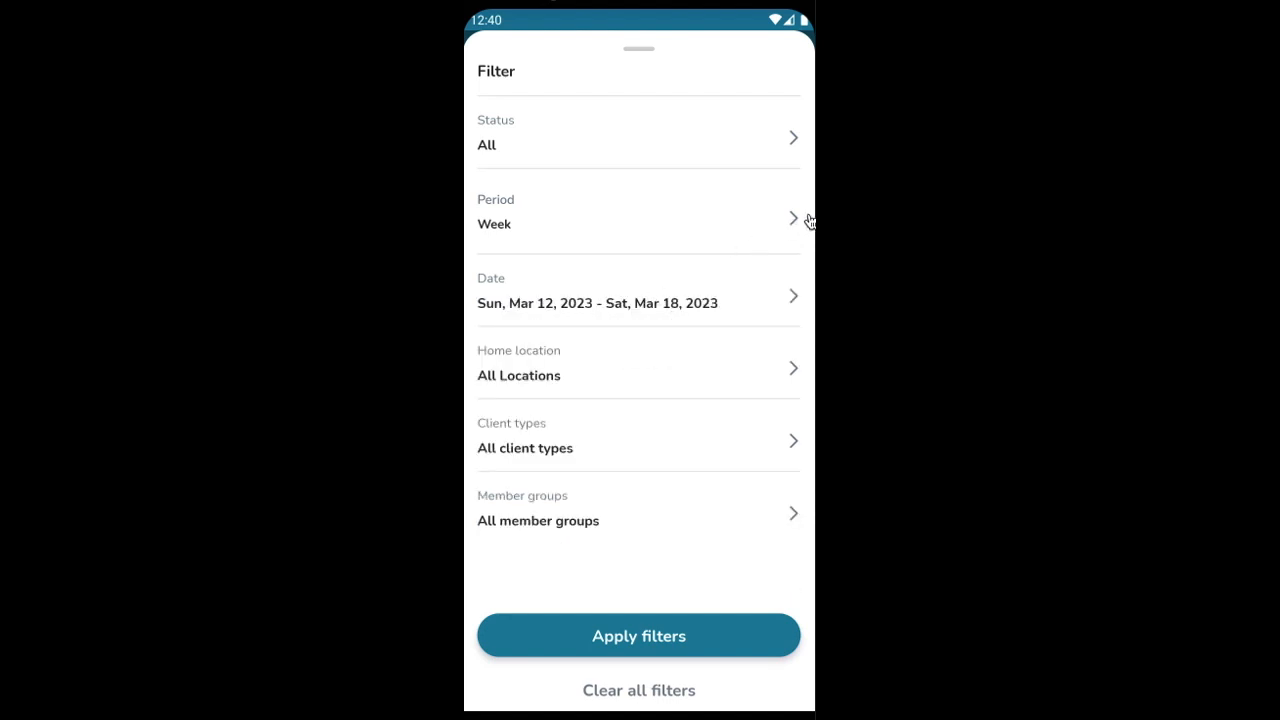
- Change the filter period to Year, covering all of 2023
left_click(638, 211)
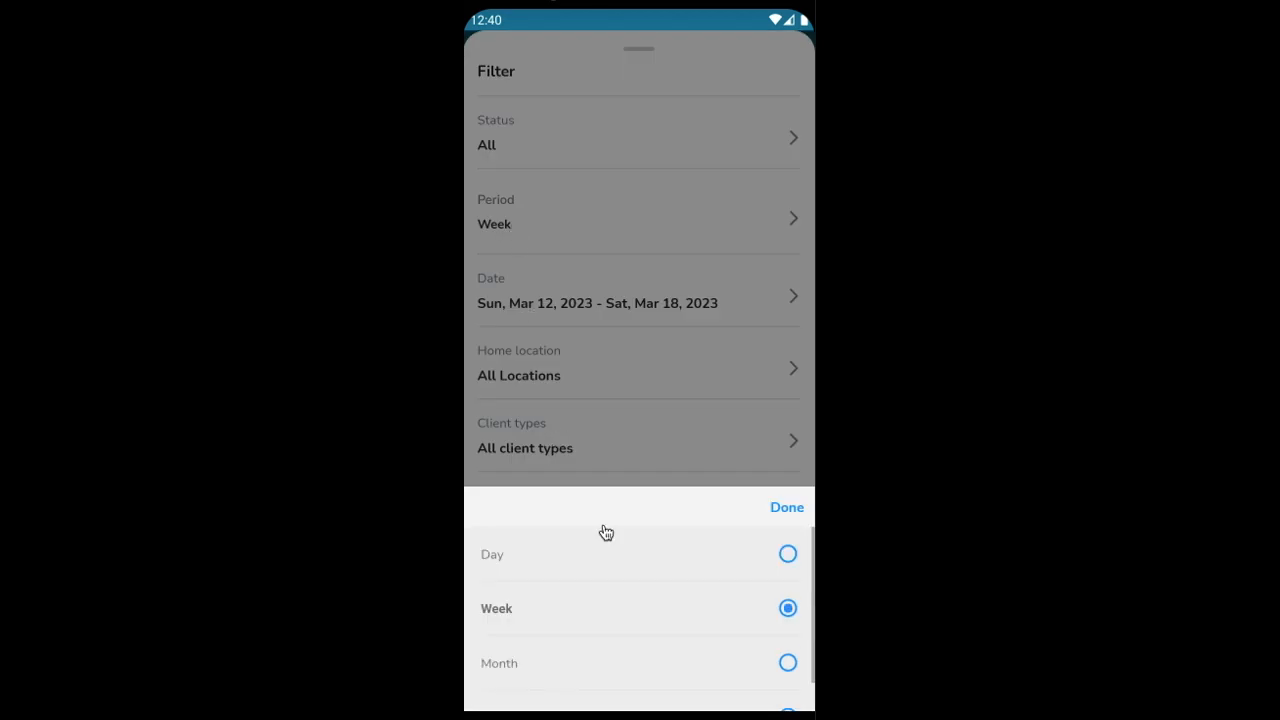
scroll("down", 3)
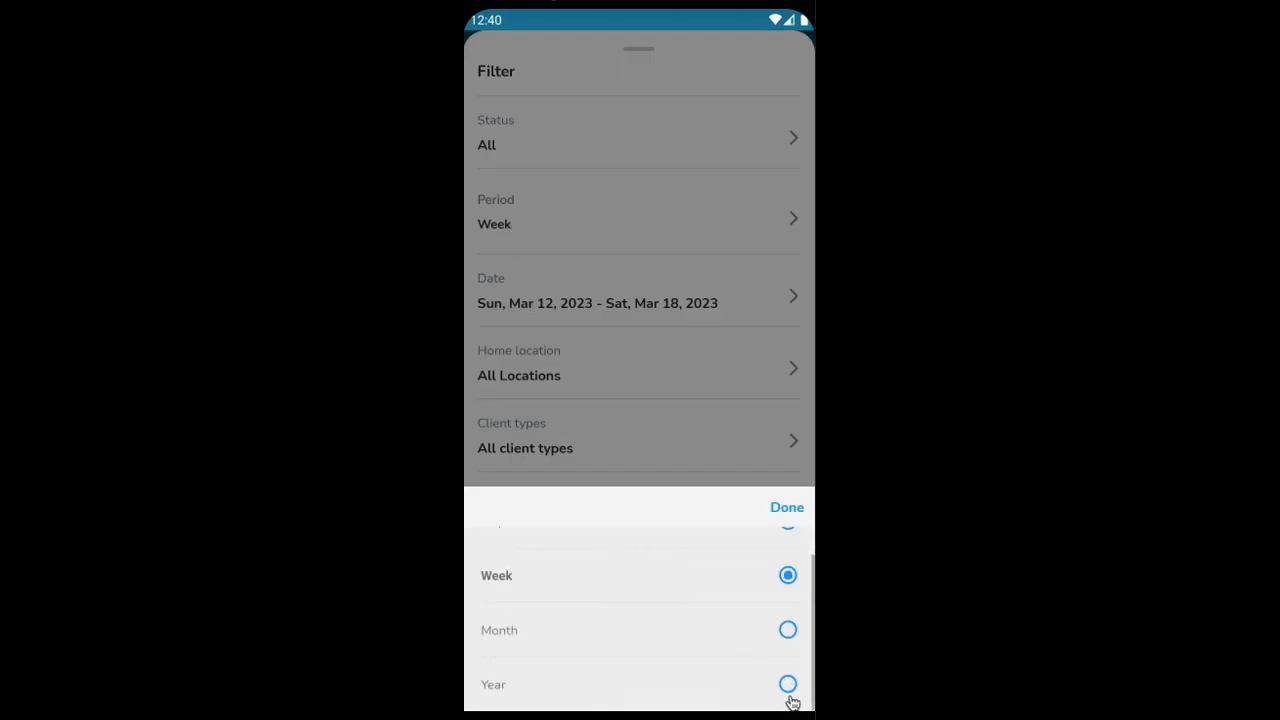
left_click(788, 684)
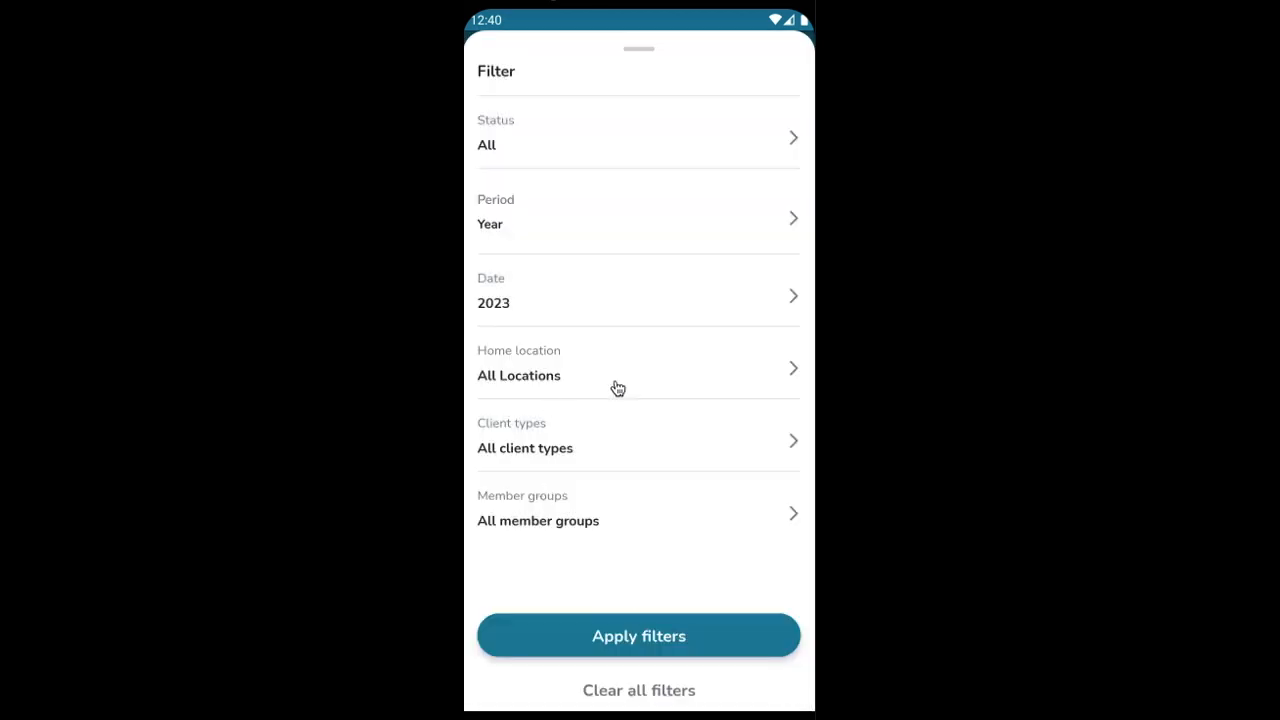
left_click(638, 367)
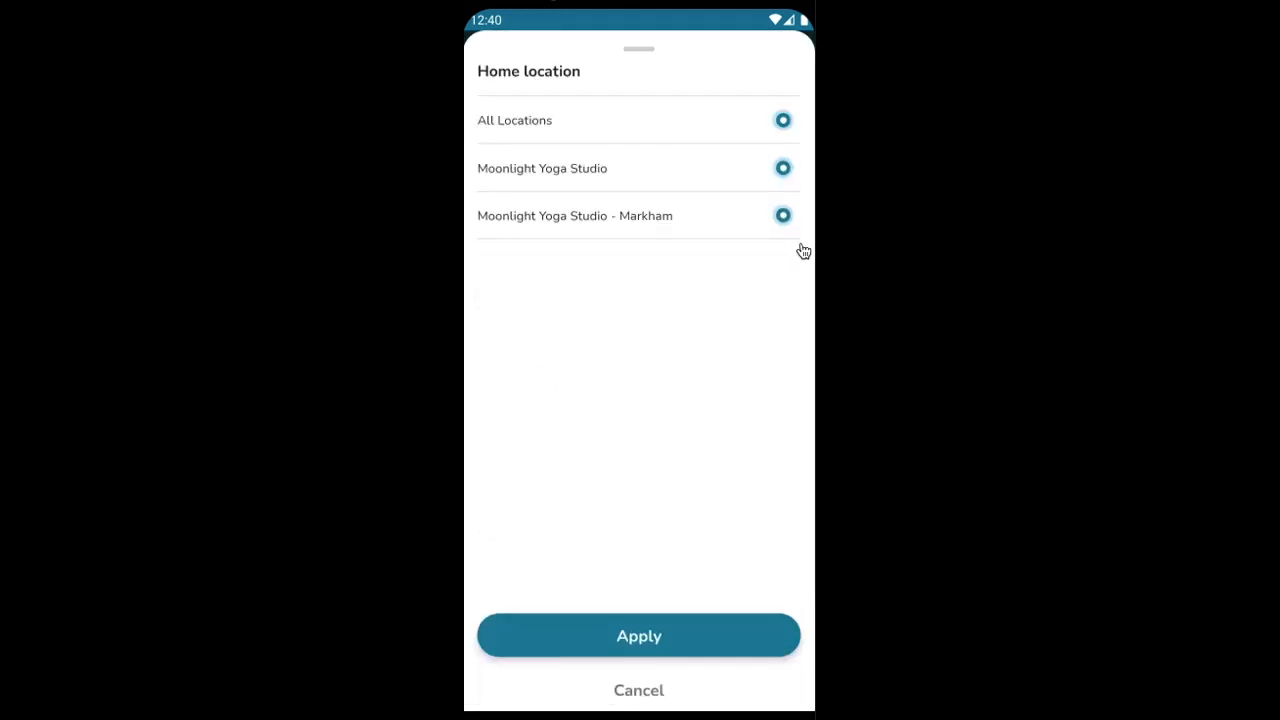
left_click(783, 120)
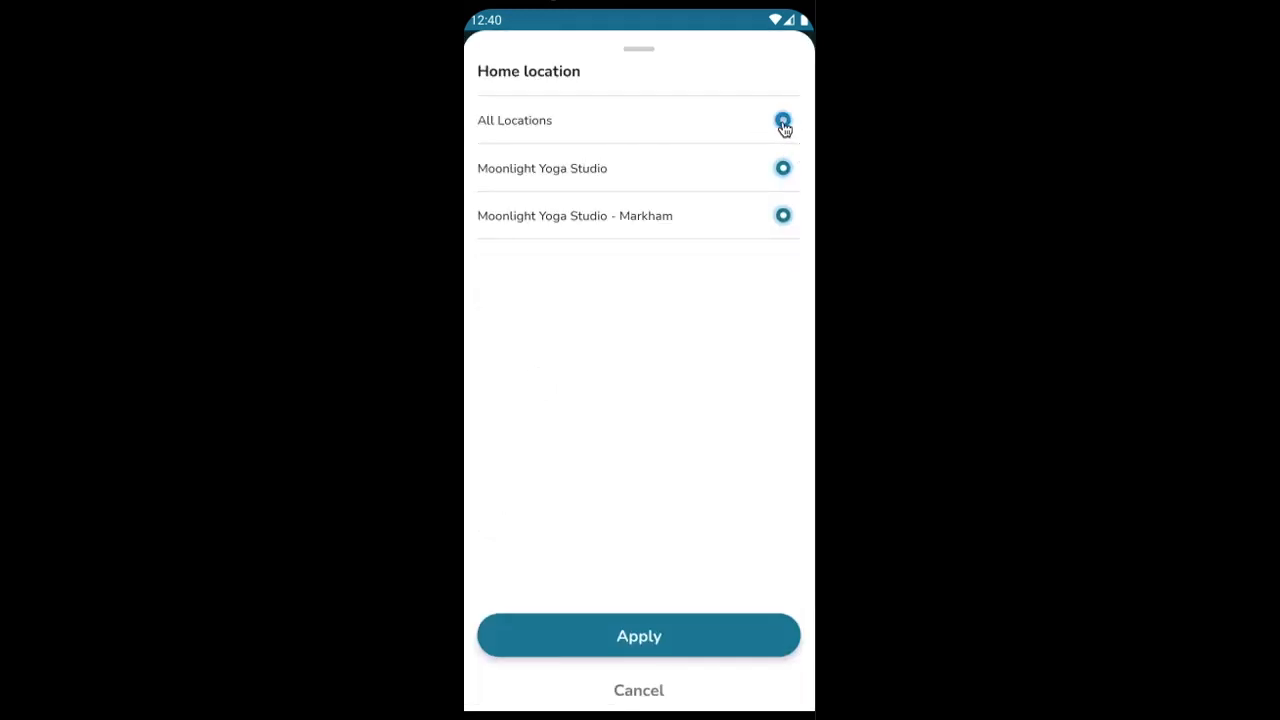
left_click(782, 168)
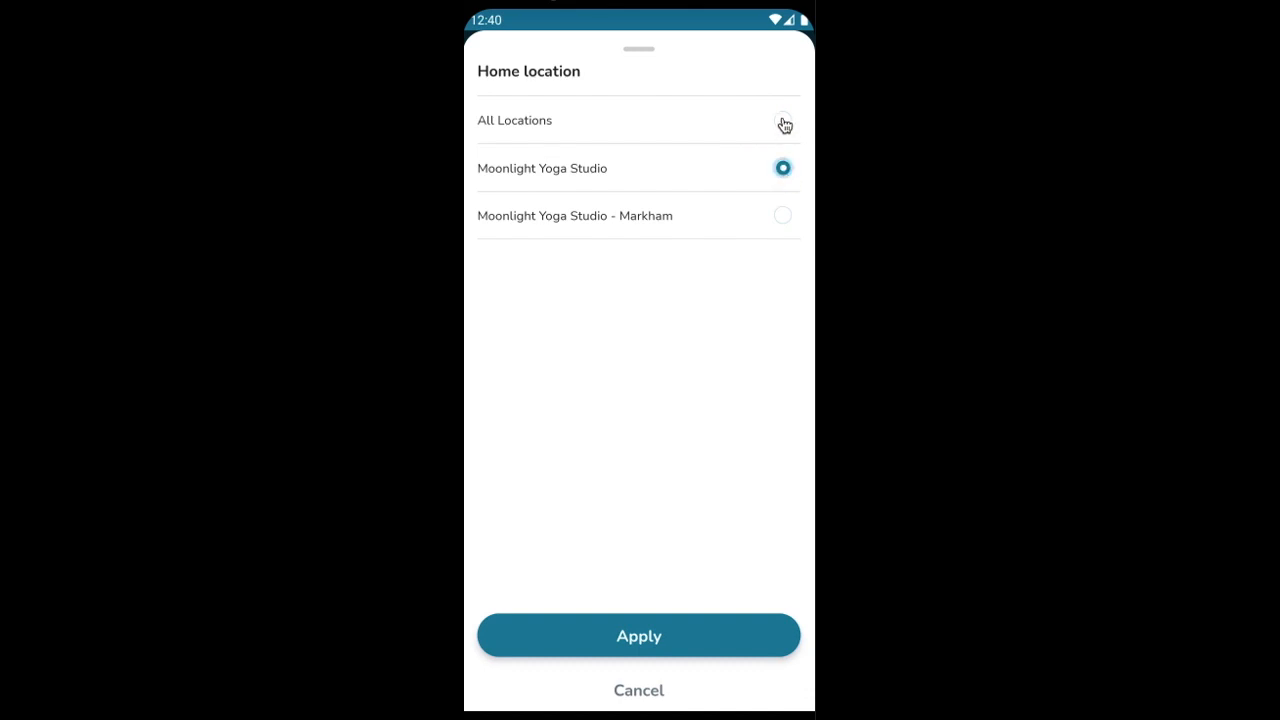
left_click(782, 120)
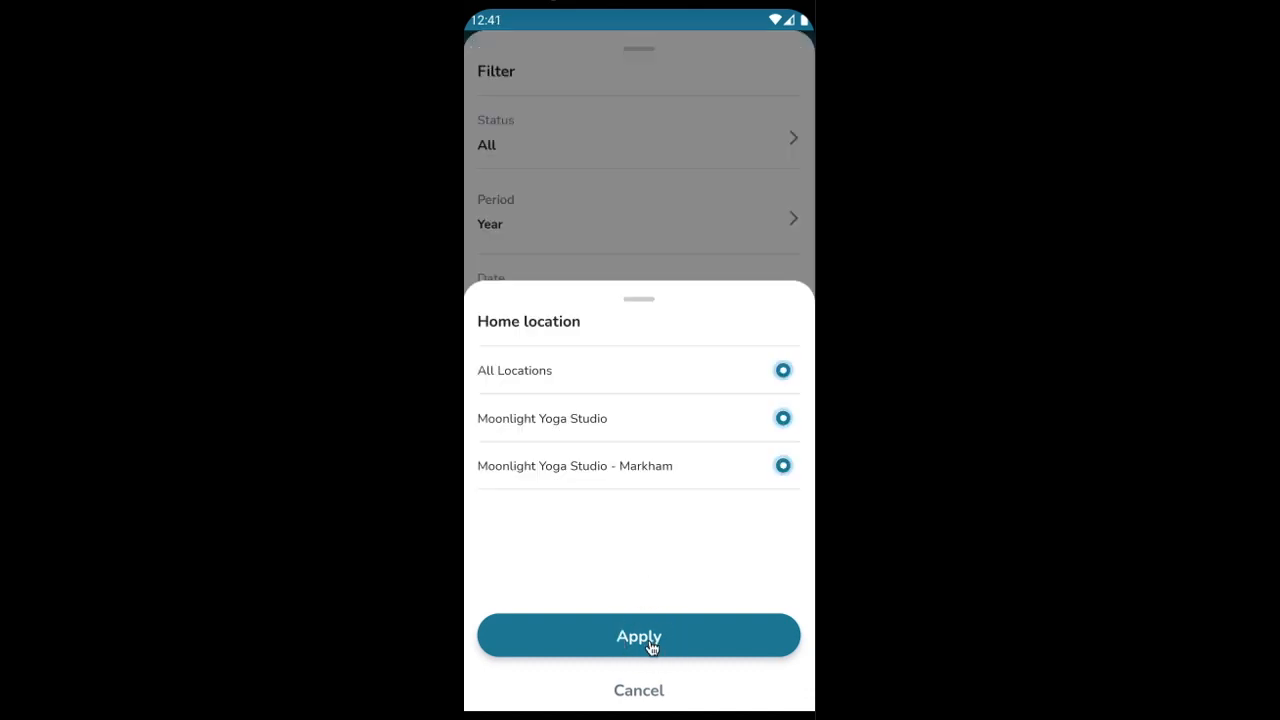
left_click(638, 635)
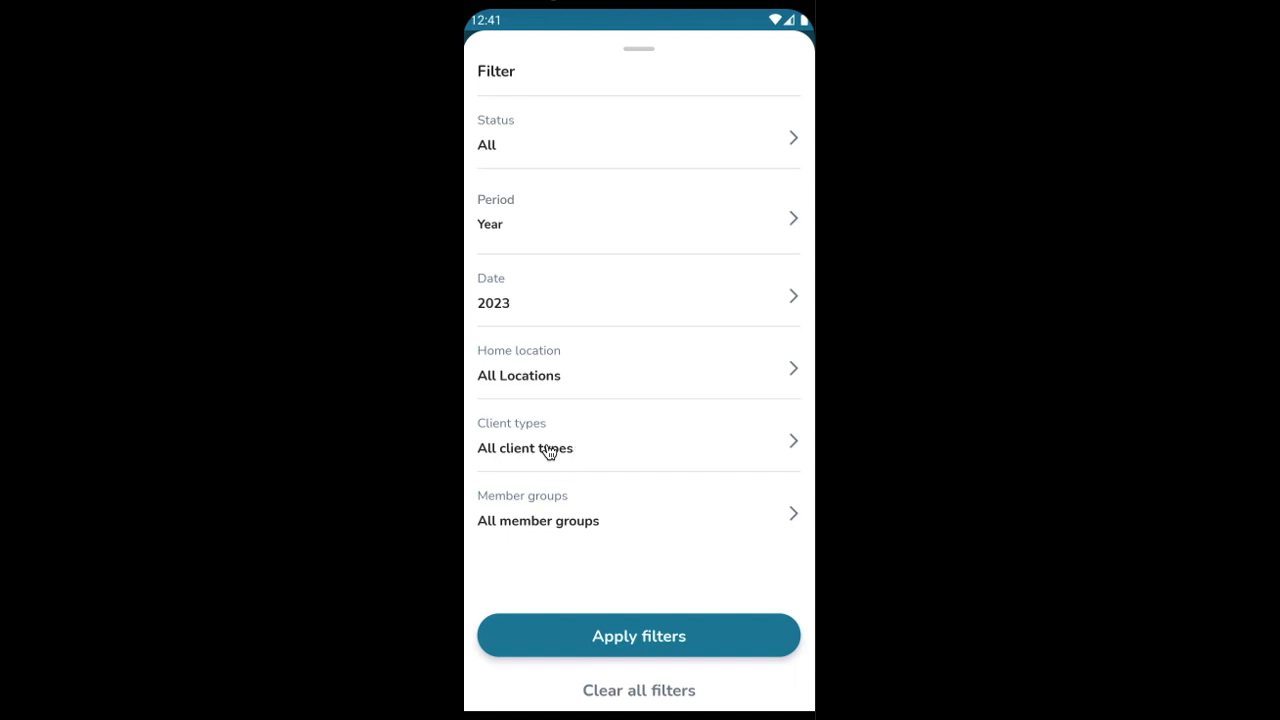
left_click(638, 440)
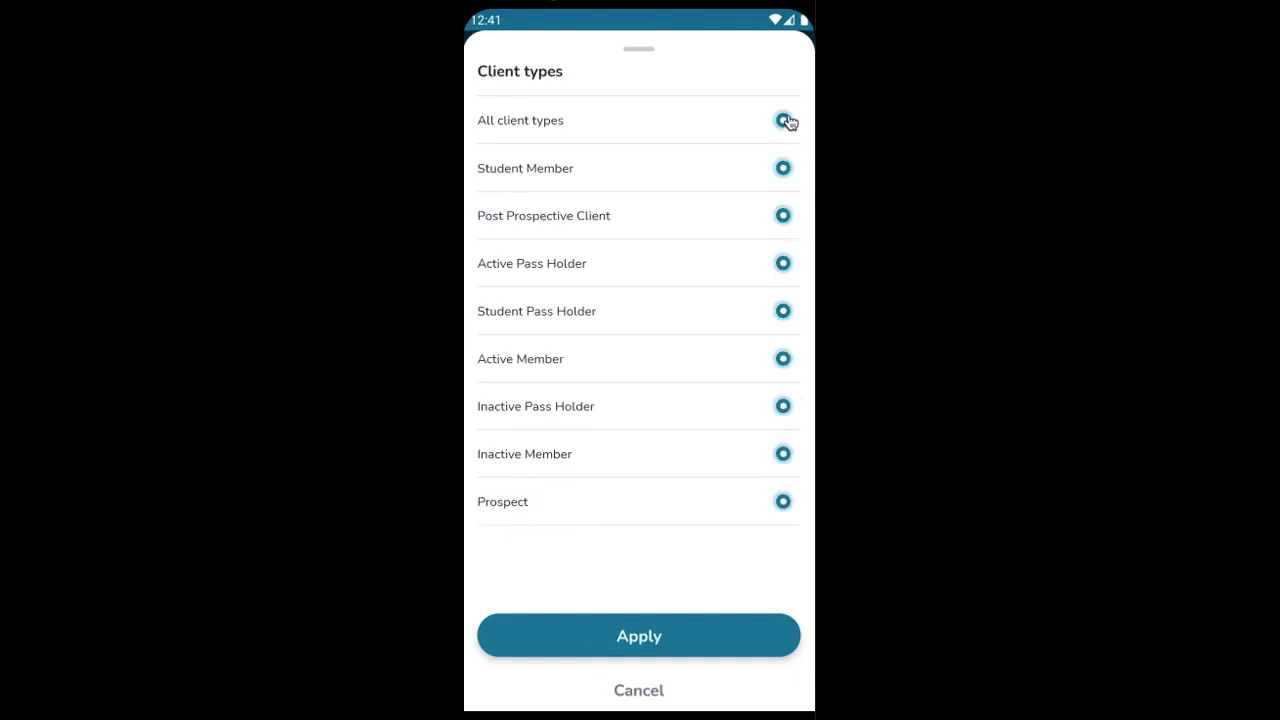
left_click(783, 120)
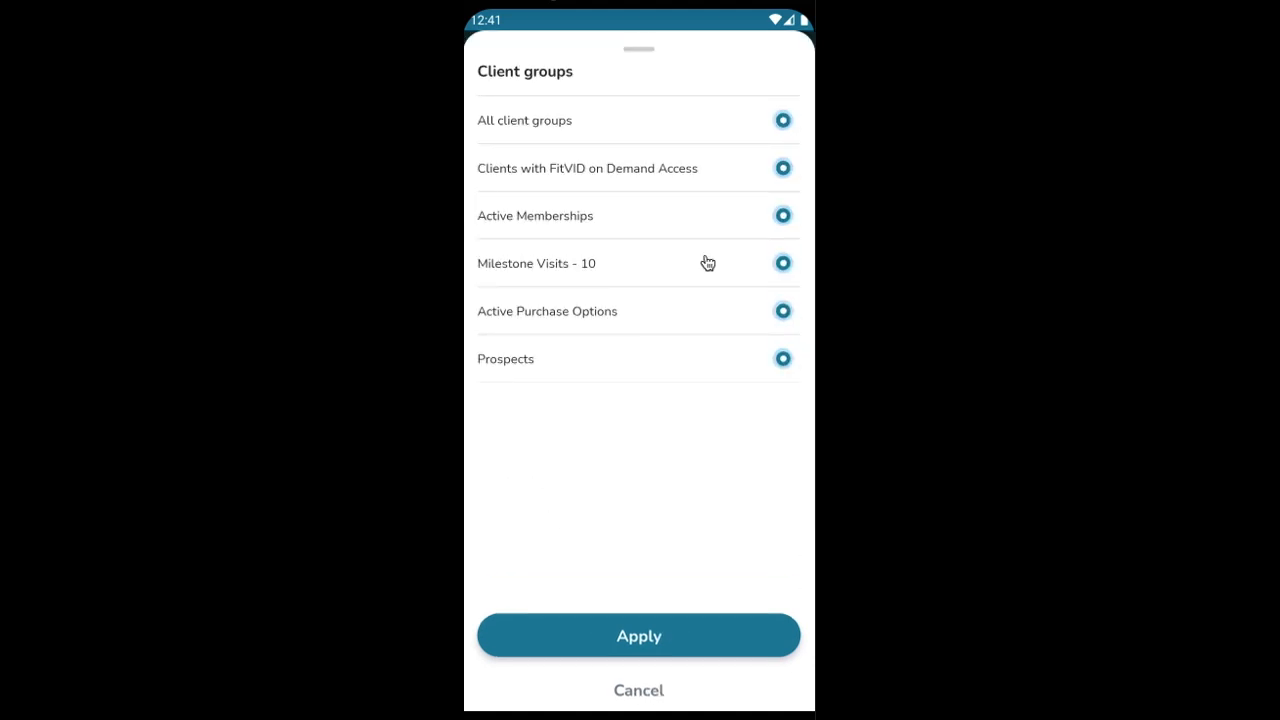
left_click(783, 120)
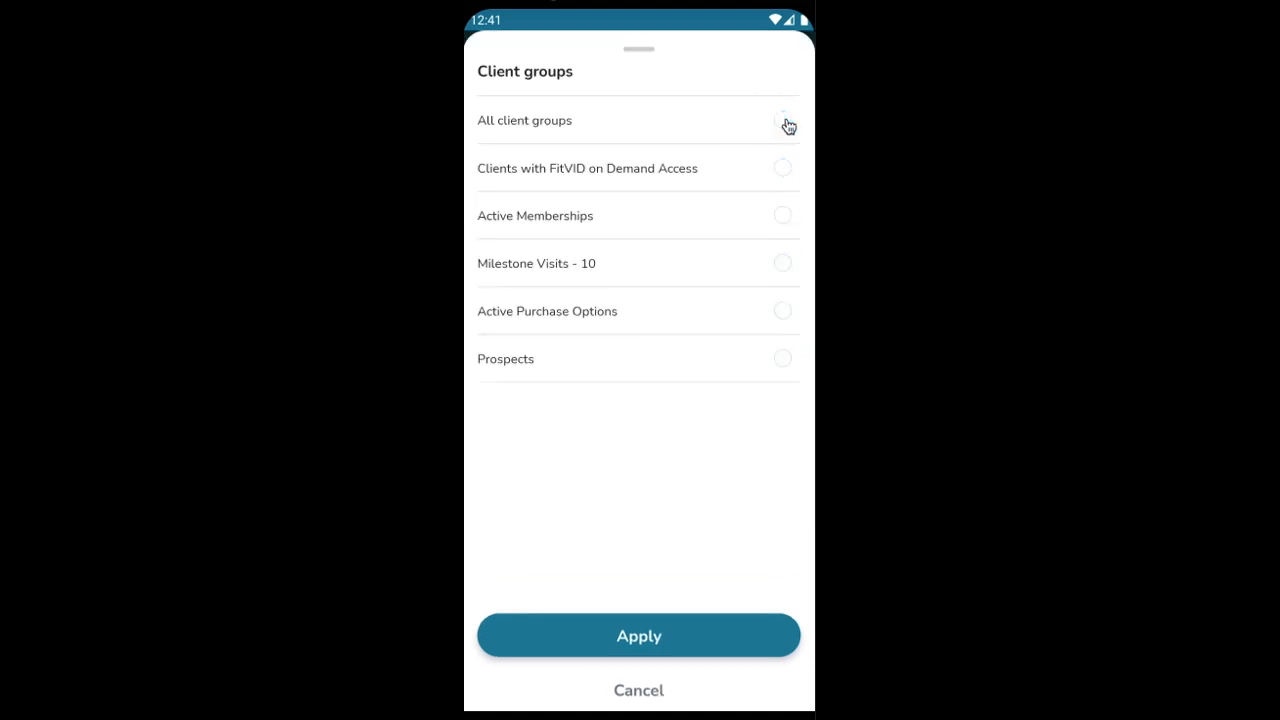
left_click(782, 215)
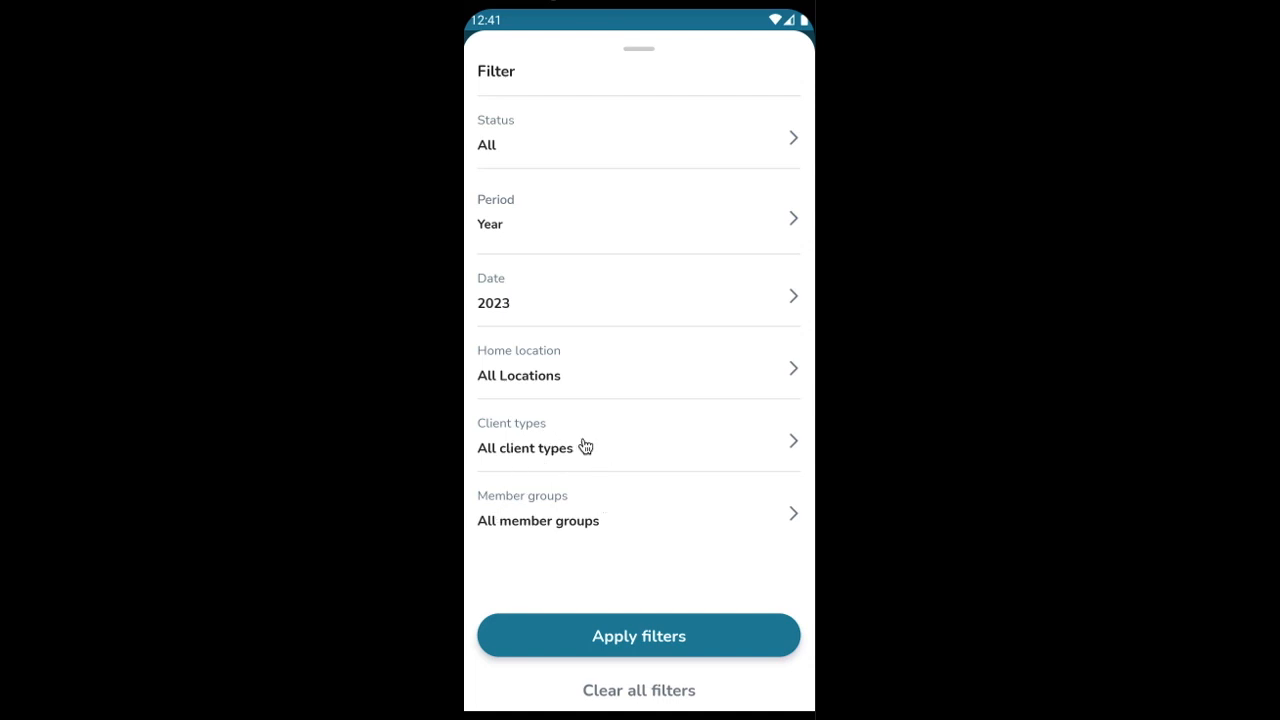
mouse_move(571, 512)
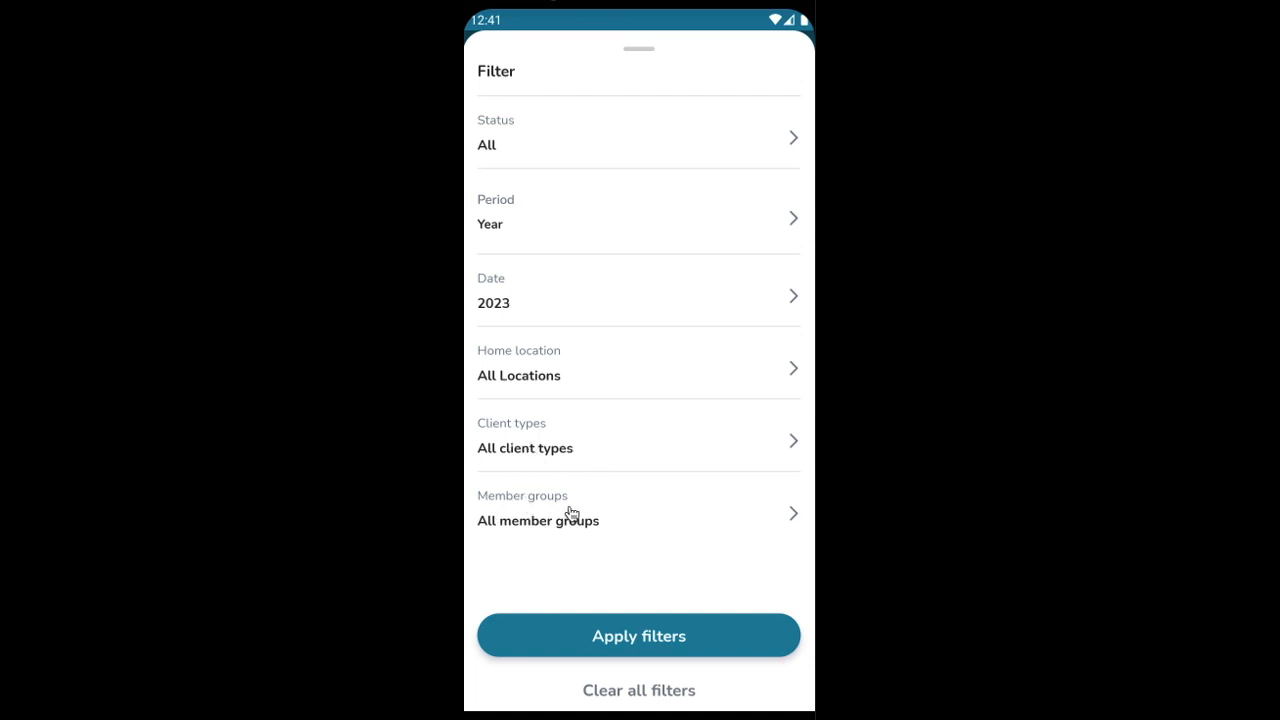
mouse_move(572, 515)
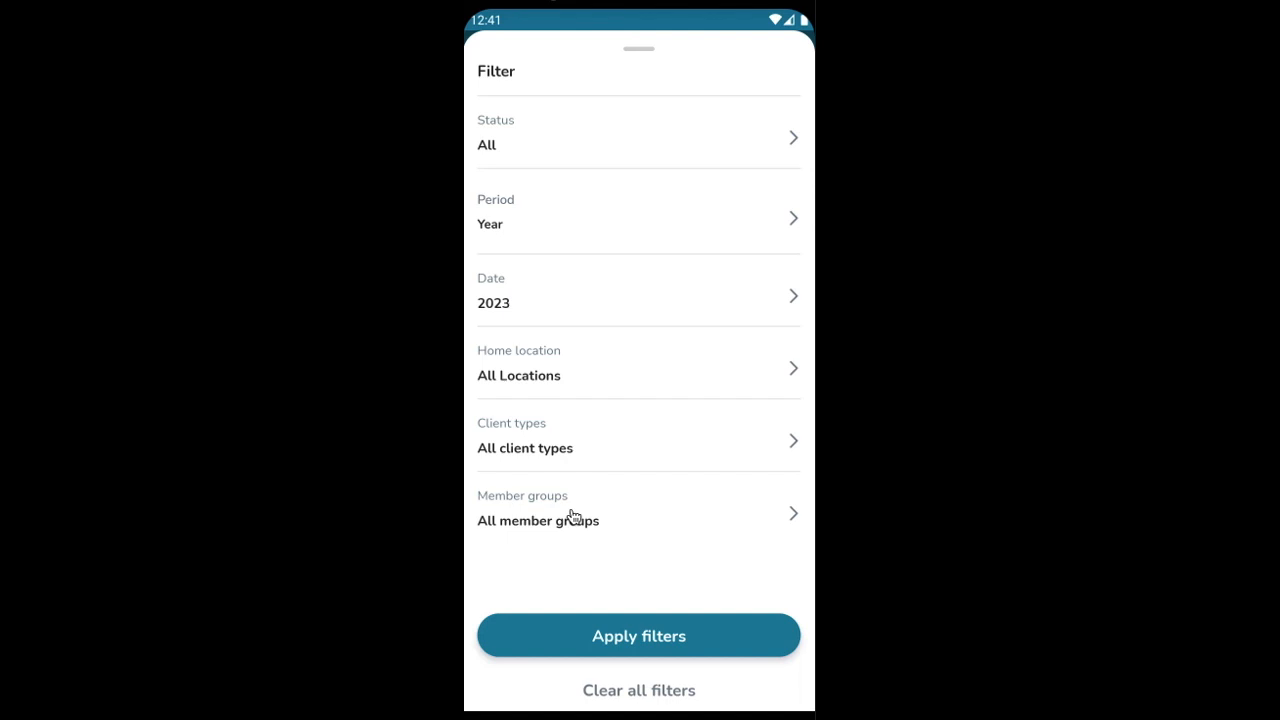
mouse_move(603, 584)
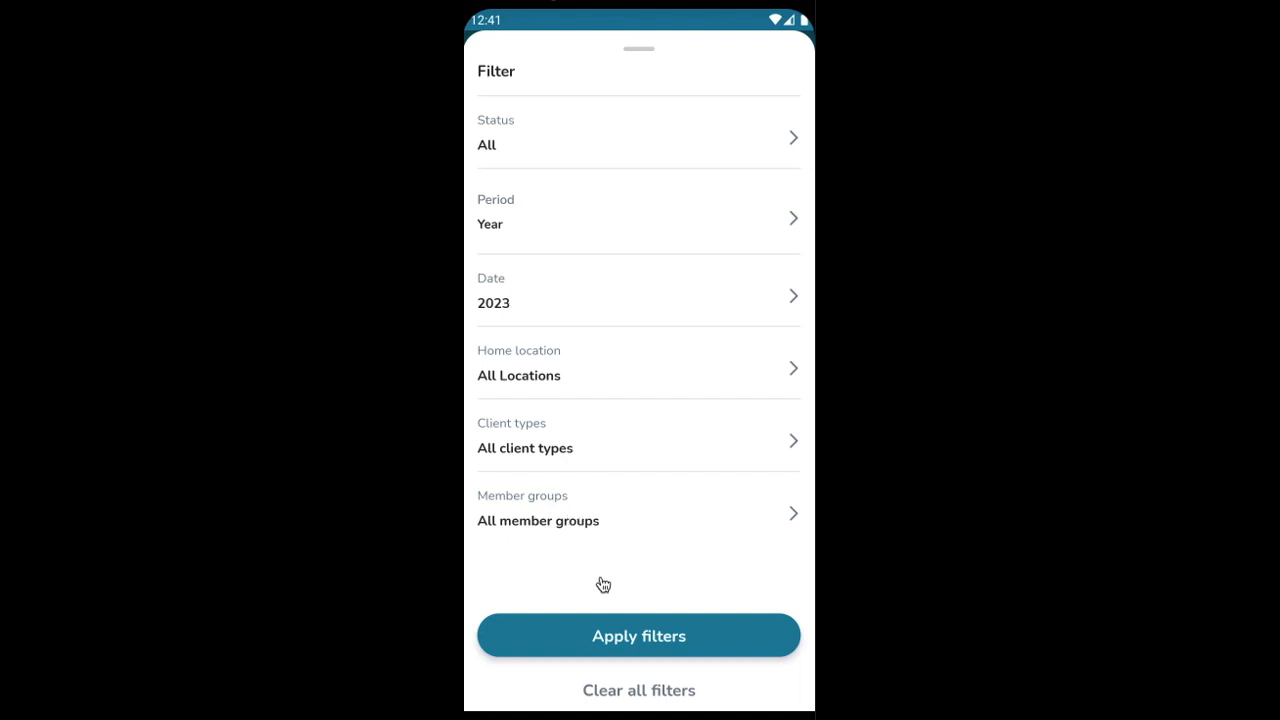
- Apply the message filters, then reopen the badged filter icon to clear them
left_click(638, 635)
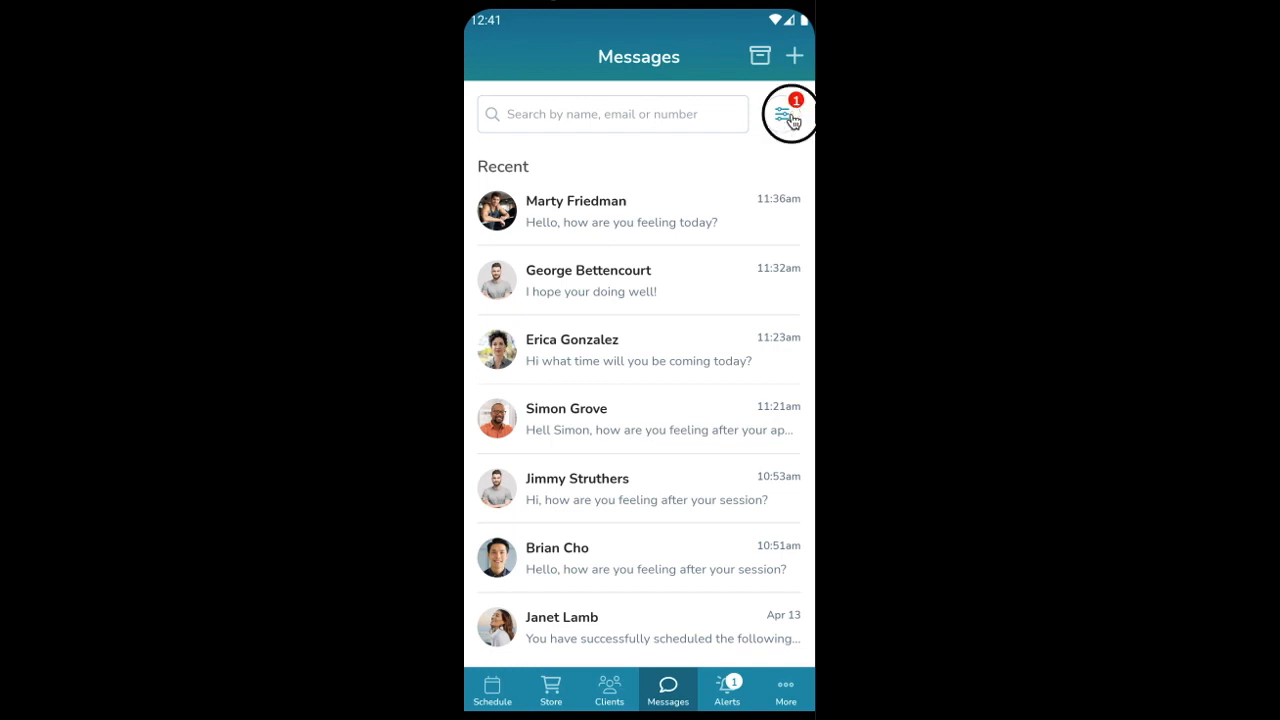
left_click(779, 113)
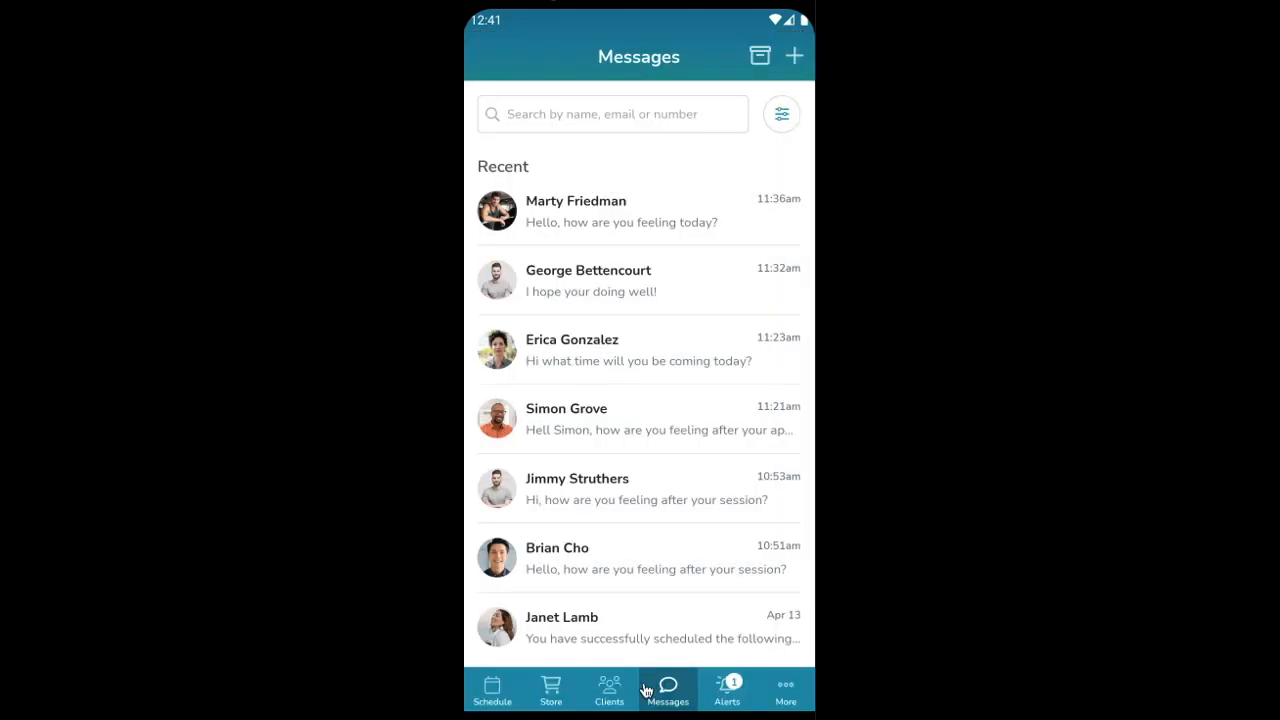
mouse_move(768, 103)
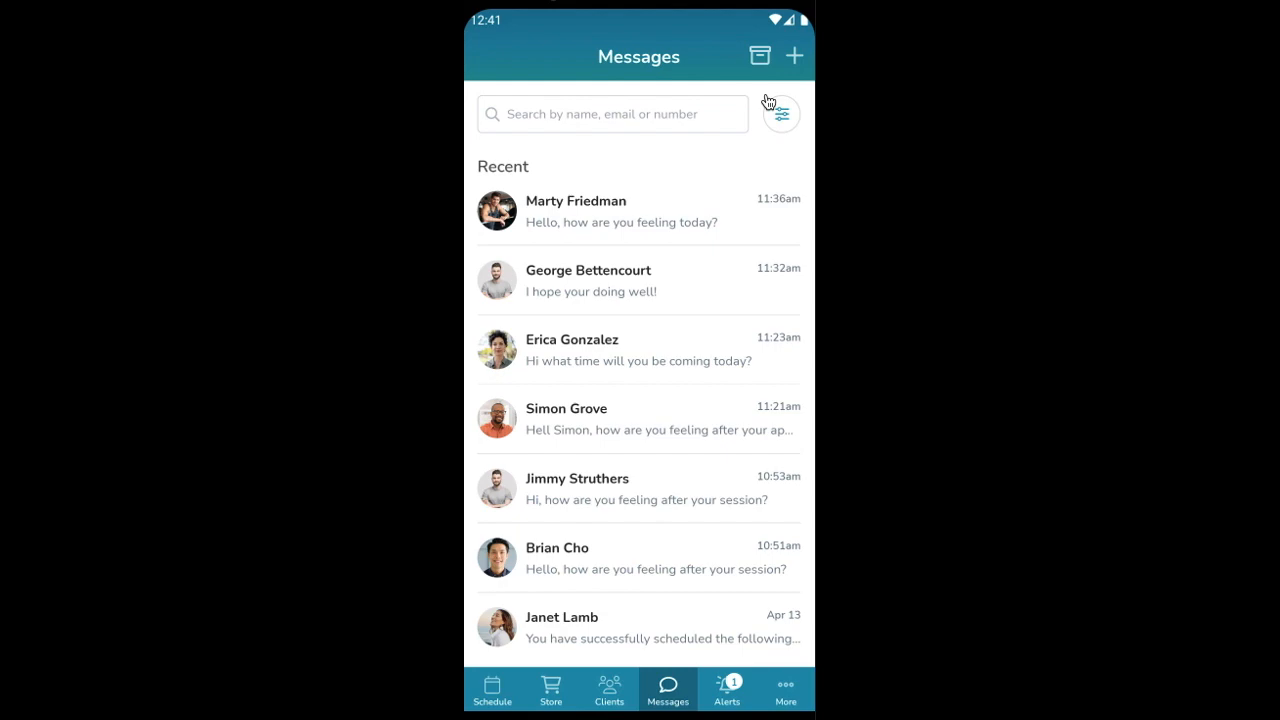
mouse_move(768, 102)
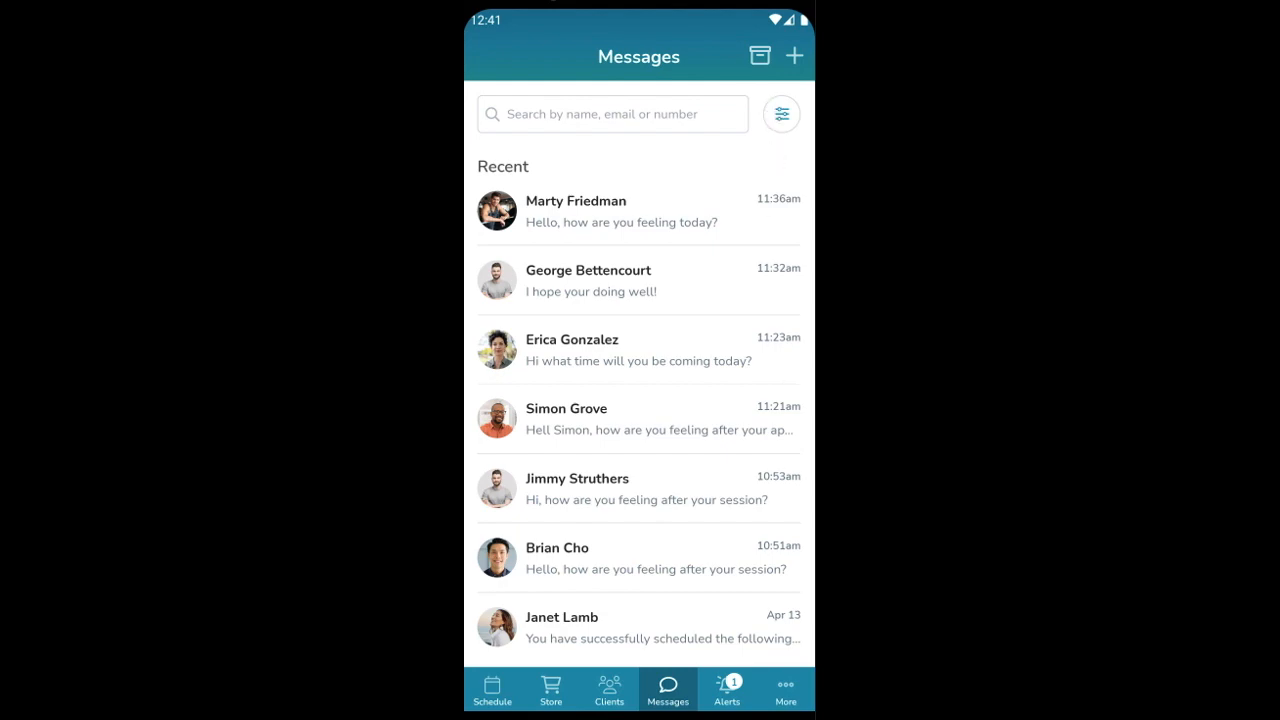